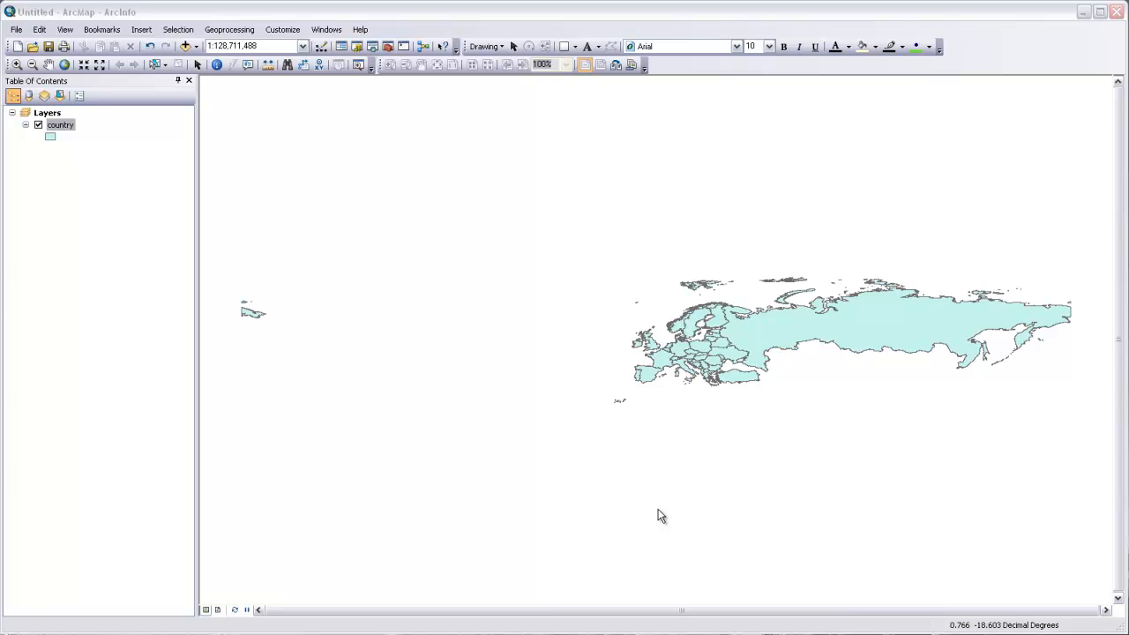
mouse_move(686, 335)
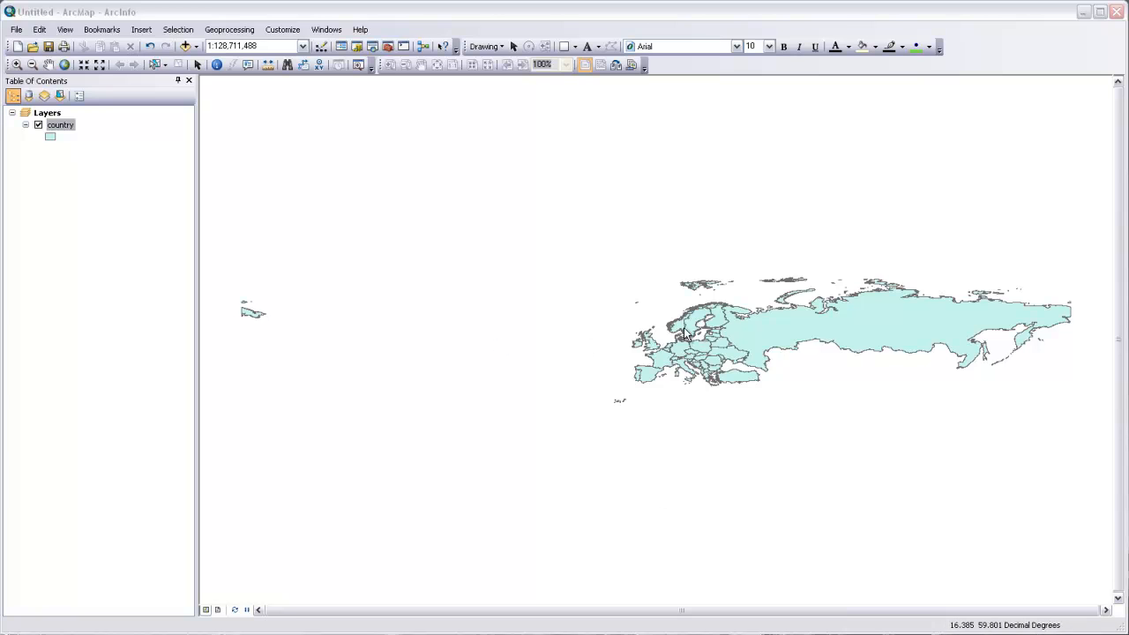
mouse_move(626, 381)
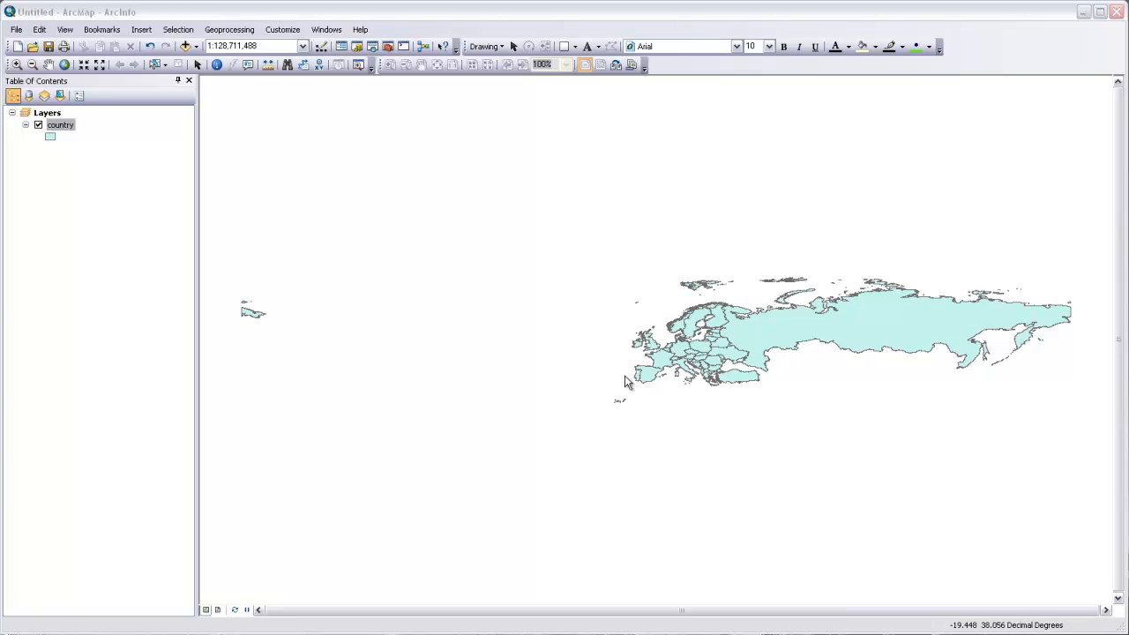
mouse_move(768, 349)
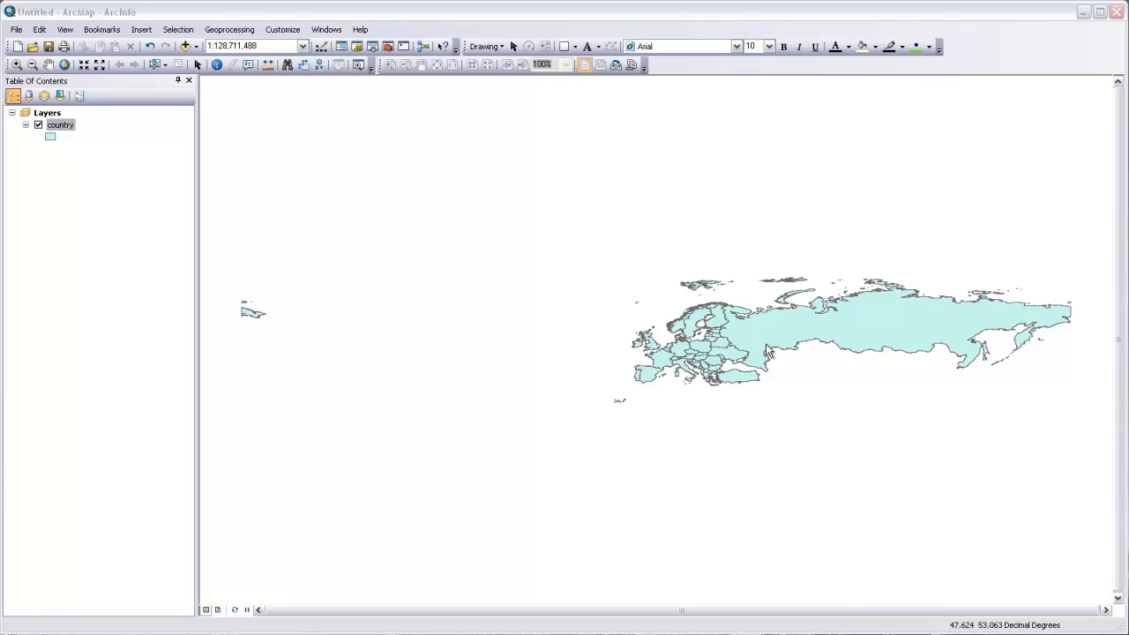
mouse_move(702, 369)
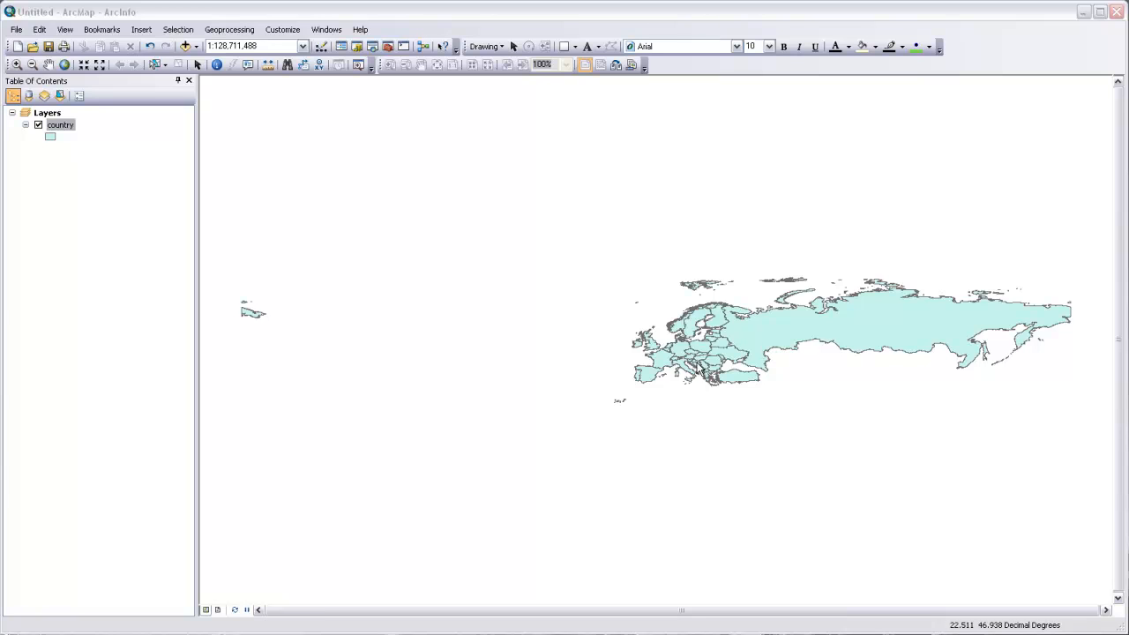
mouse_move(688, 370)
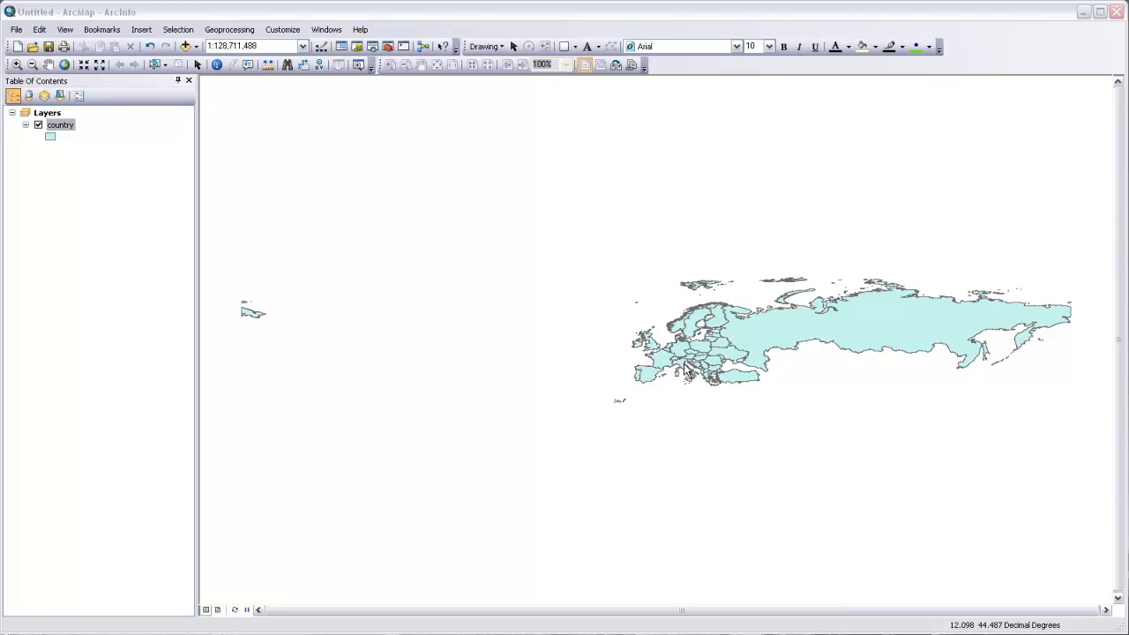
mouse_move(672, 346)
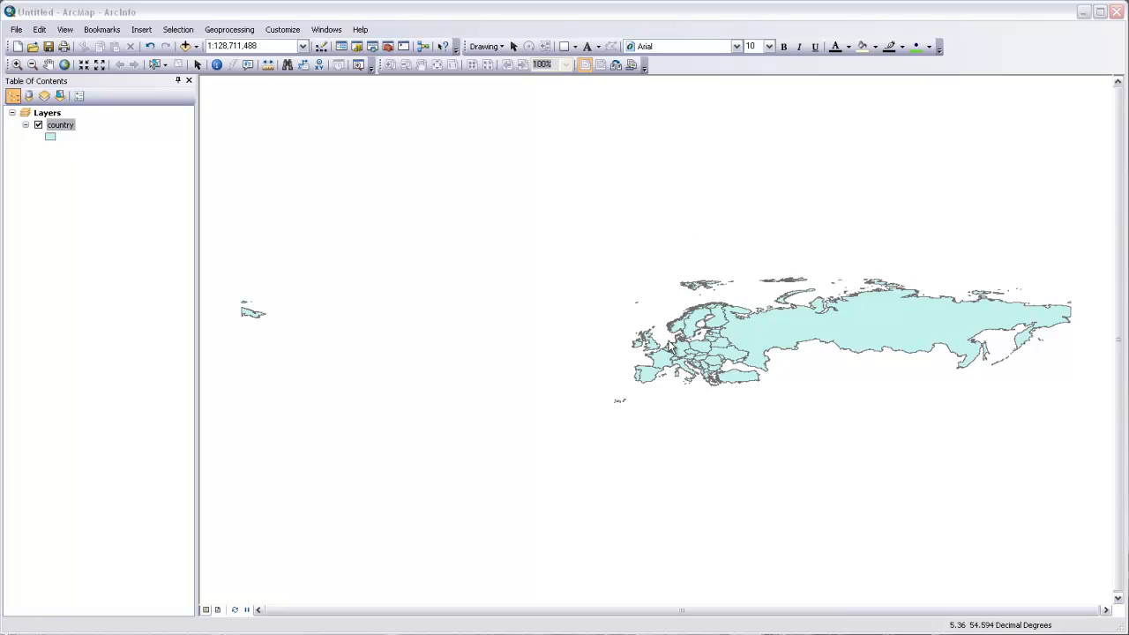
mouse_move(909, 351)
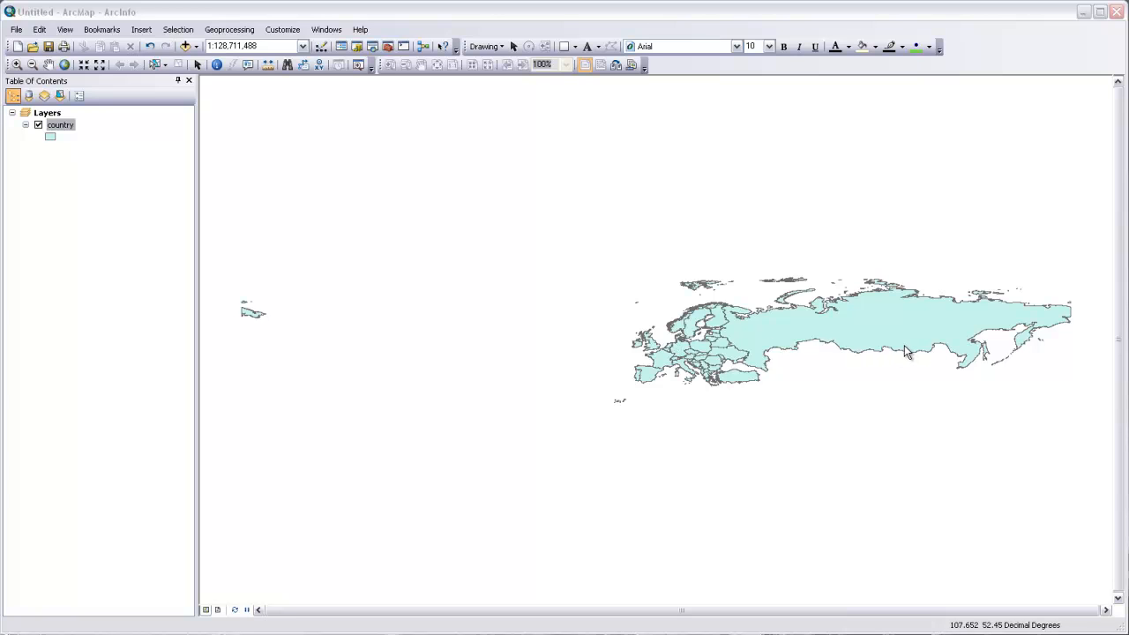
mouse_move(321, 181)
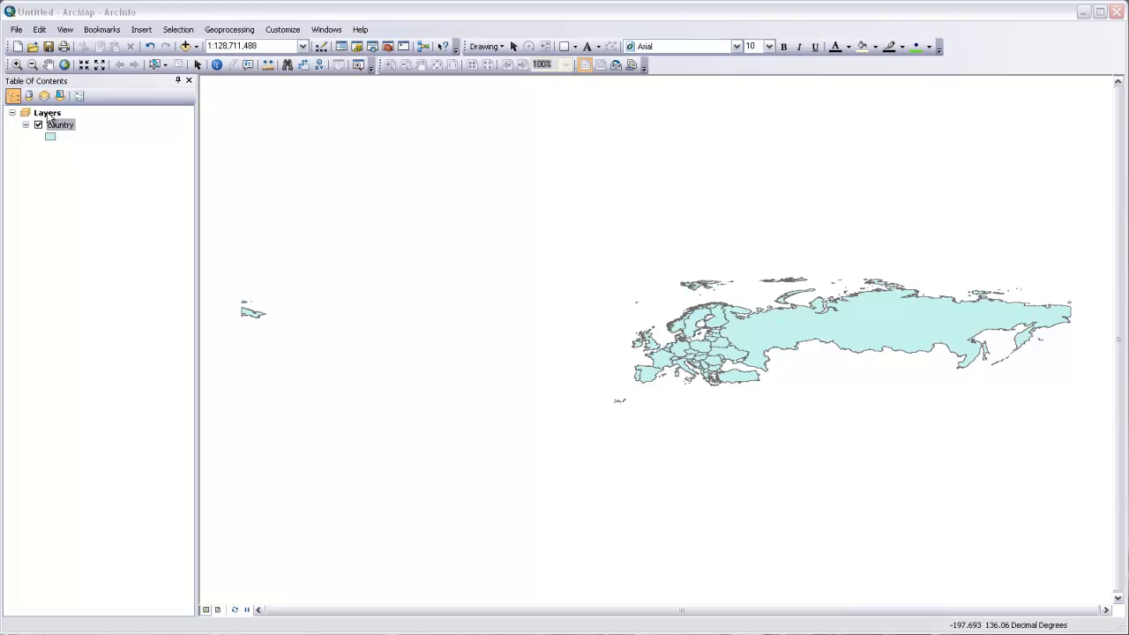
Step: Bring up the Layers data frame's properties from the Table of Contents
right_click(45, 113)
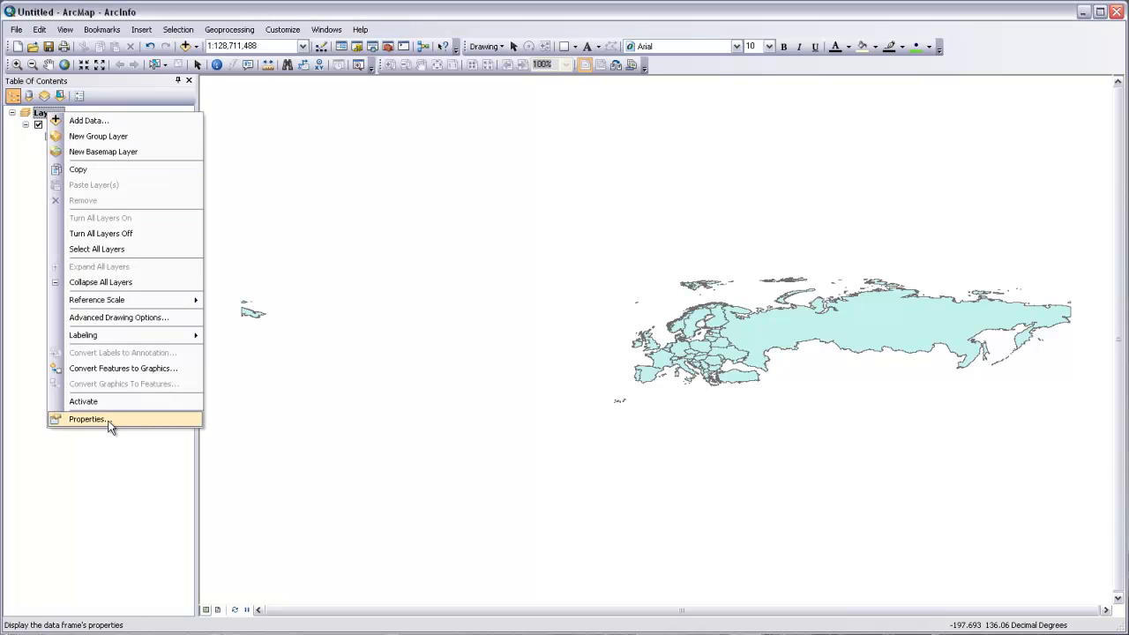
click(86, 420)
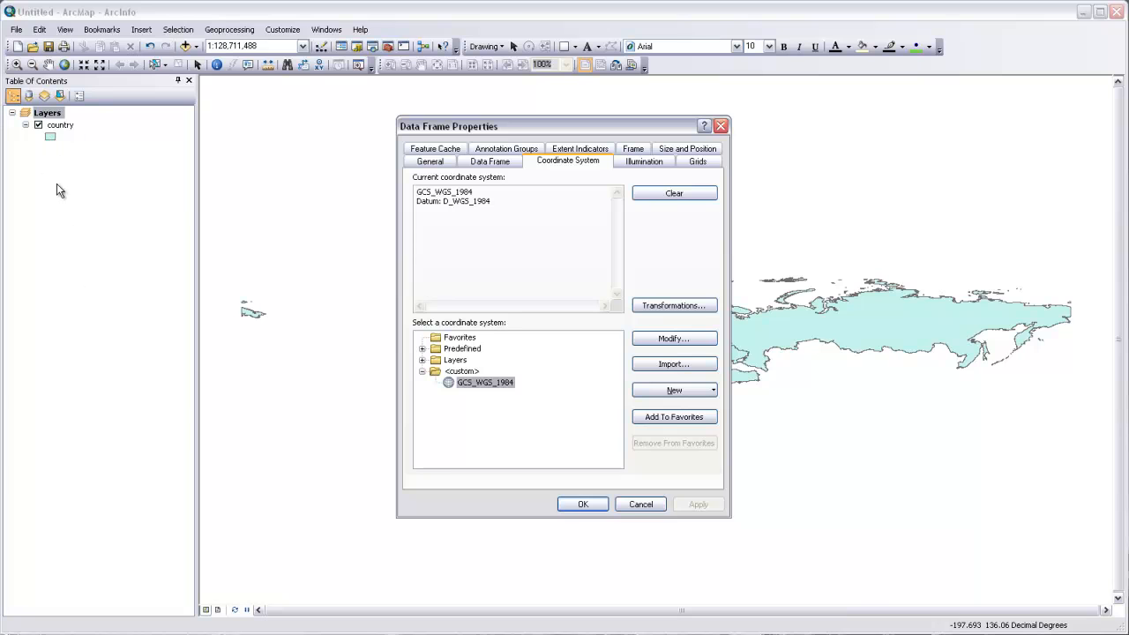
mouse_move(73, 250)
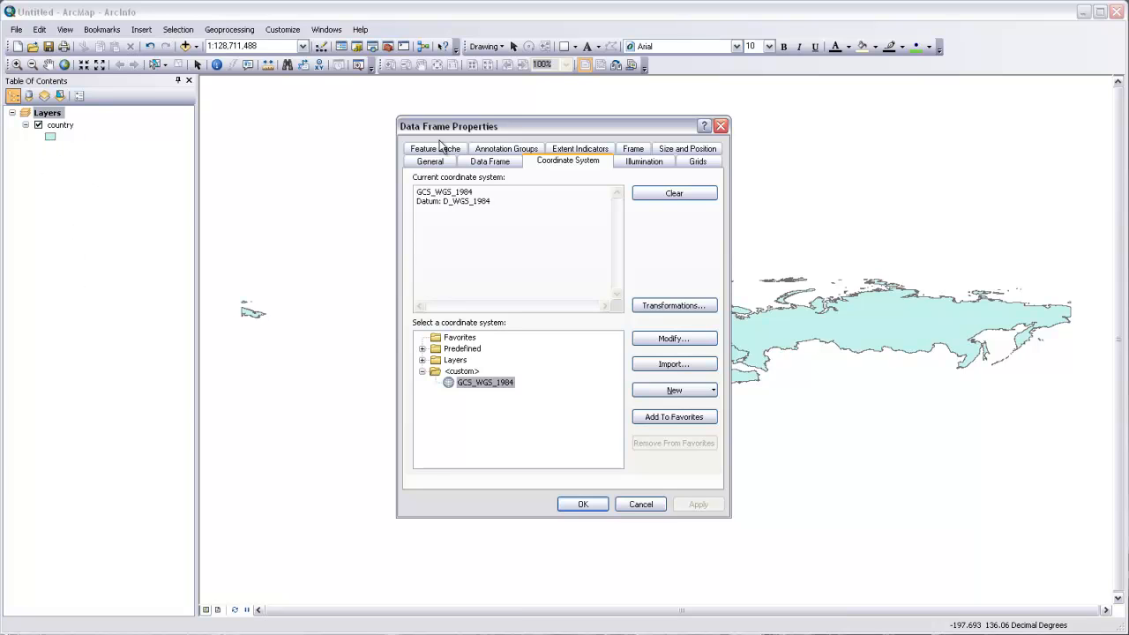
mouse_move(568, 162)
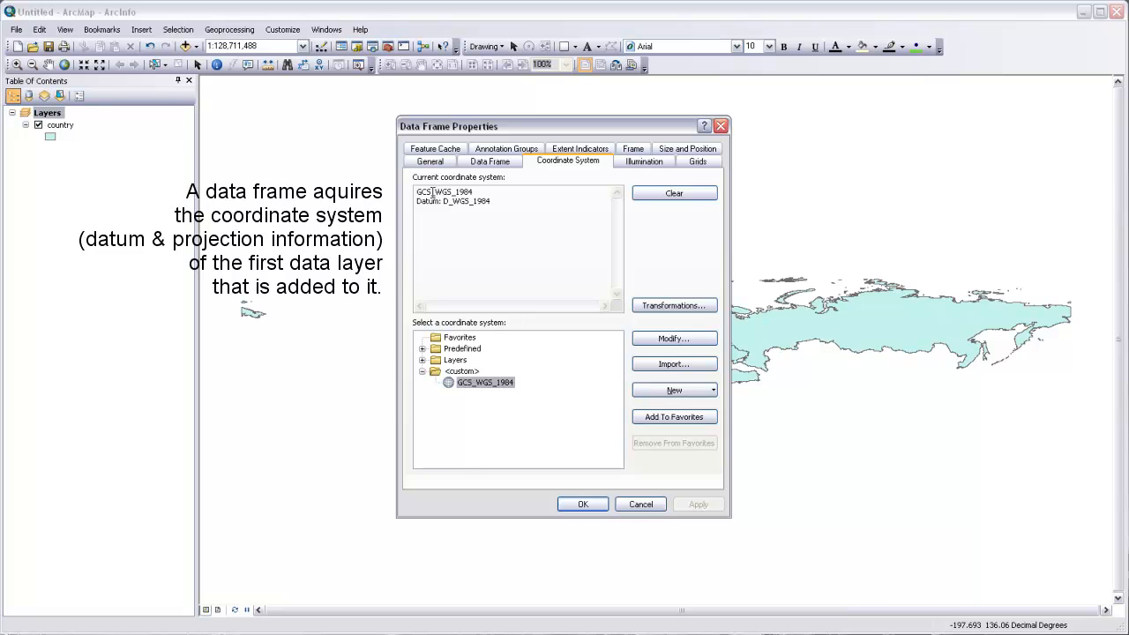
mouse_move(415, 209)
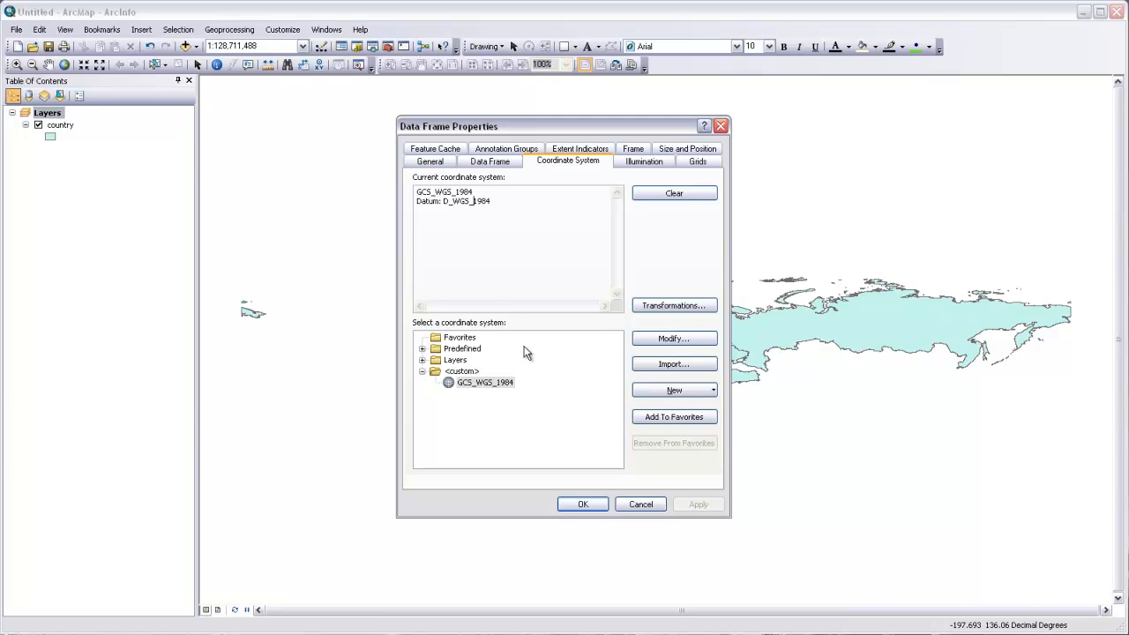
mouse_move(540, 394)
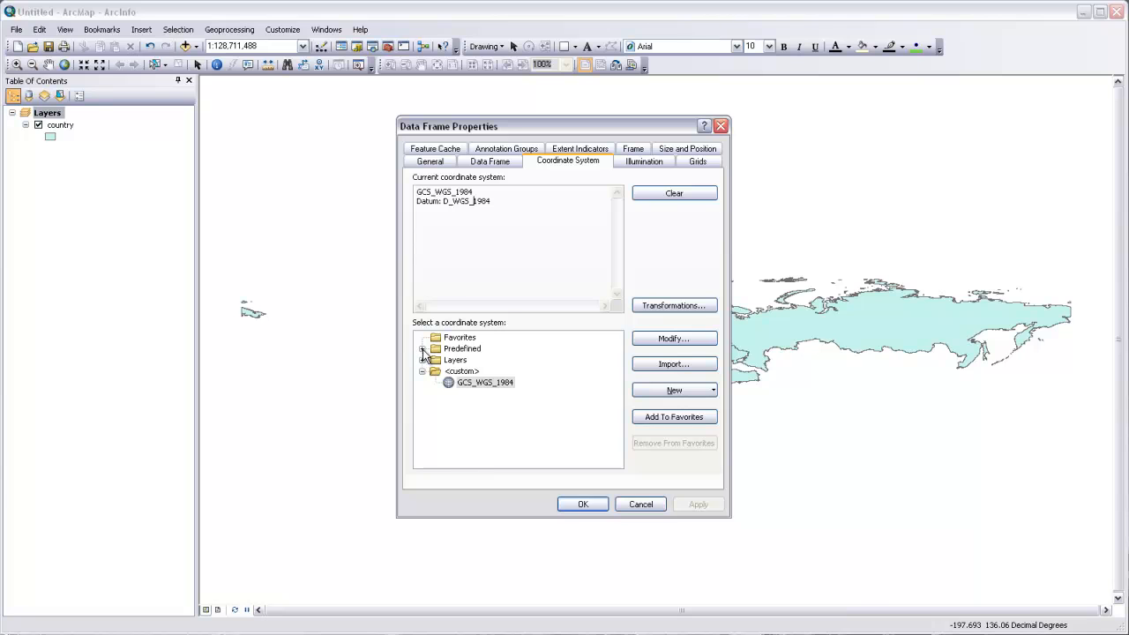
Step: Choose Europe Albers Equal Area Conic under Predefined > Projected > Continental > Europe
click(423, 349)
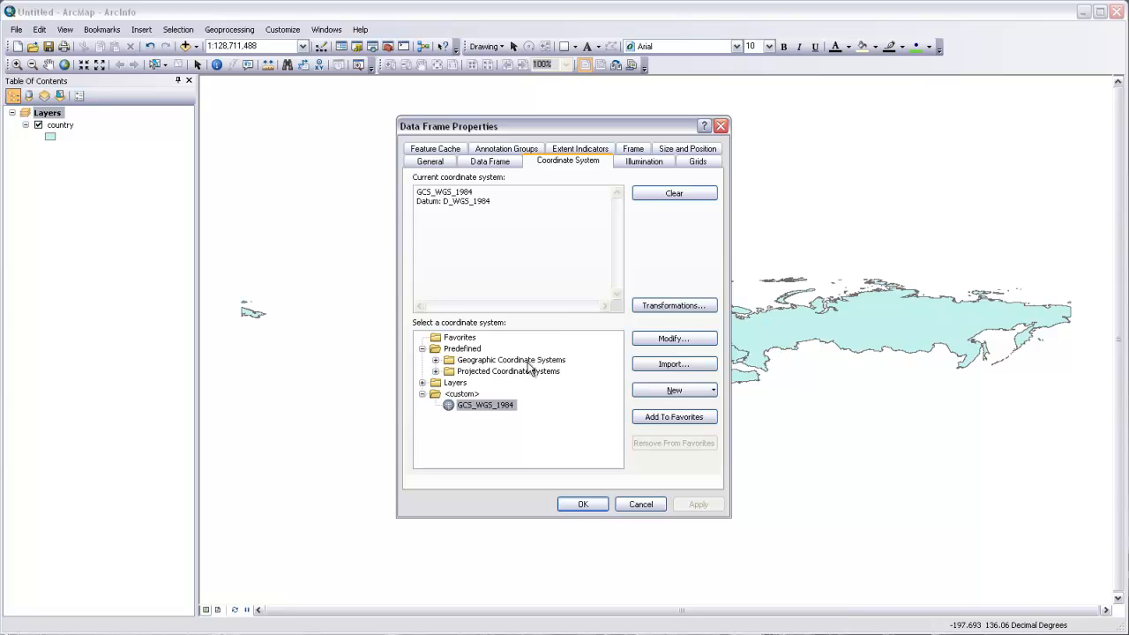
mouse_move(538, 363)
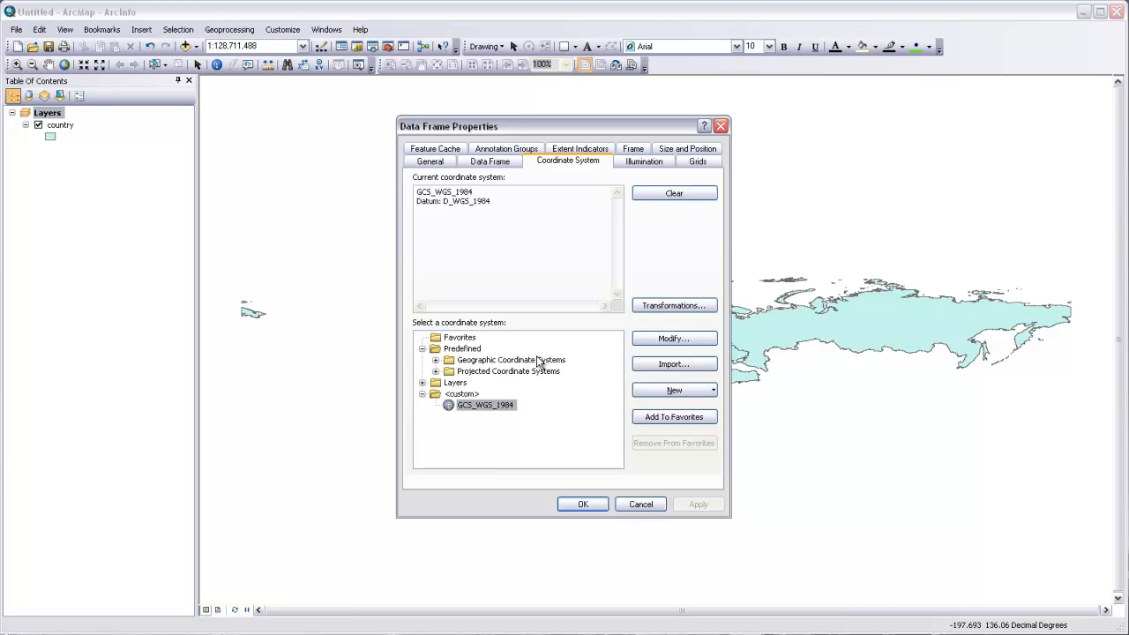
mouse_move(491, 374)
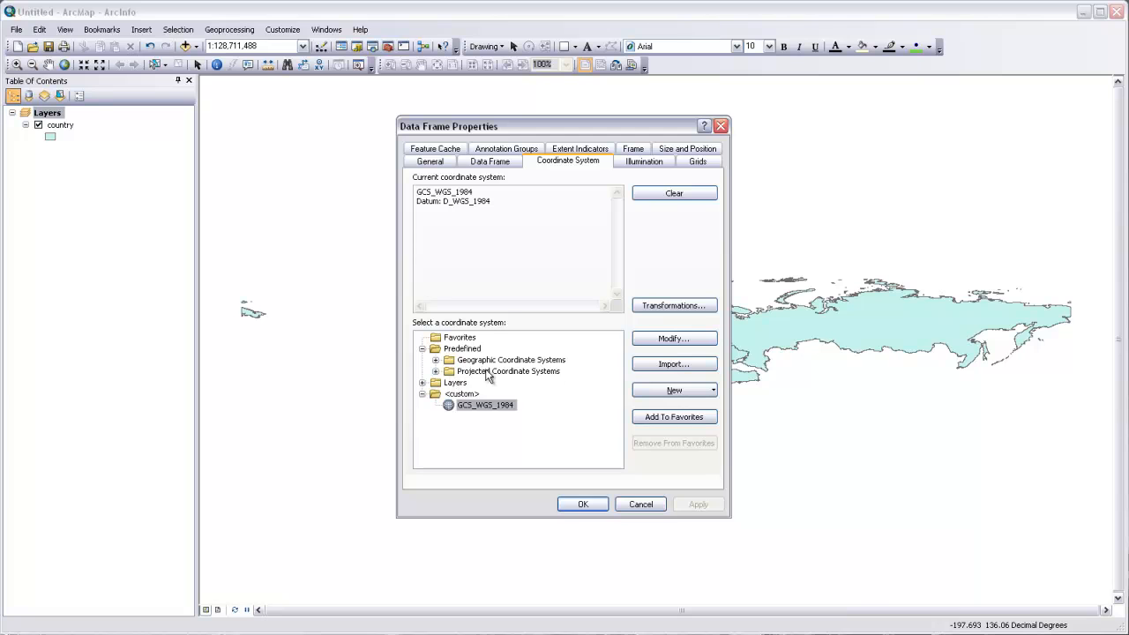
click(448, 370)
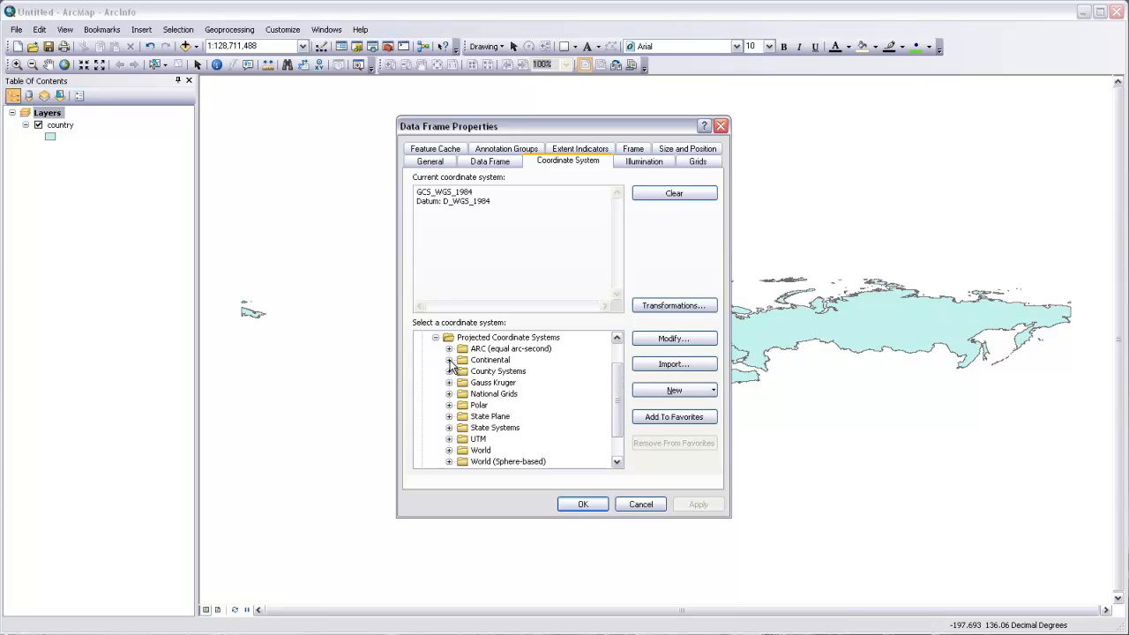
click(450, 360)
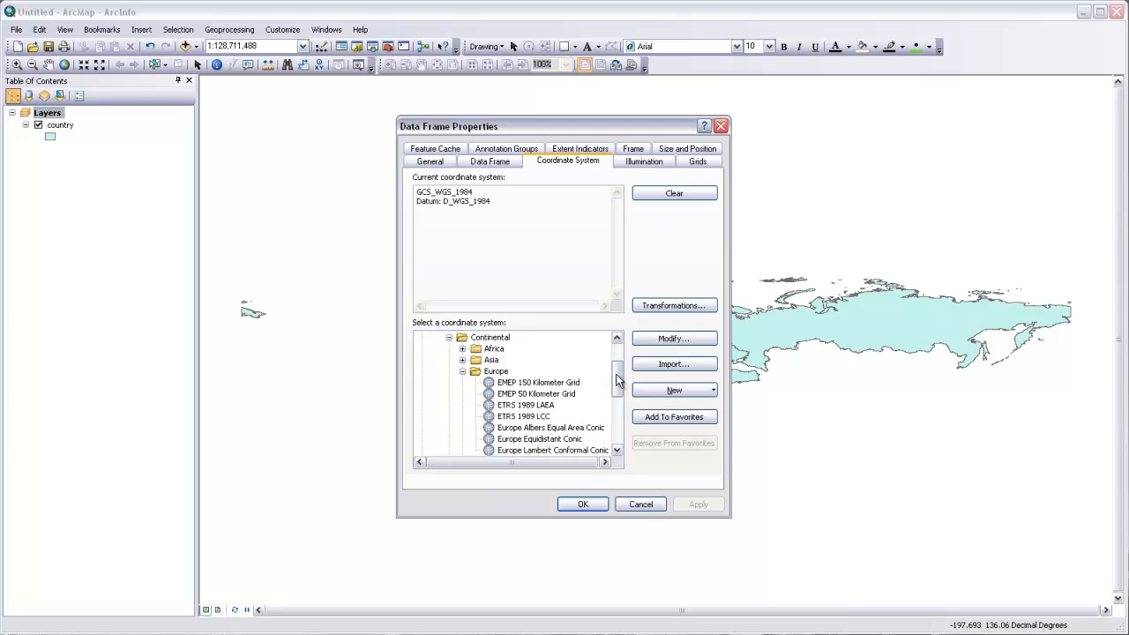
scroll(down, 3)
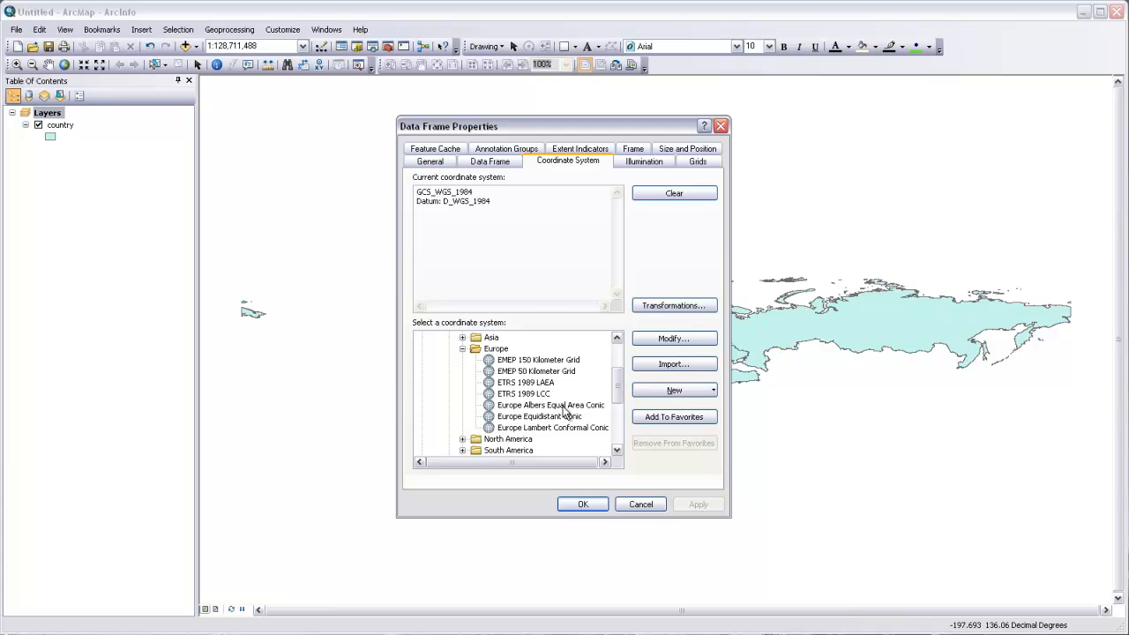
click(550, 404)
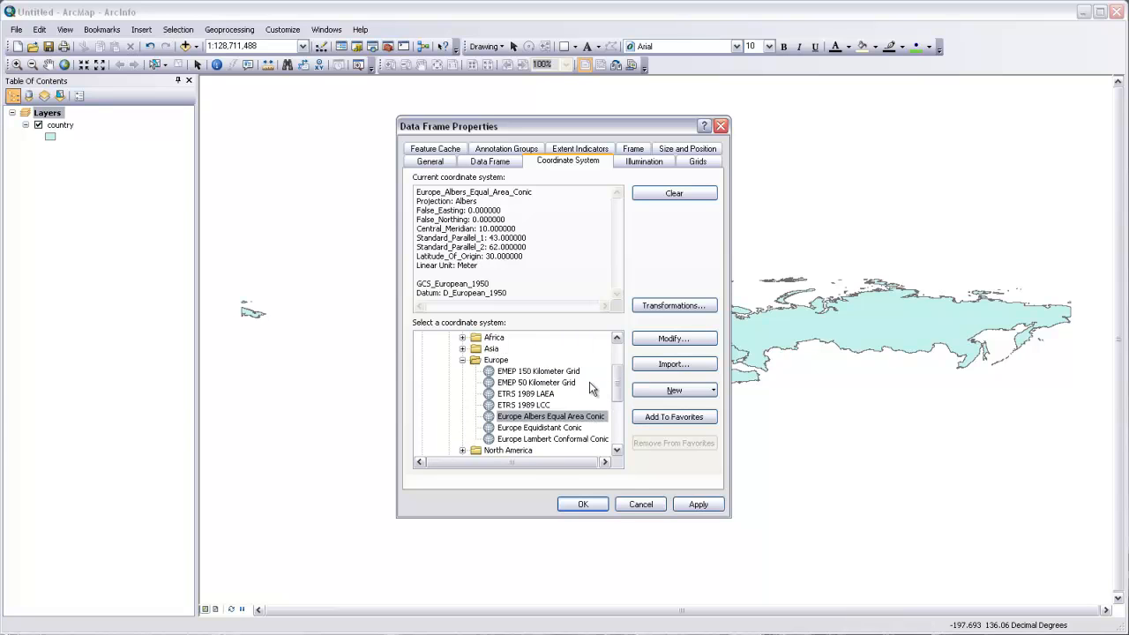
mouse_move(564, 428)
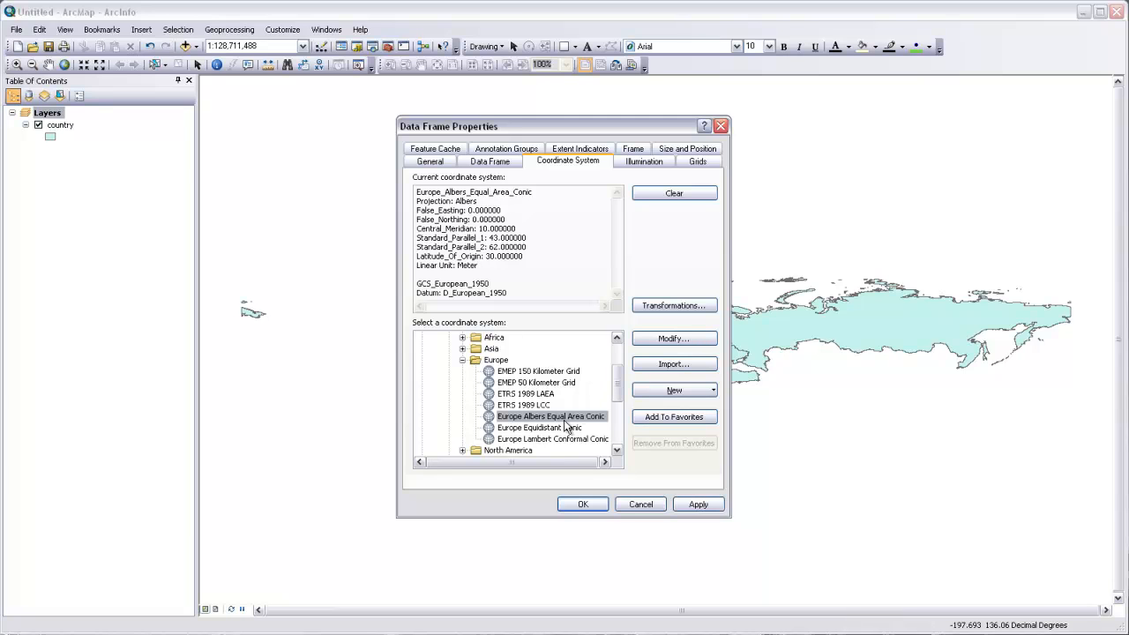
mouse_move(568, 431)
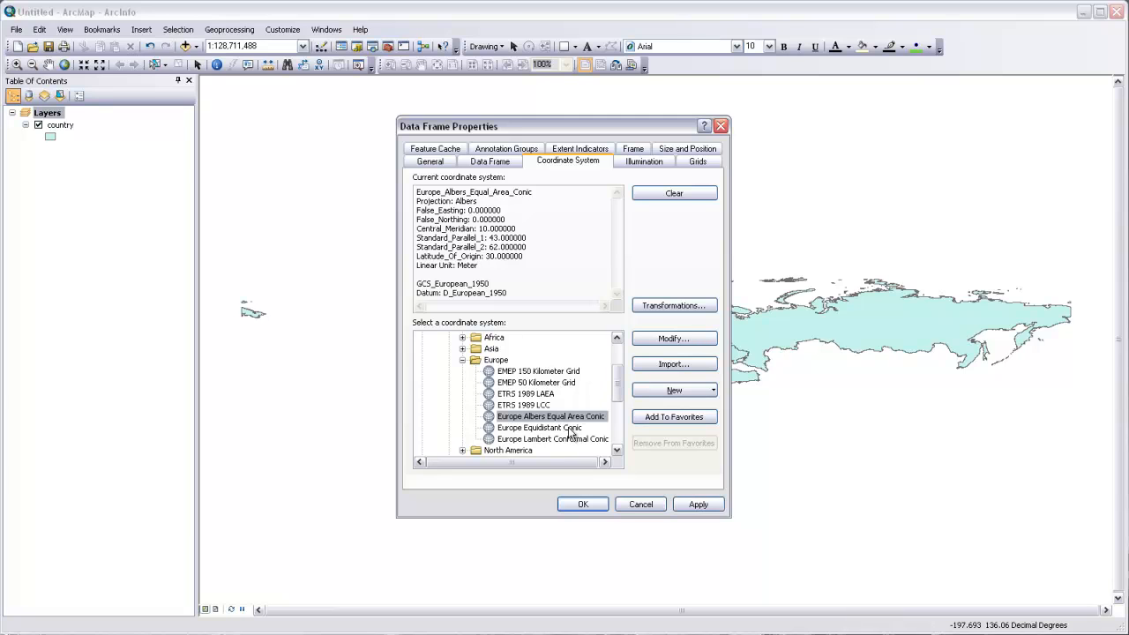
mouse_move(568, 430)
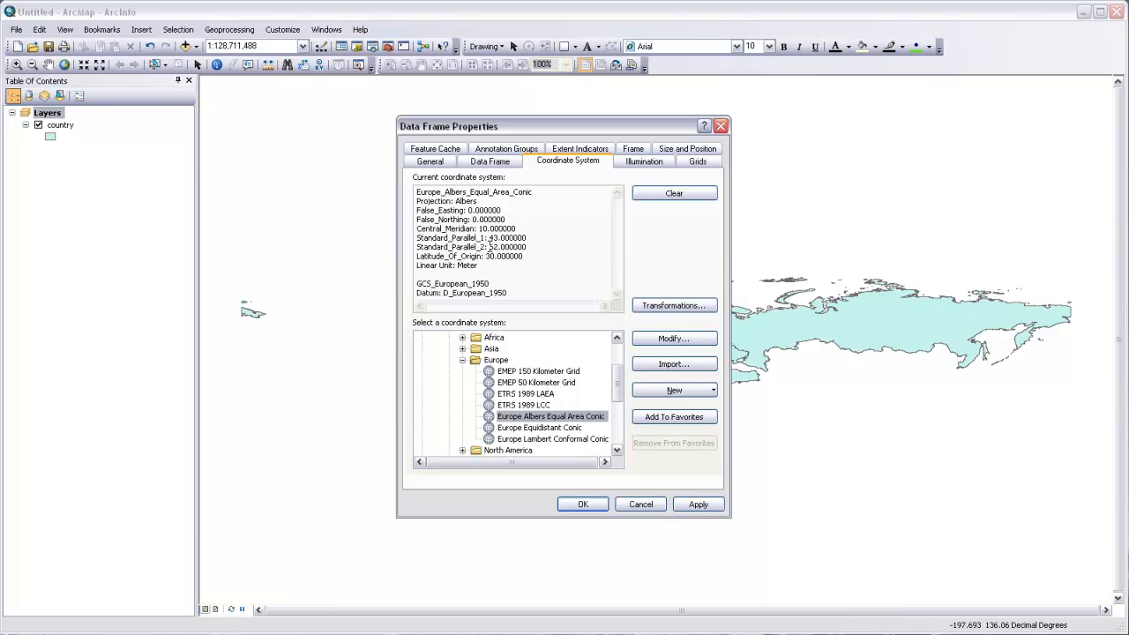
text(62.000000)
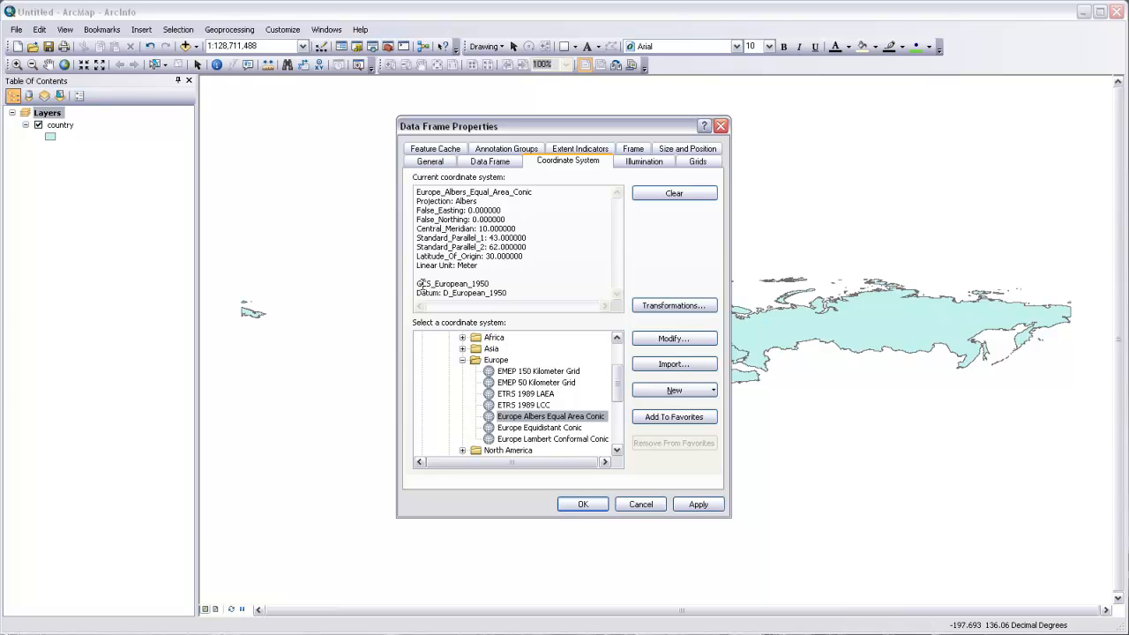
mouse_move(472, 284)
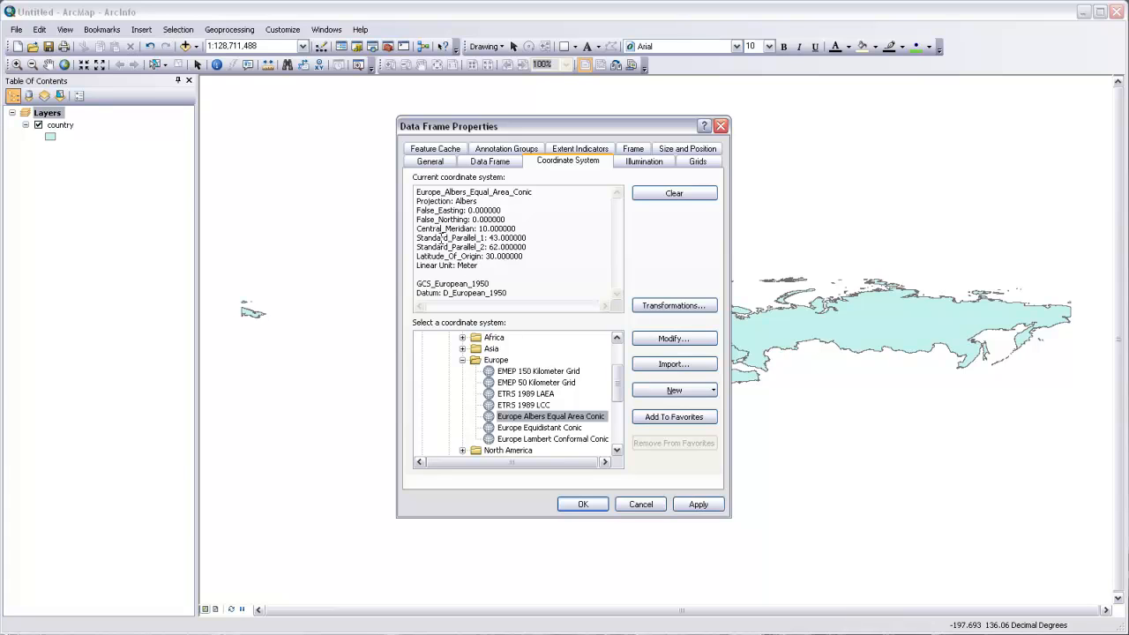
mouse_move(441, 182)
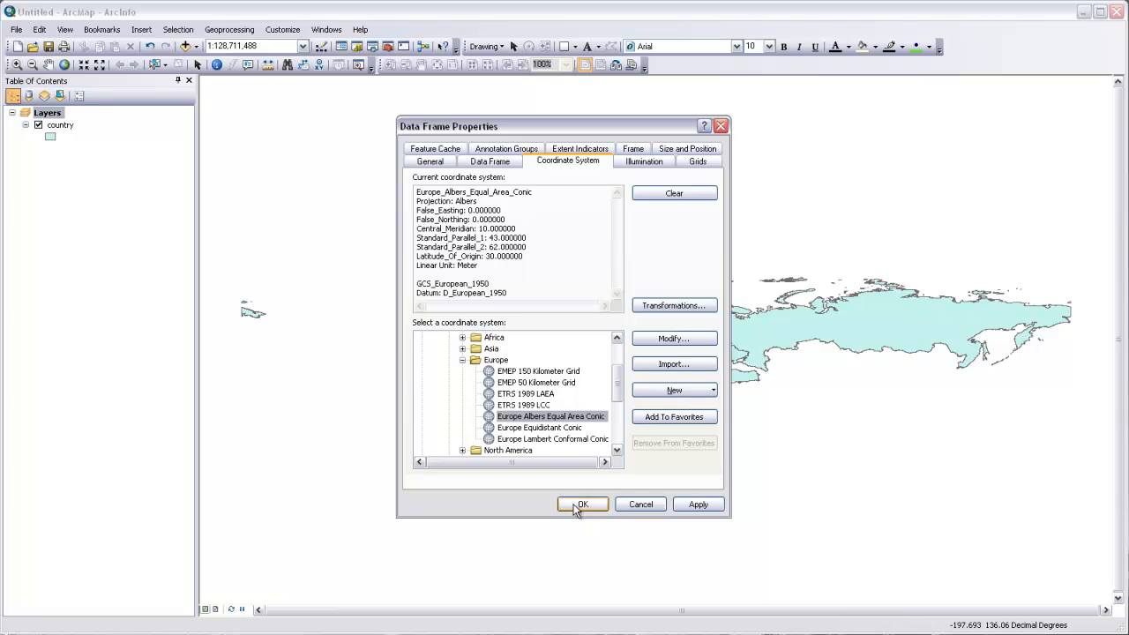
Step: Confirm the Europe Albers Equal Area Conic choice and accept the differing geographic coordinate system warning
click(582, 504)
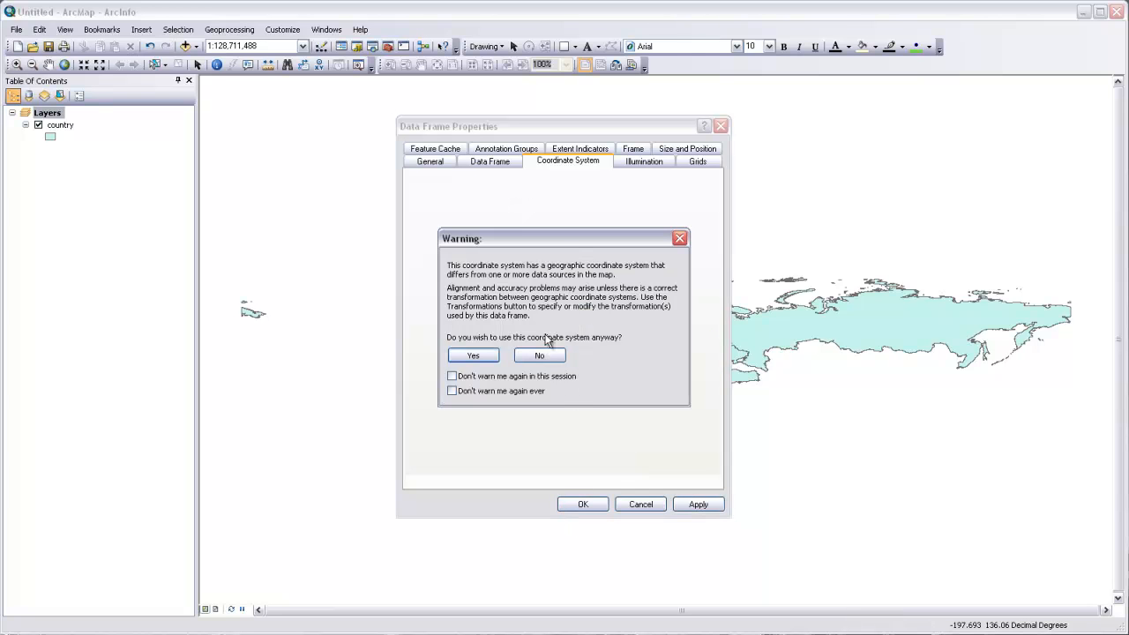
mouse_move(565, 281)
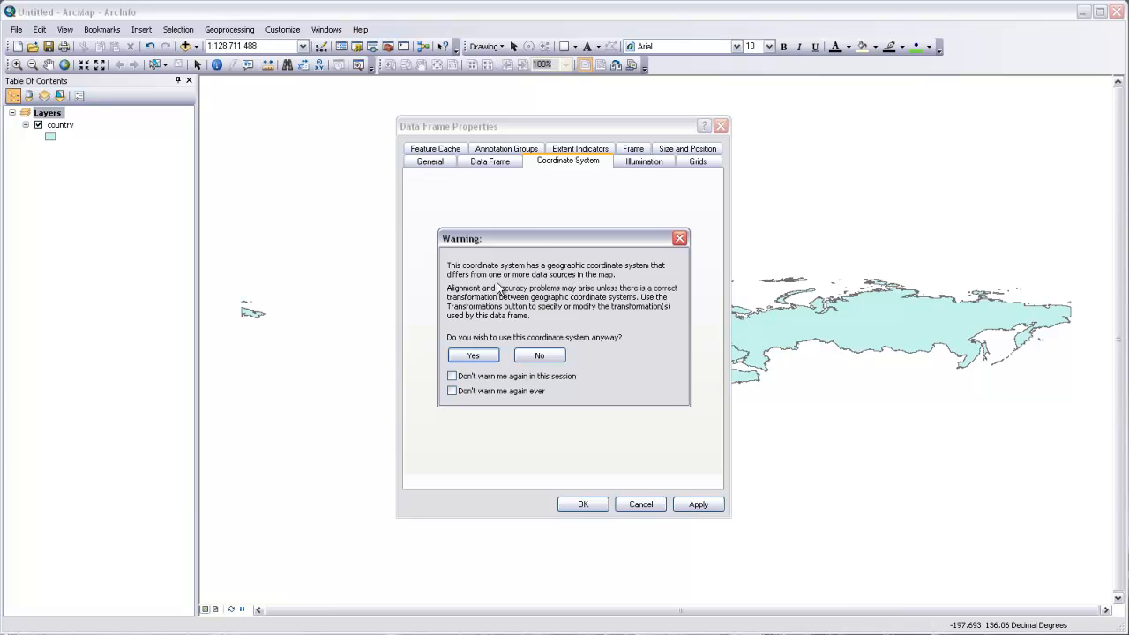
mouse_move(526, 279)
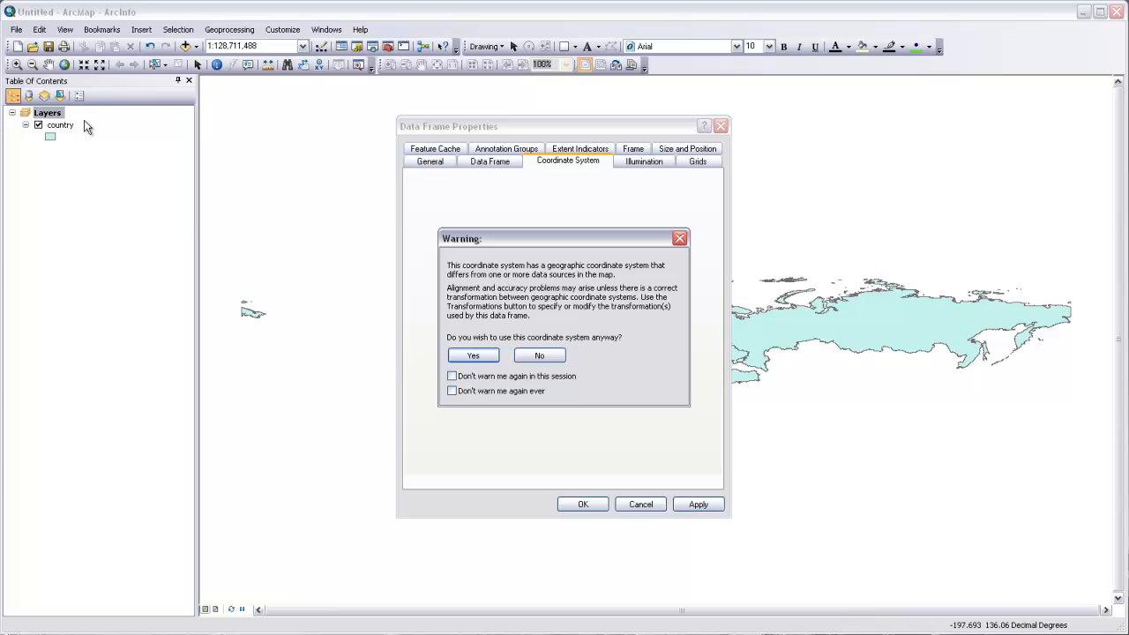
mouse_move(46, 138)
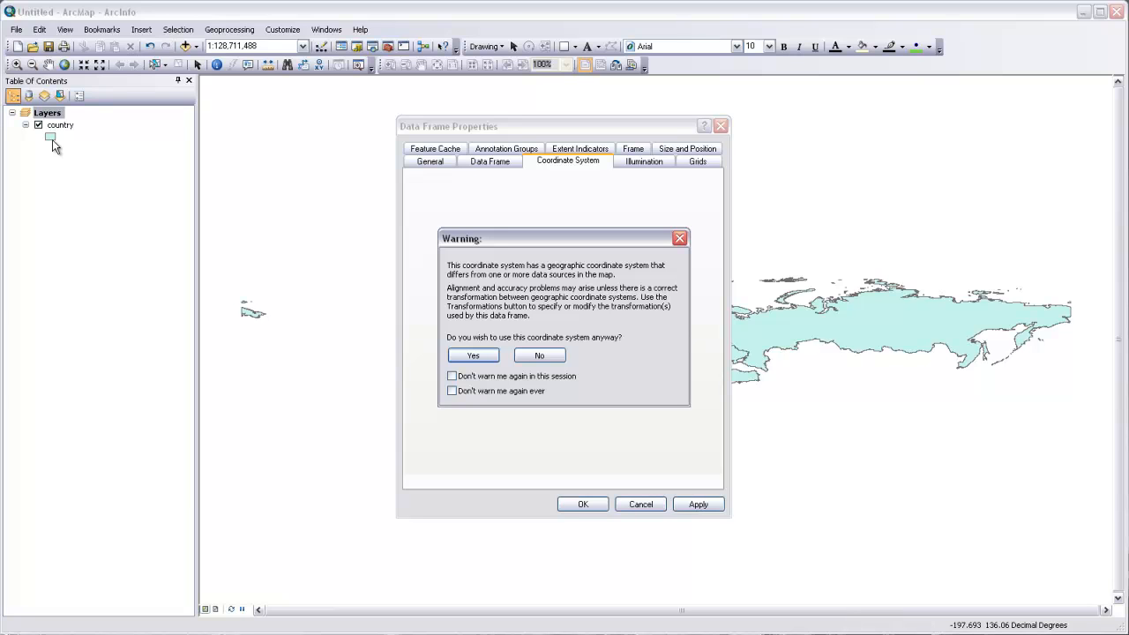
mouse_move(466, 251)
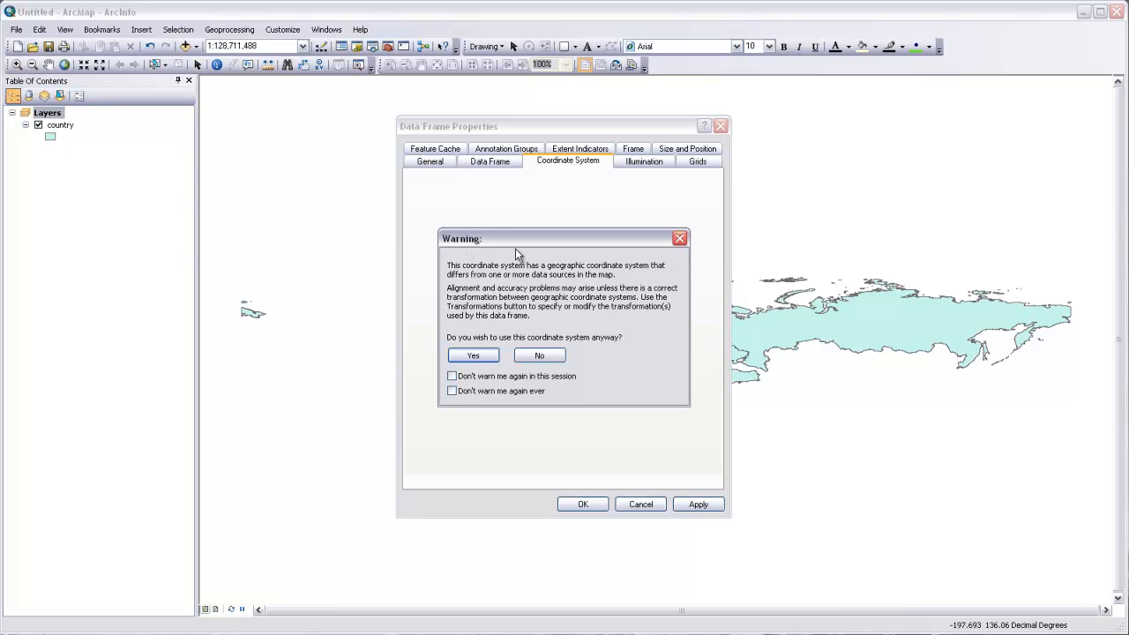
mouse_move(560, 249)
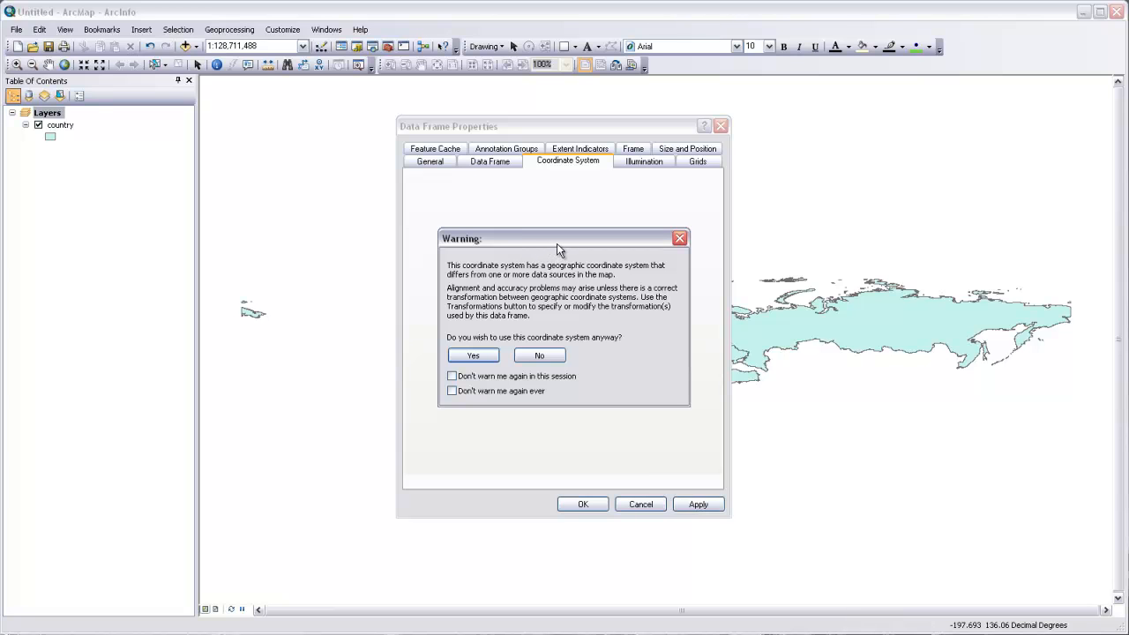
click(473, 356)
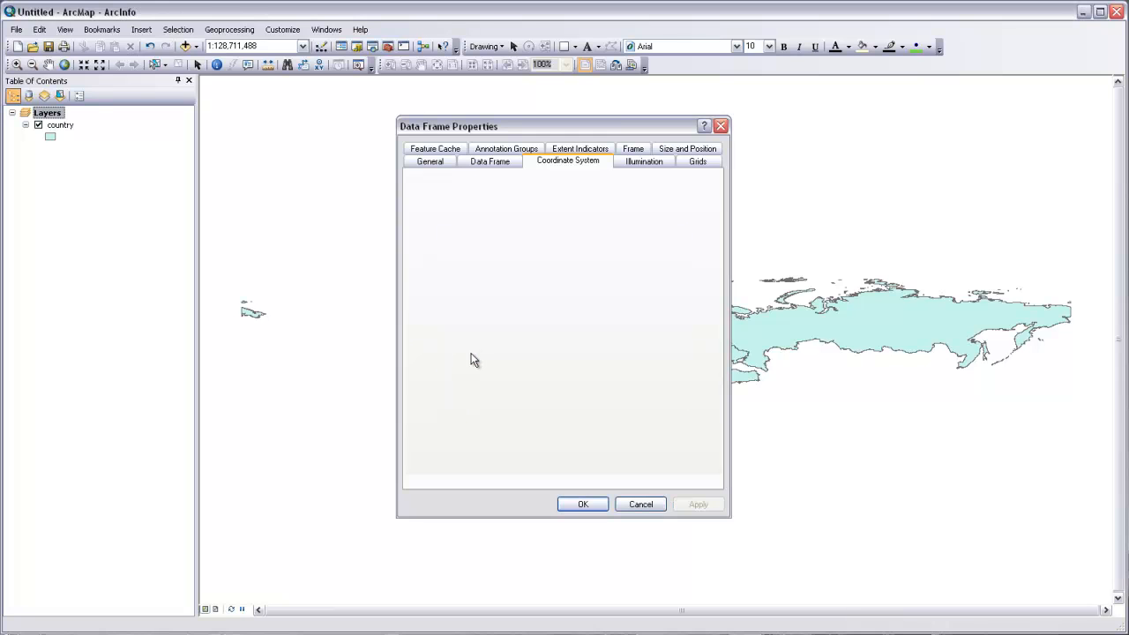
Step: Apply Europe Albers Equal Area Conic so the country map redraws in the conic projection
click(582, 504)
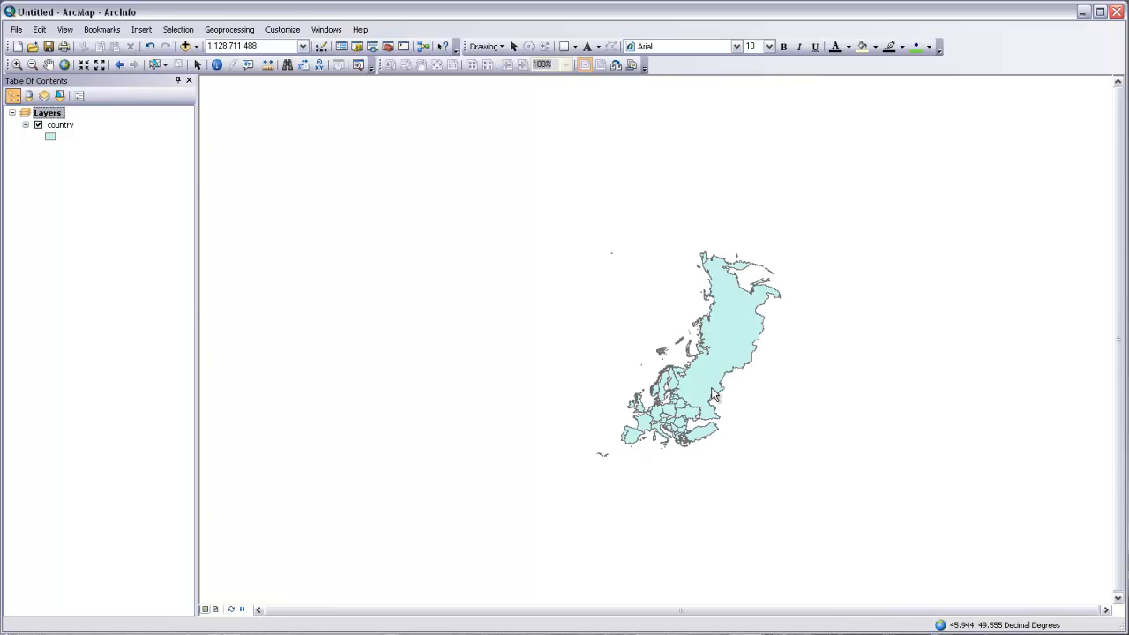
mouse_move(626, 443)
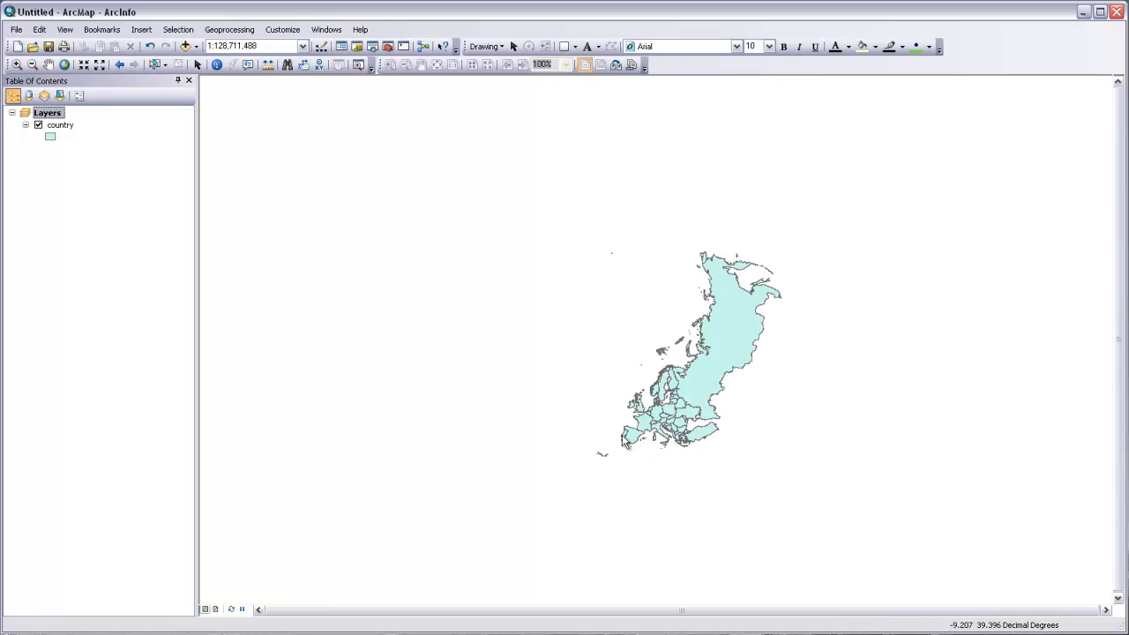
mouse_move(673, 415)
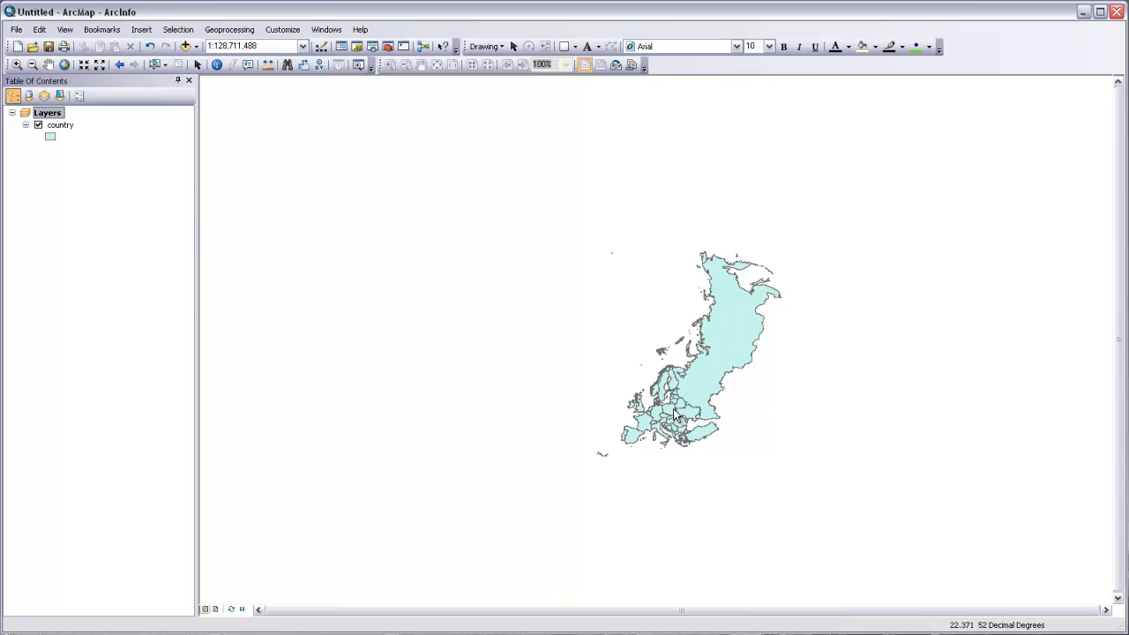
mouse_move(649, 445)
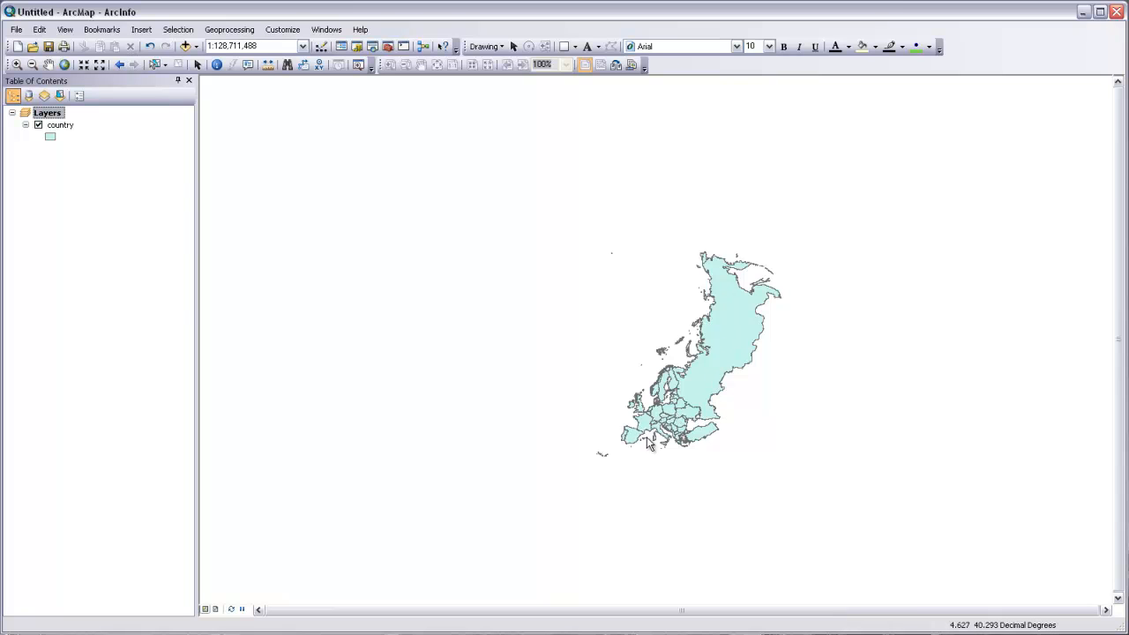
mouse_move(690, 425)
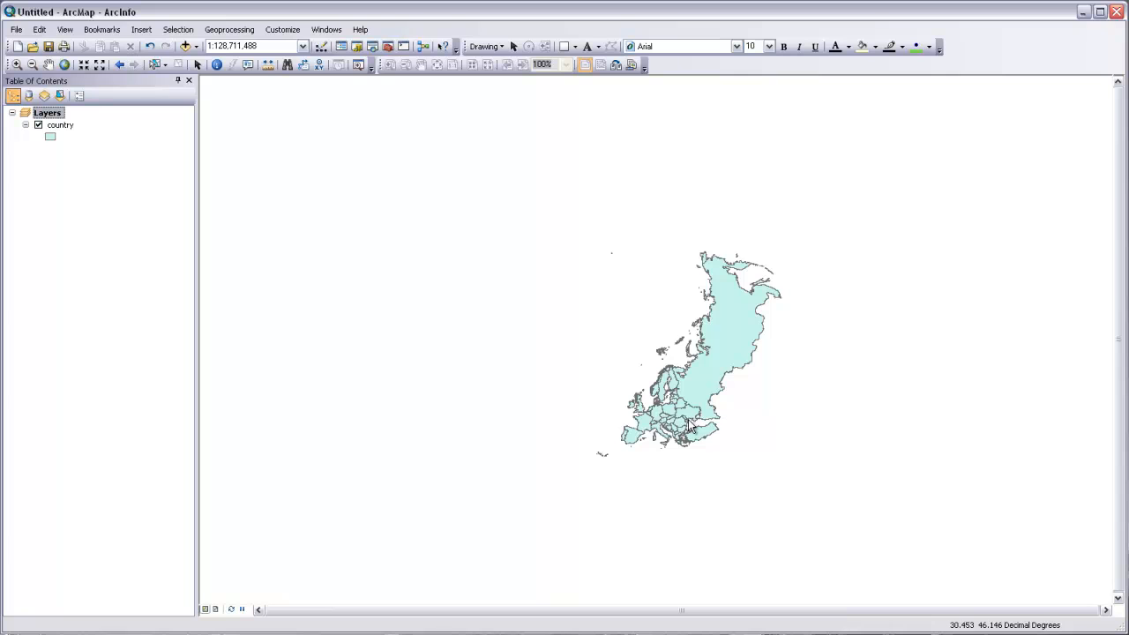
mouse_move(737, 298)
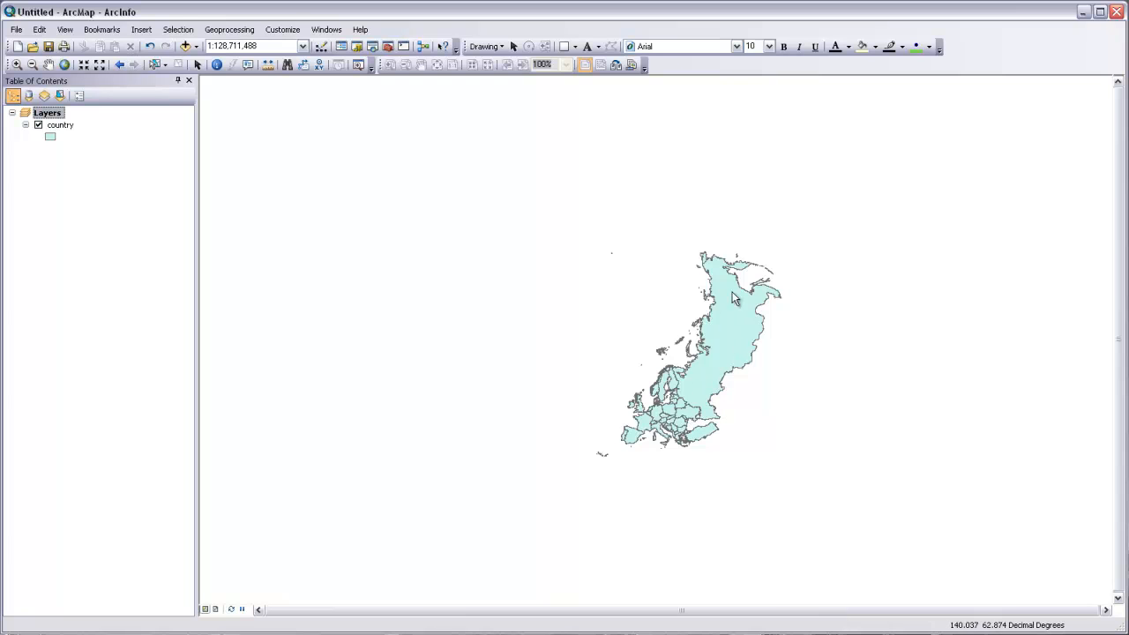
mouse_move(995, 351)
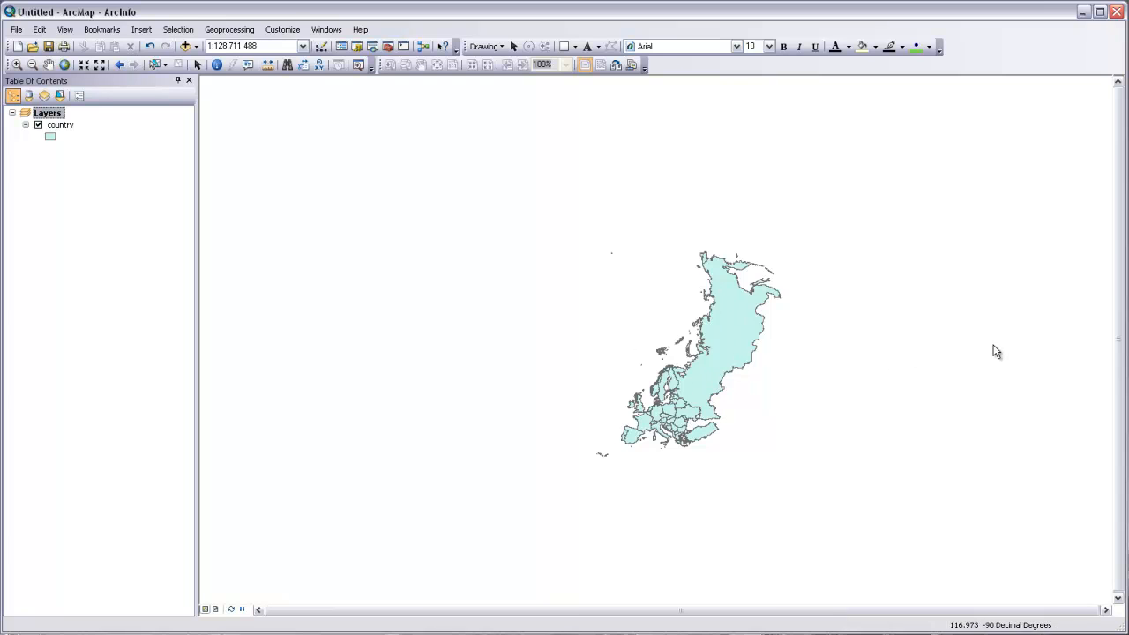
mouse_move(907, 368)
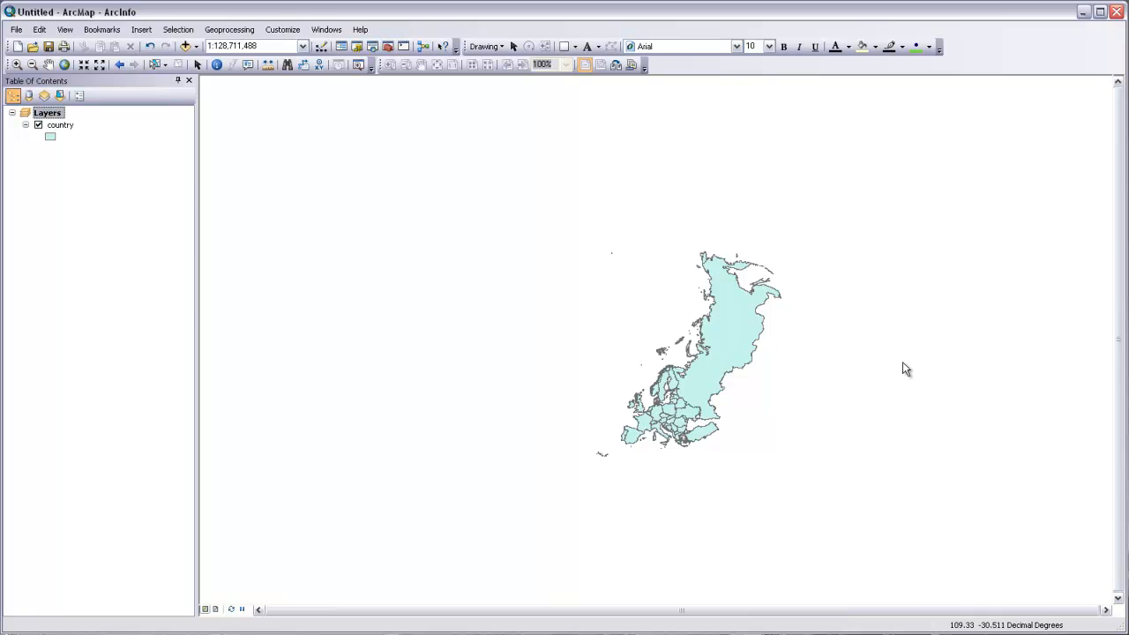
mouse_move(730, 343)
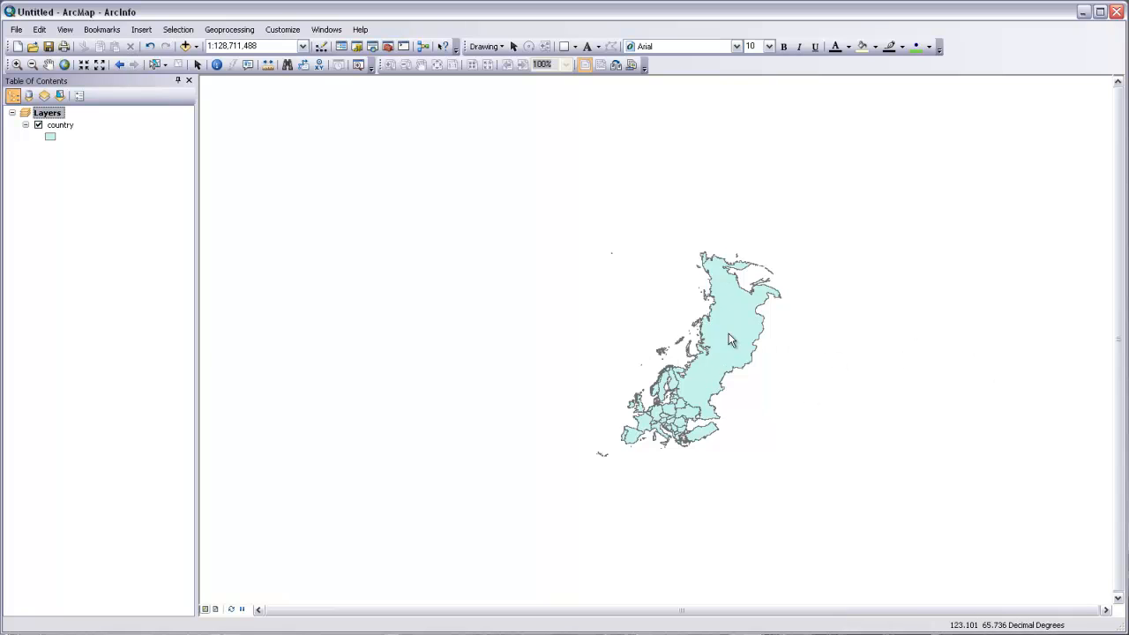
mouse_move(678, 431)
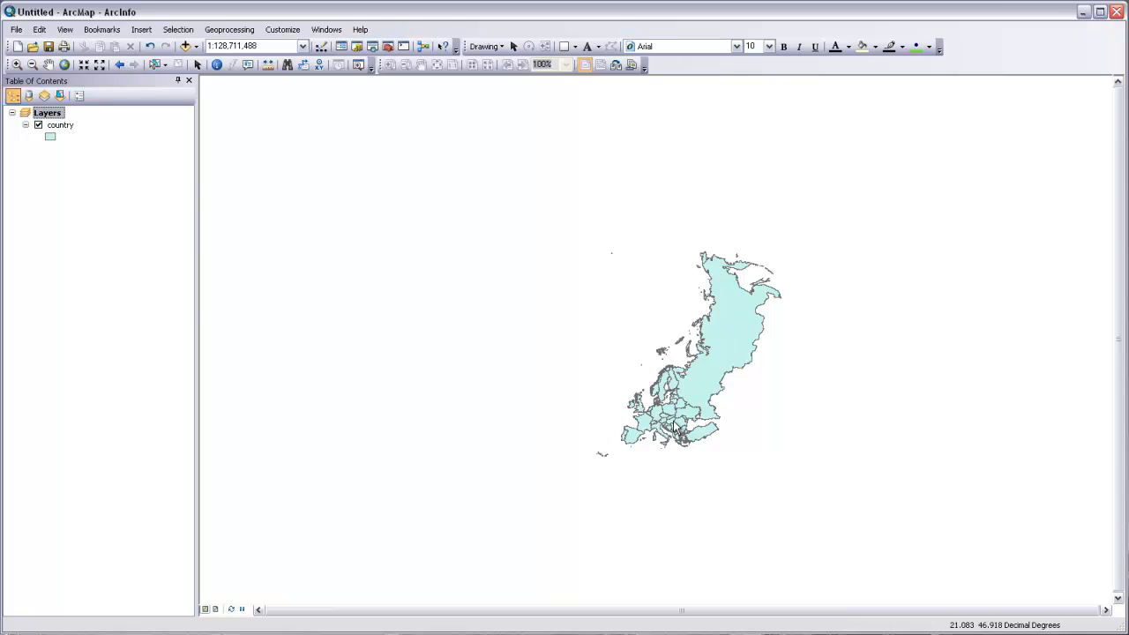
mouse_move(621, 257)
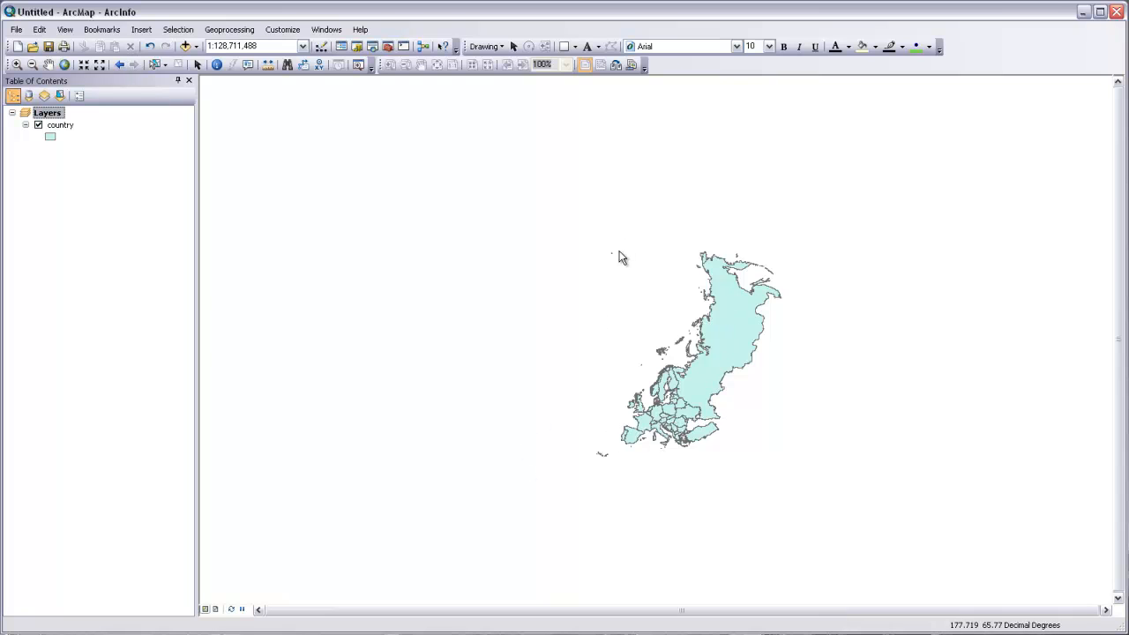
mouse_move(776, 364)
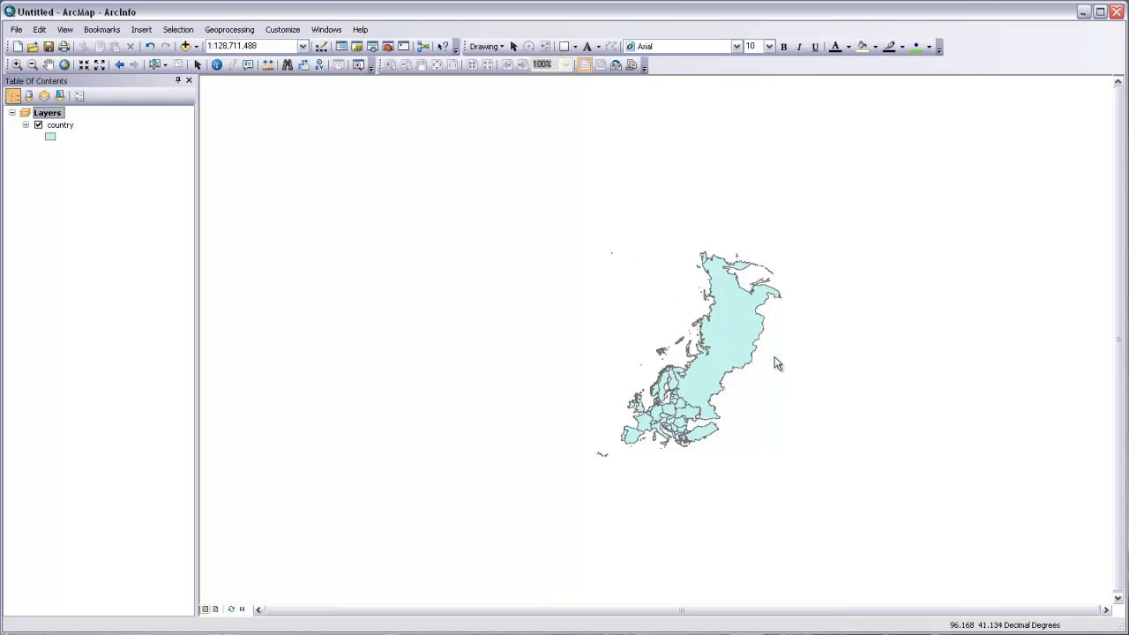
mouse_move(160, 81)
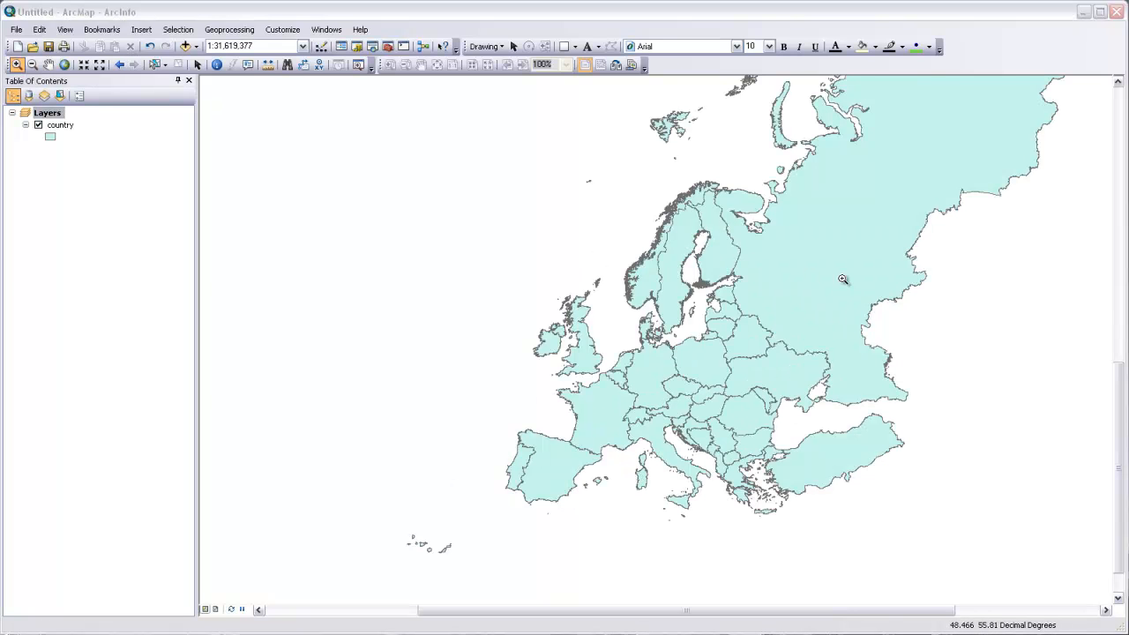
mouse_move(751, 374)
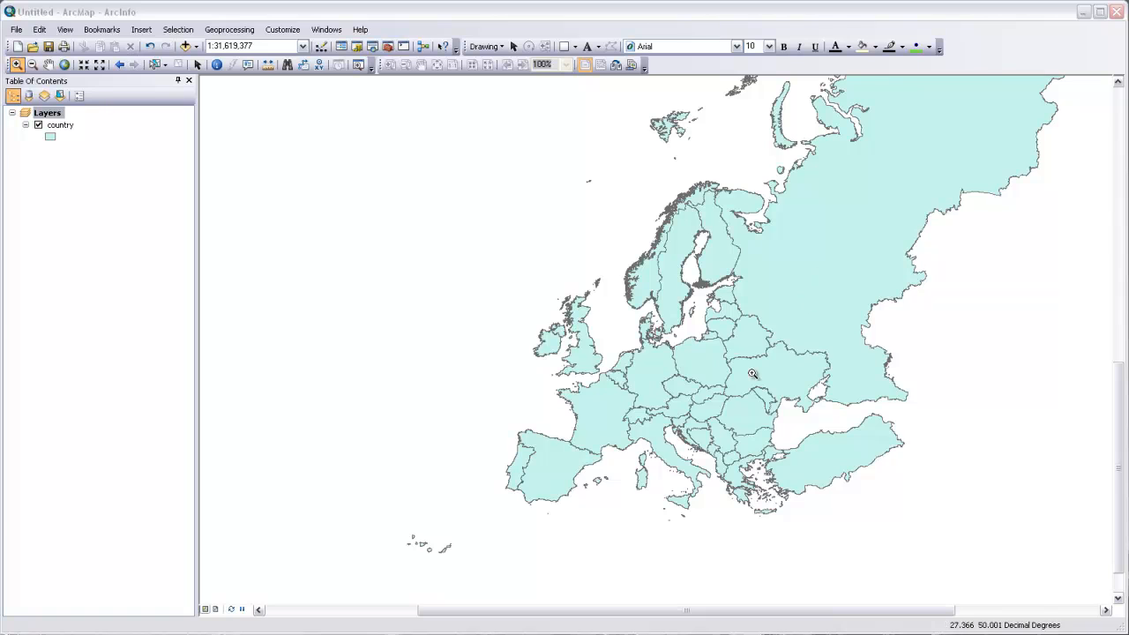
mouse_move(537, 455)
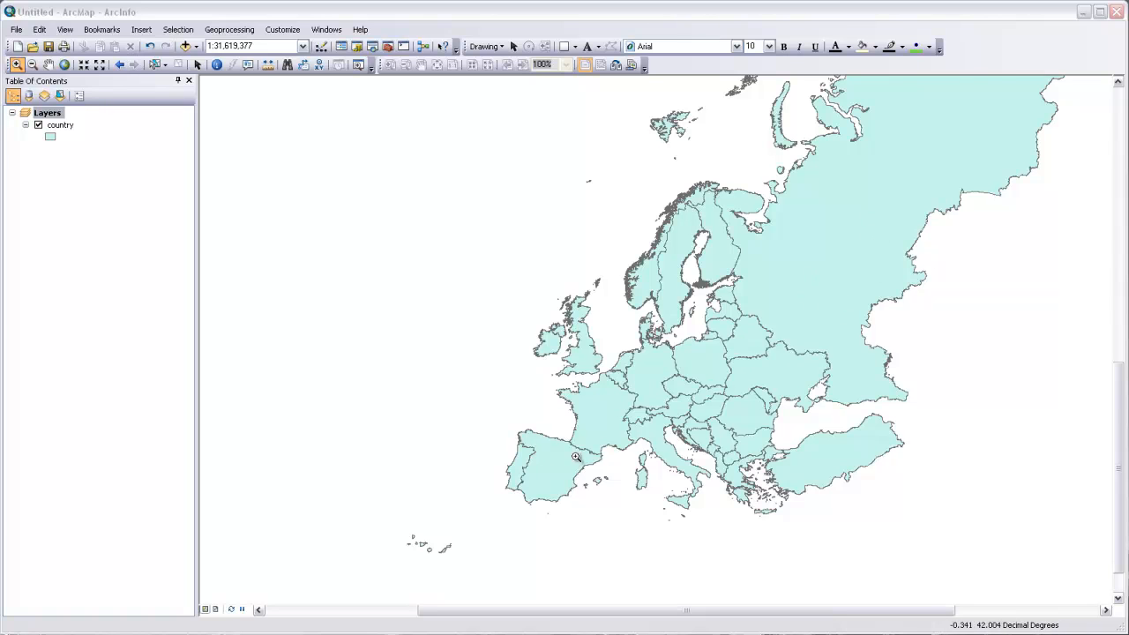
mouse_move(633, 414)
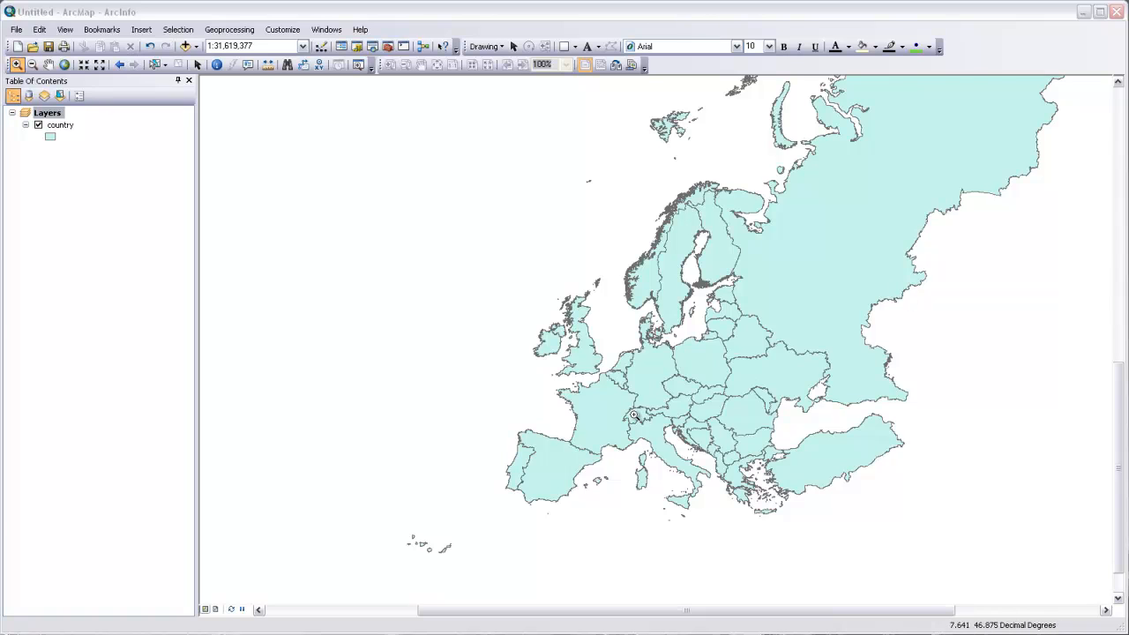
mouse_move(215, 610)
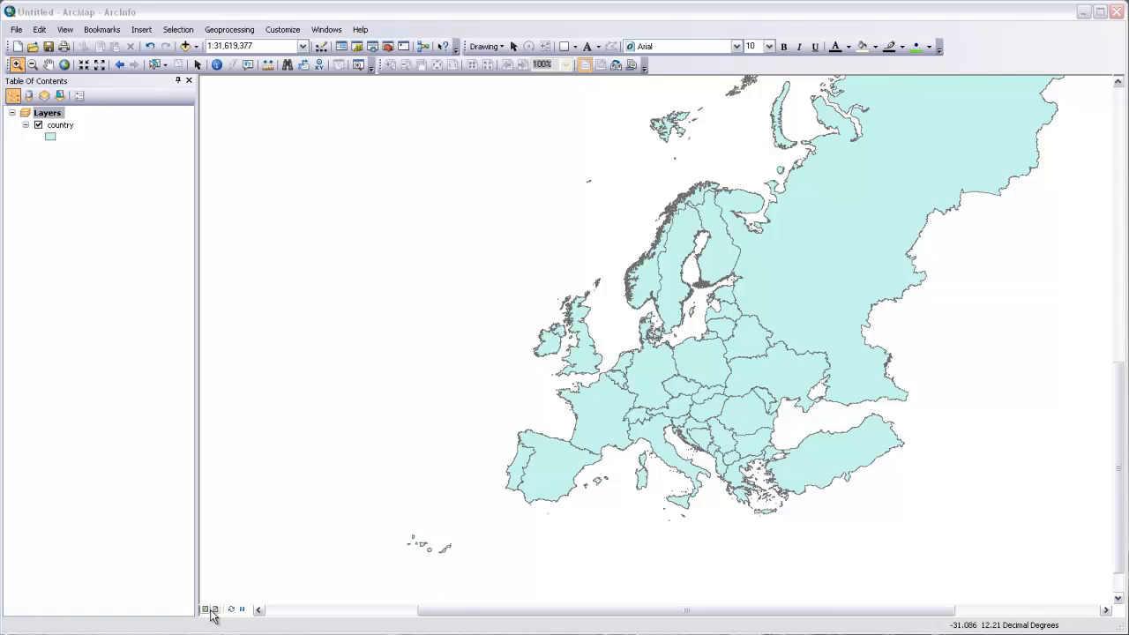
mouse_move(205, 610)
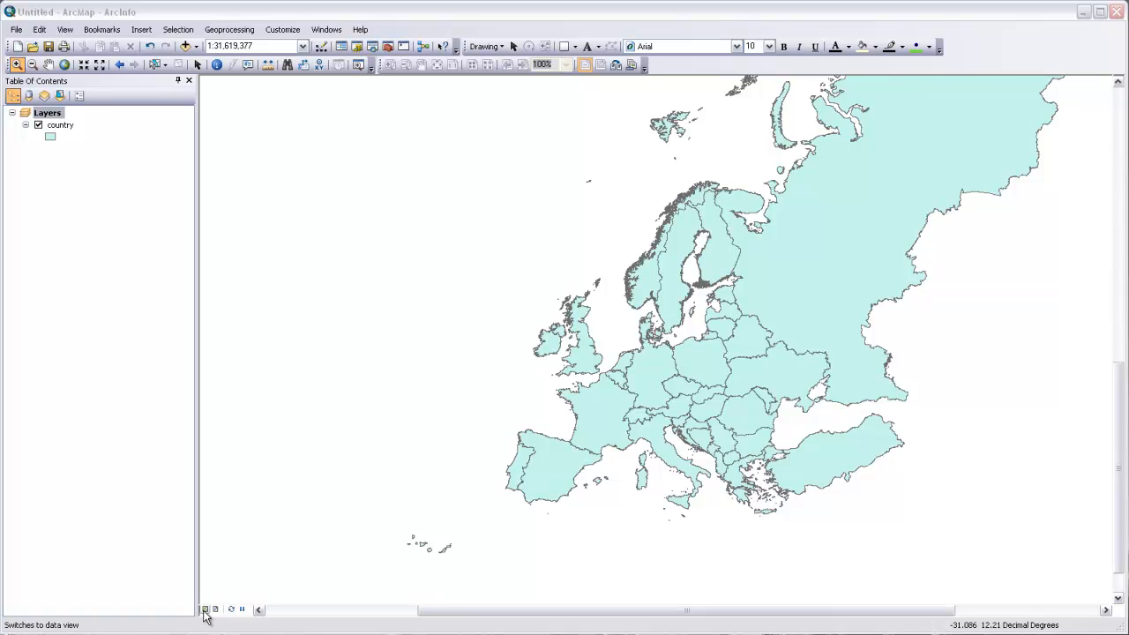
mouse_move(402, 466)
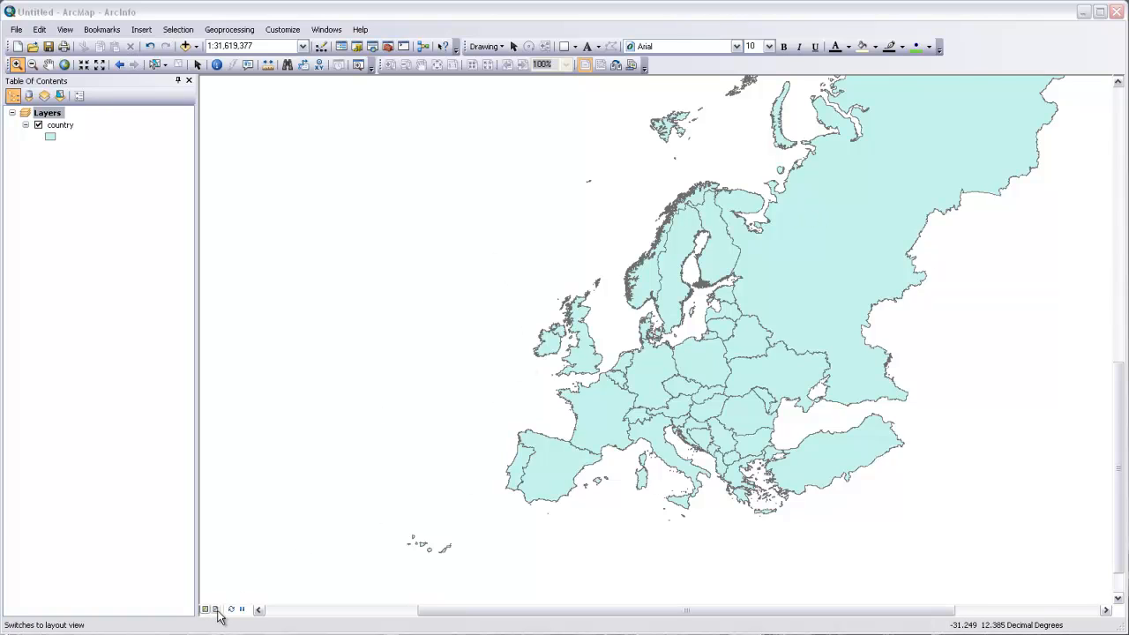
Step: Switch the Europe map from data view to the portrait page layout
click(216, 611)
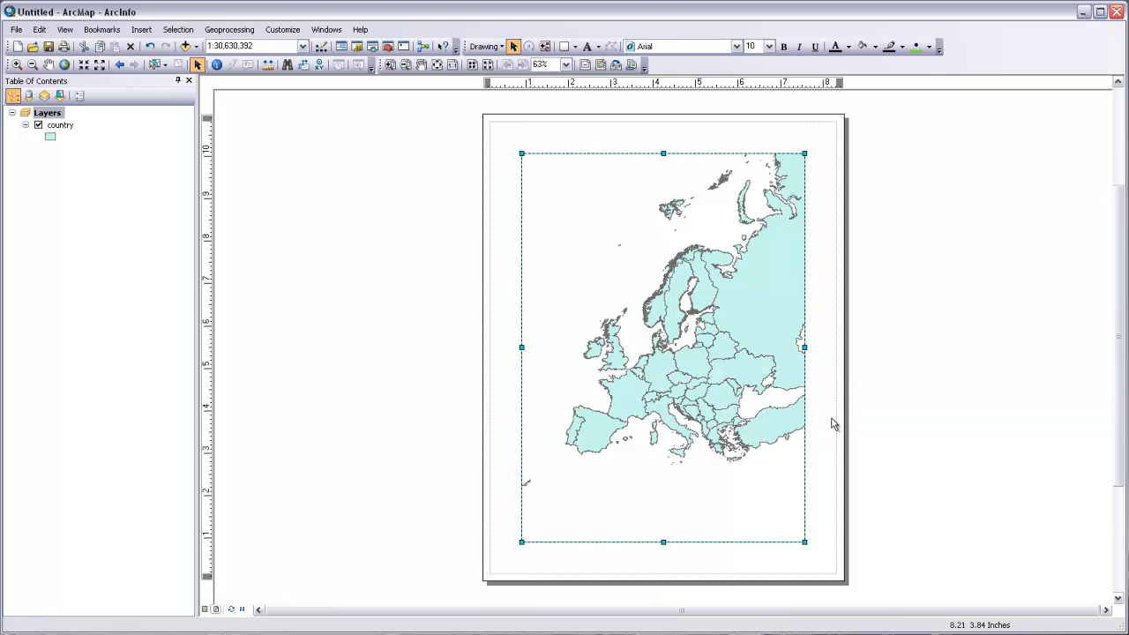
mouse_move(812, 187)
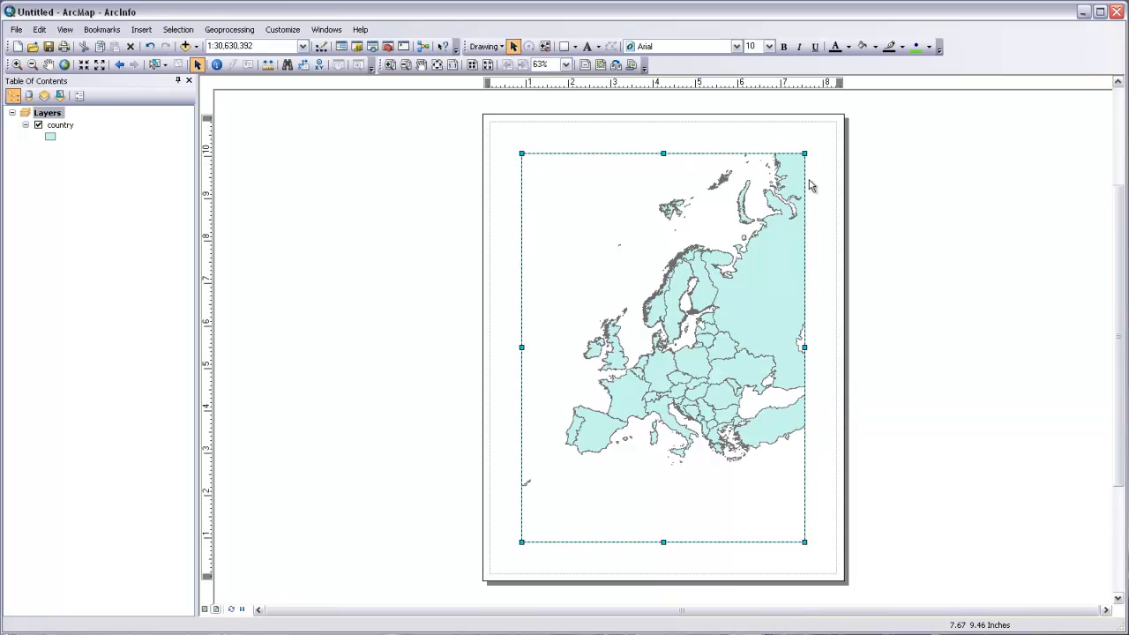
mouse_move(522, 147)
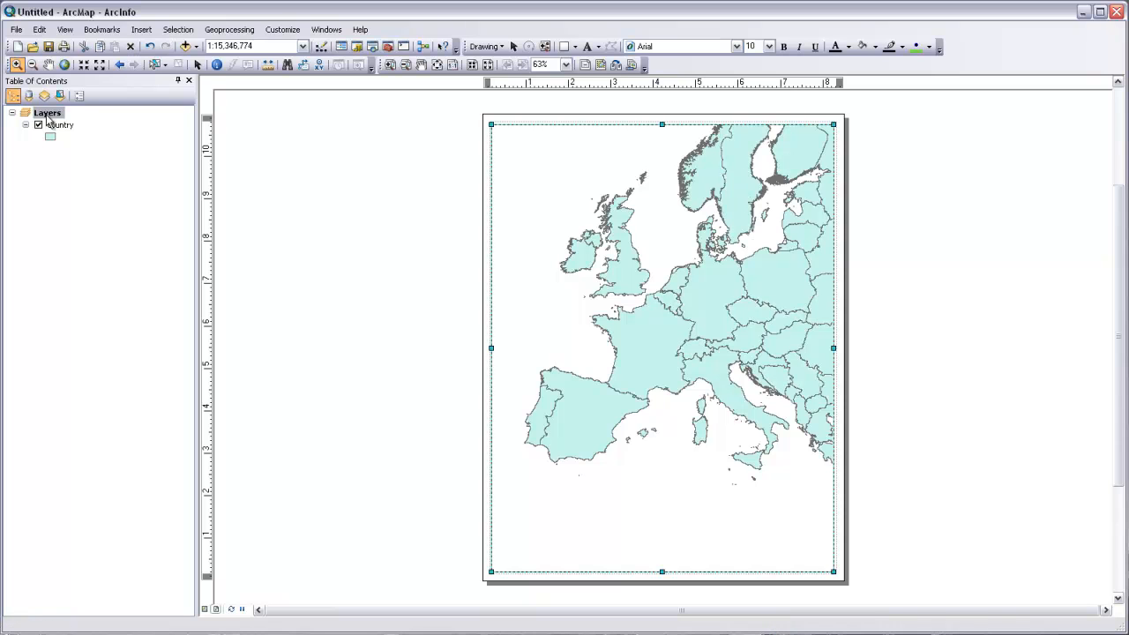
Step: Bring up the Layers data frame properties on the Grids settings
right_click(46, 113)
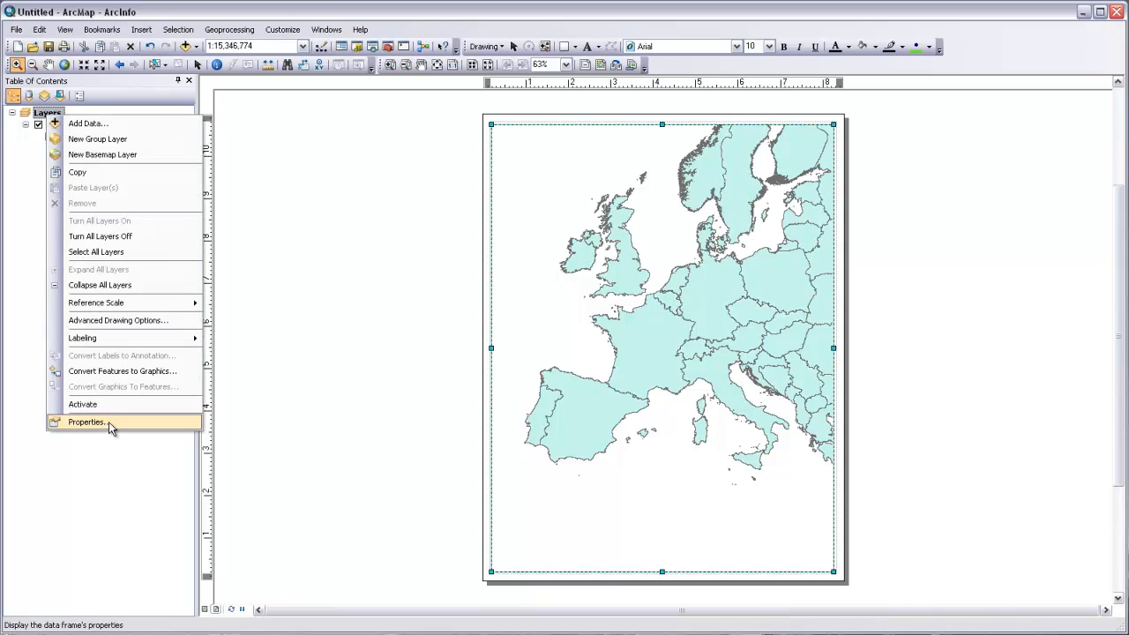
click(85, 421)
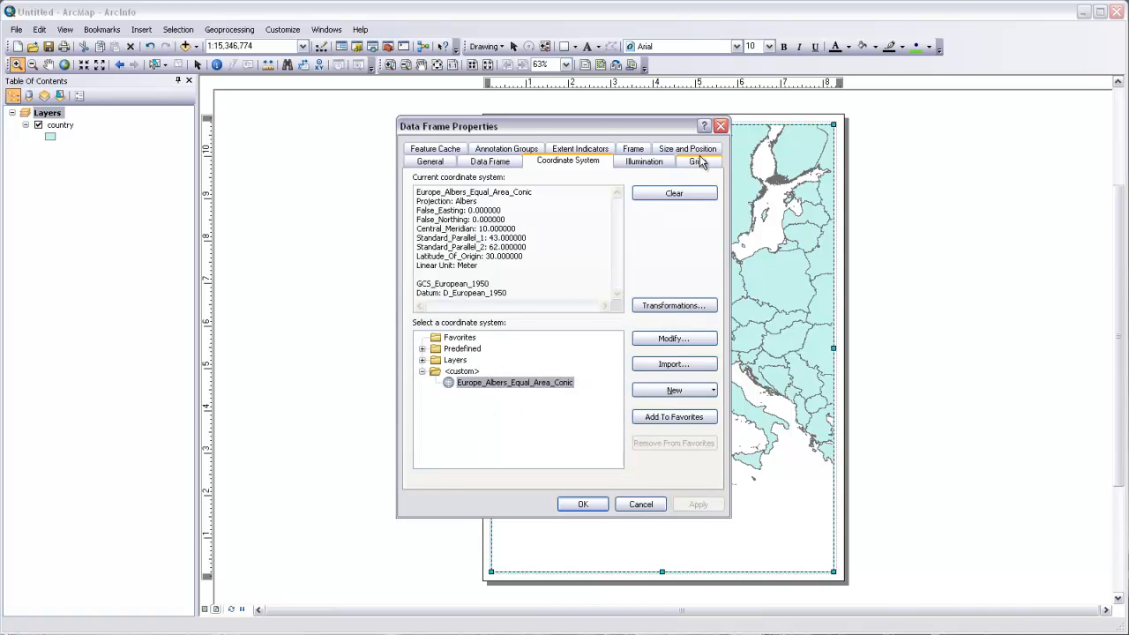
click(697, 160)
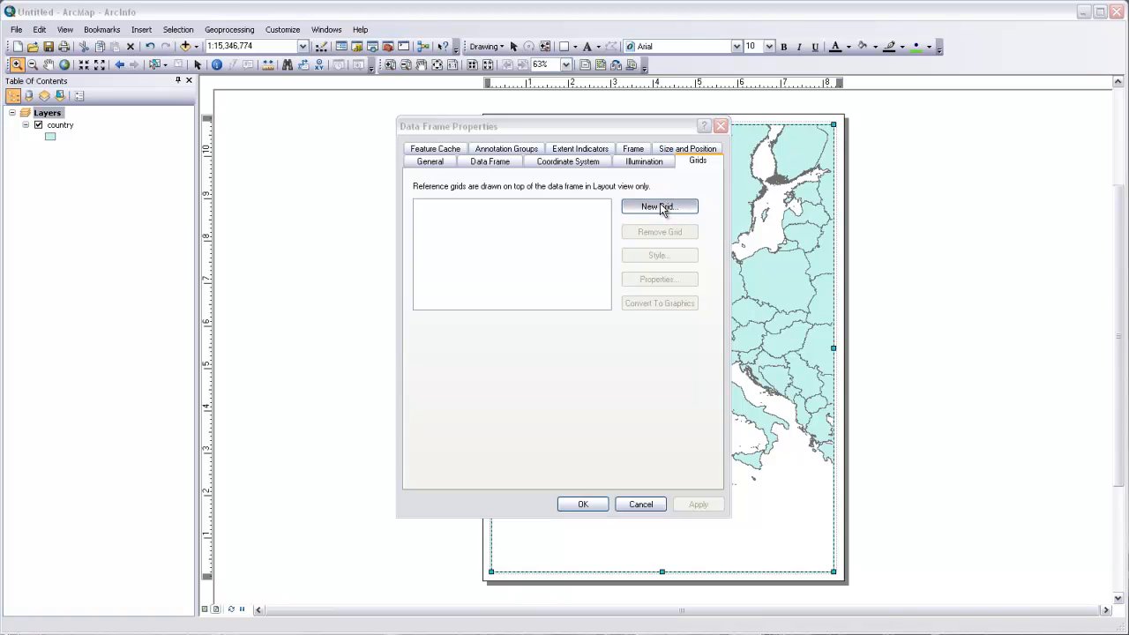
Step: Create a graticule of meridians and parallels every 10 degrees with default ticks and labels
click(659, 206)
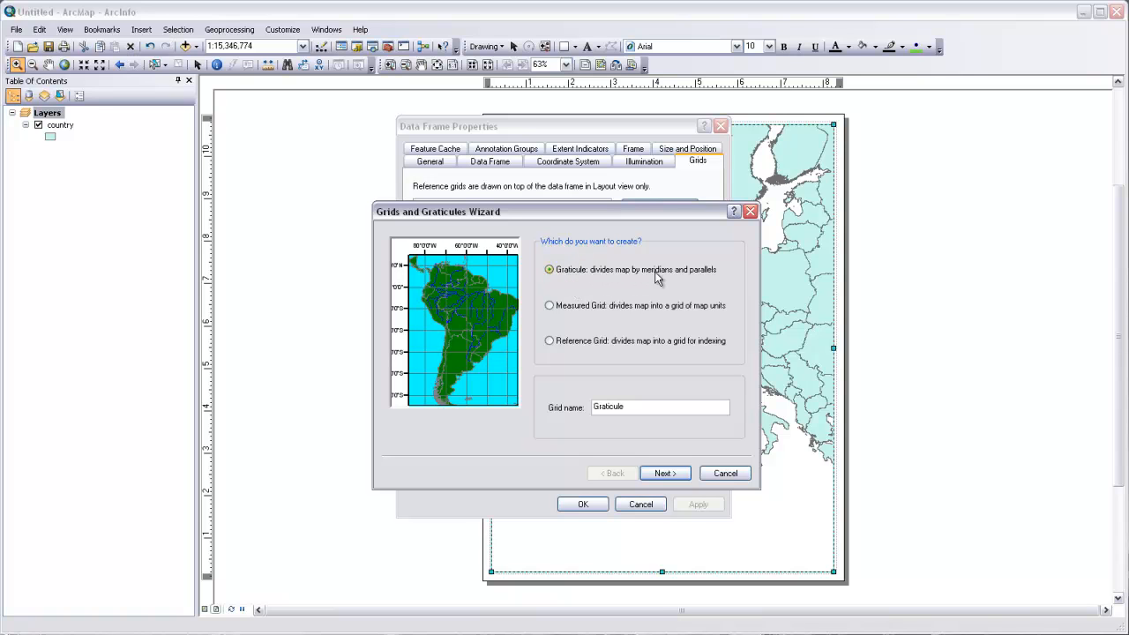
mouse_move(649, 451)
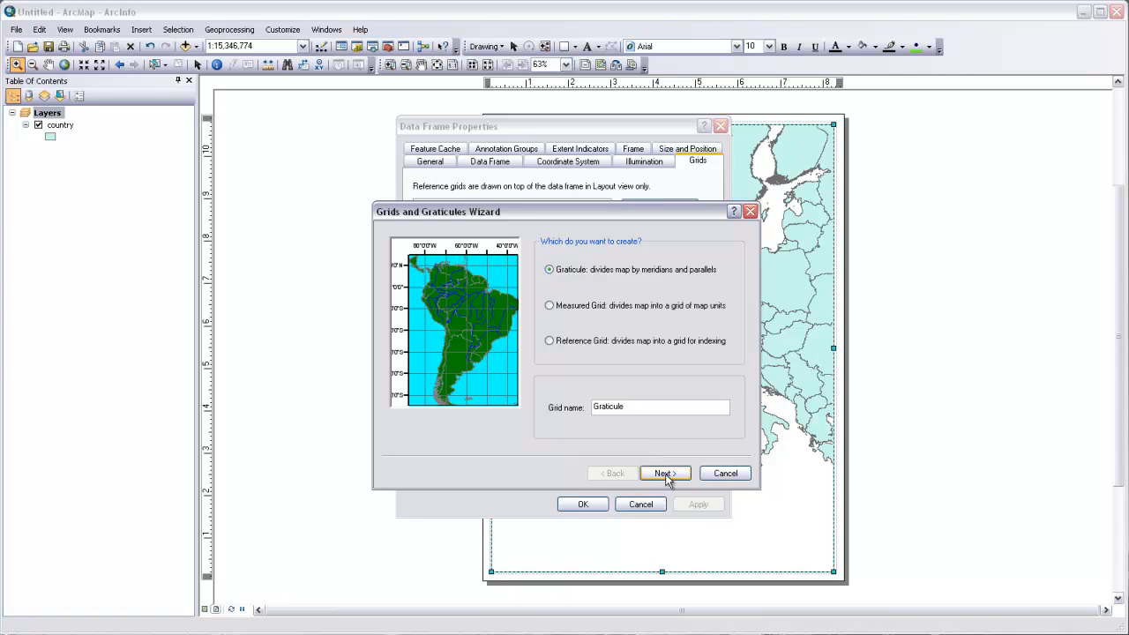
click(663, 473)
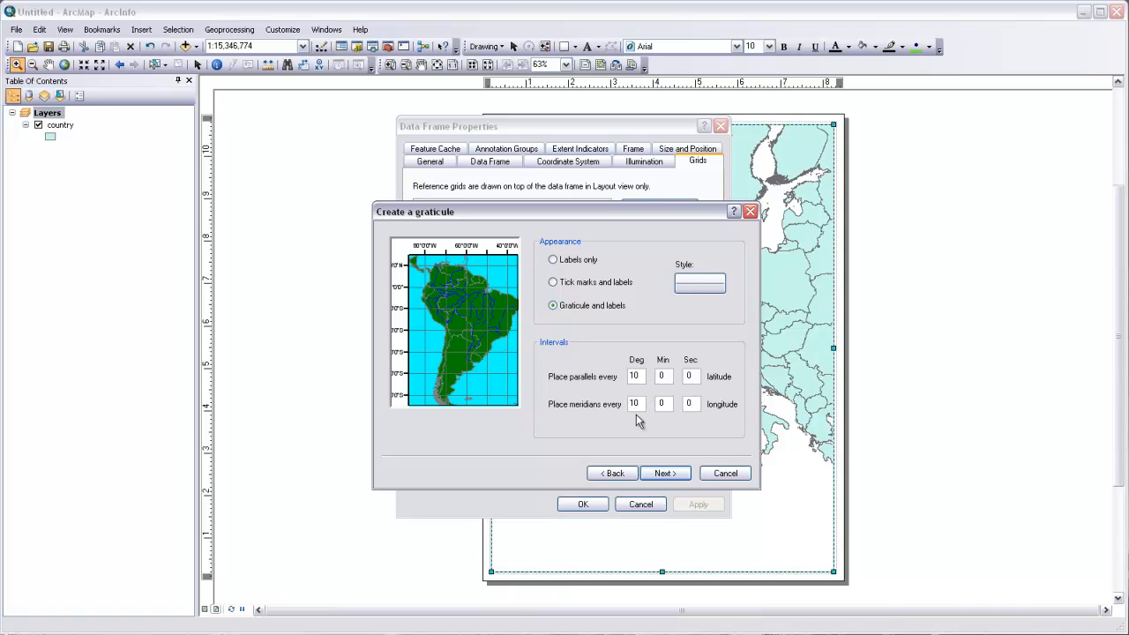
click(666, 473)
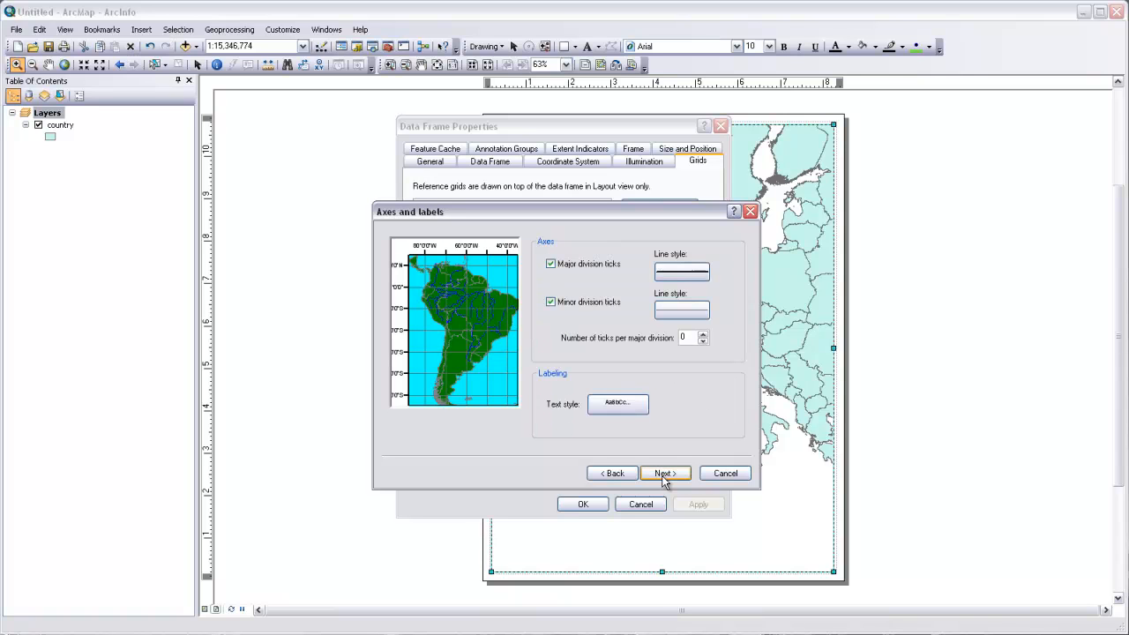
mouse_move(695, 333)
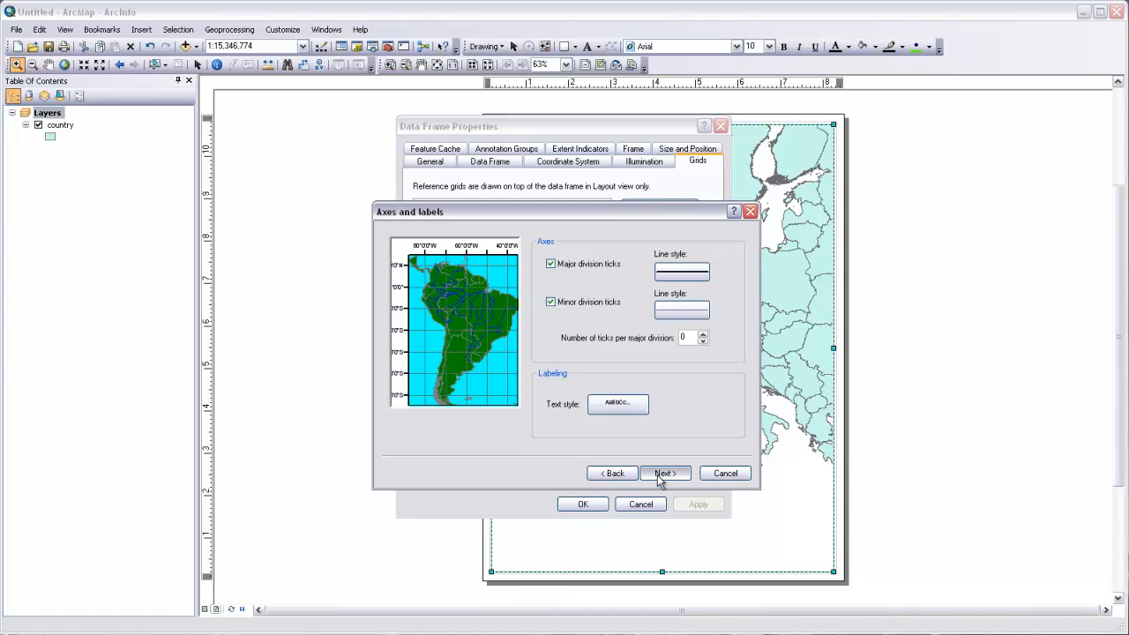
click(663, 473)
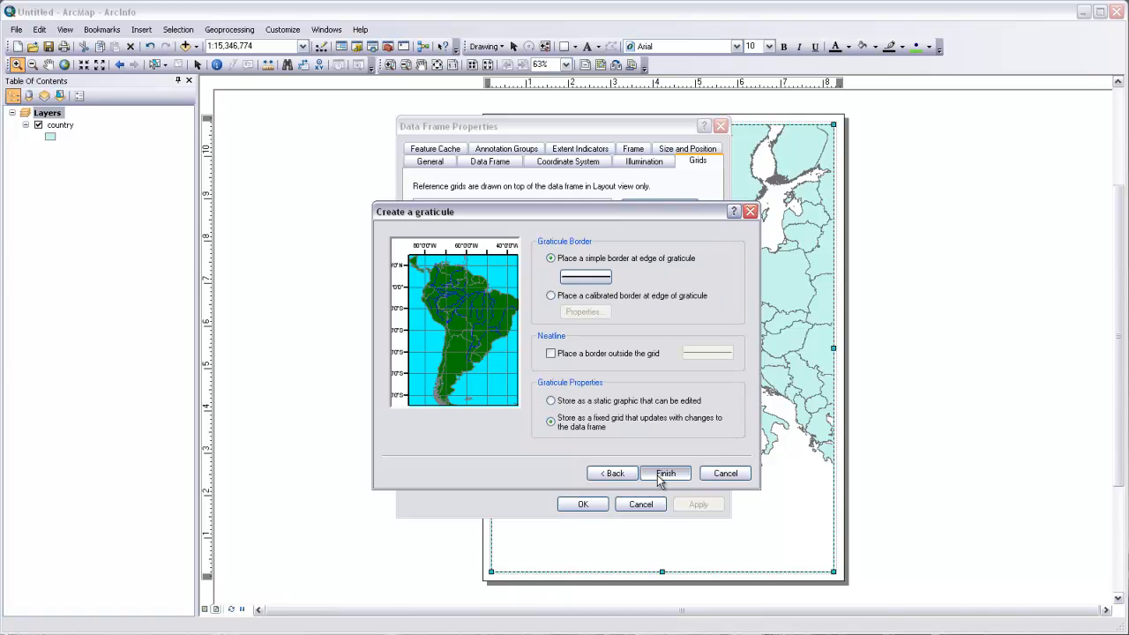
Step: Finish the graticule wizard and accept the coordinate system warning so the grid draws over Europe
click(665, 472)
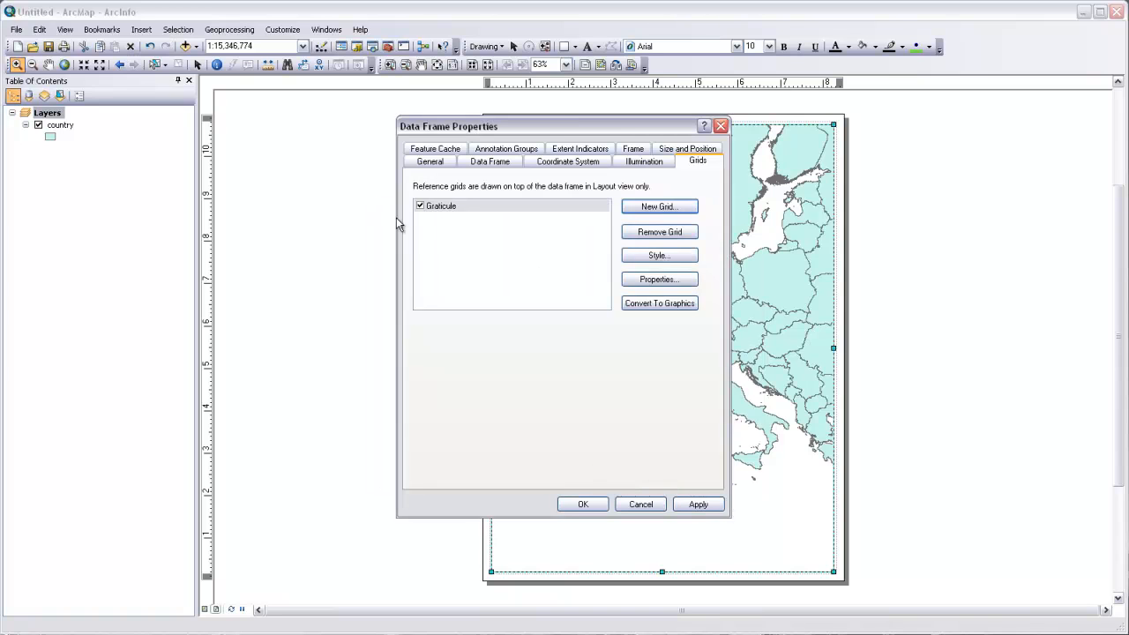
mouse_move(480, 208)
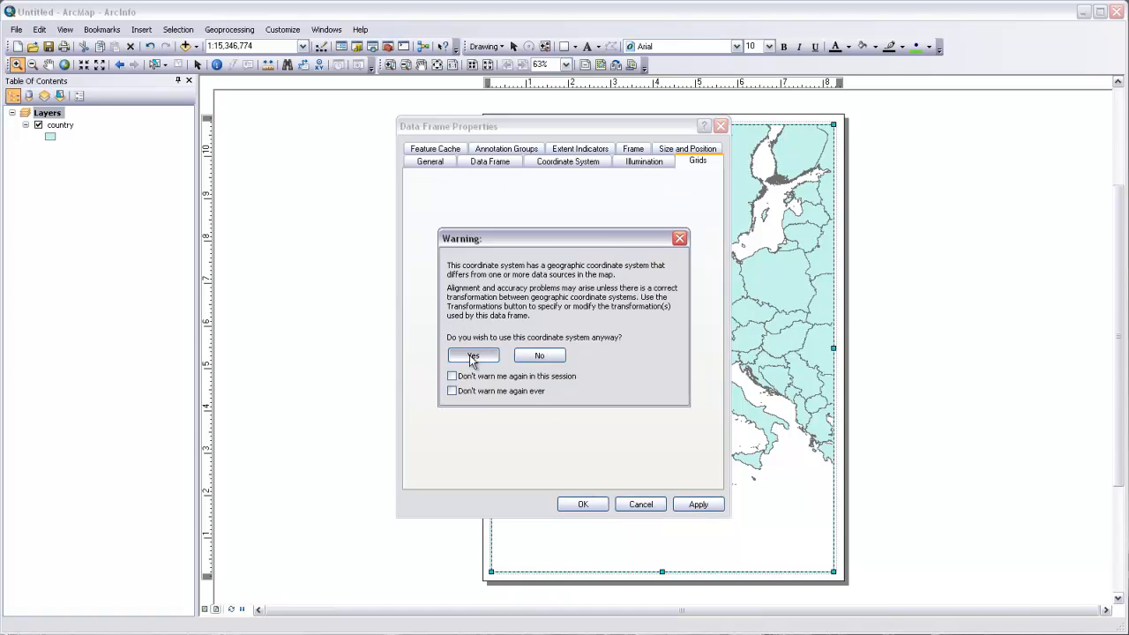
click(473, 356)
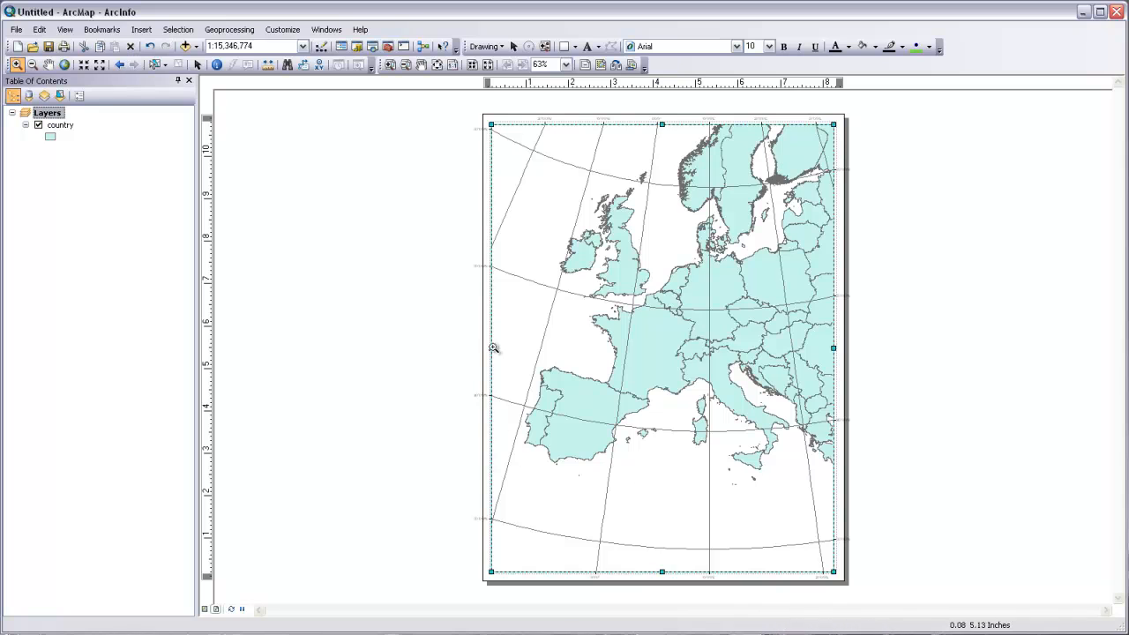
mouse_move(582, 291)
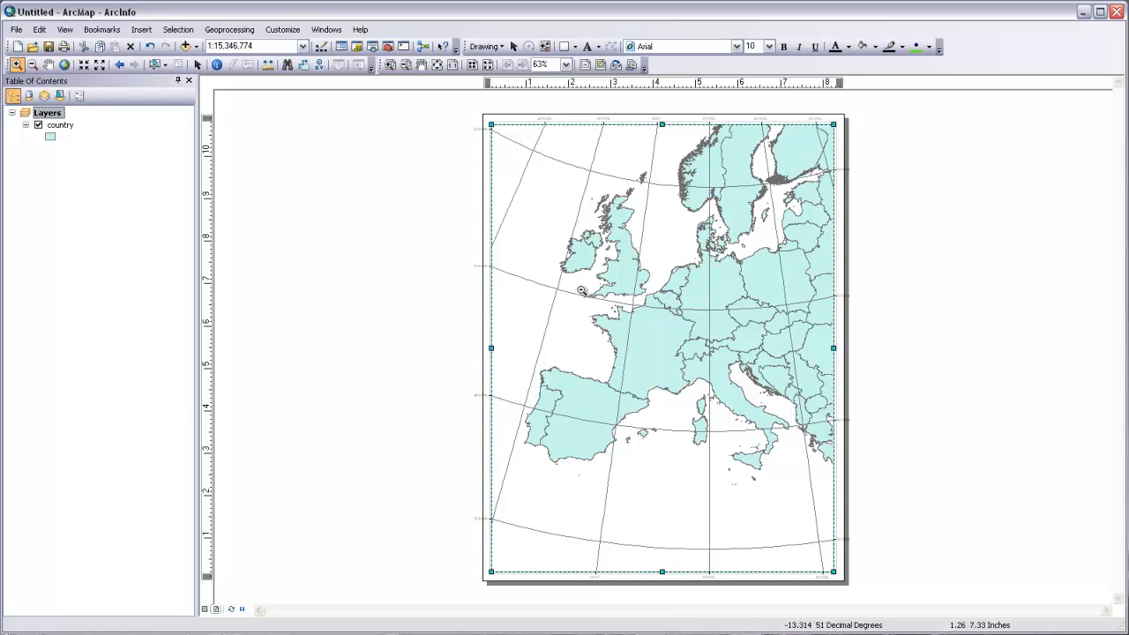
mouse_move(607, 205)
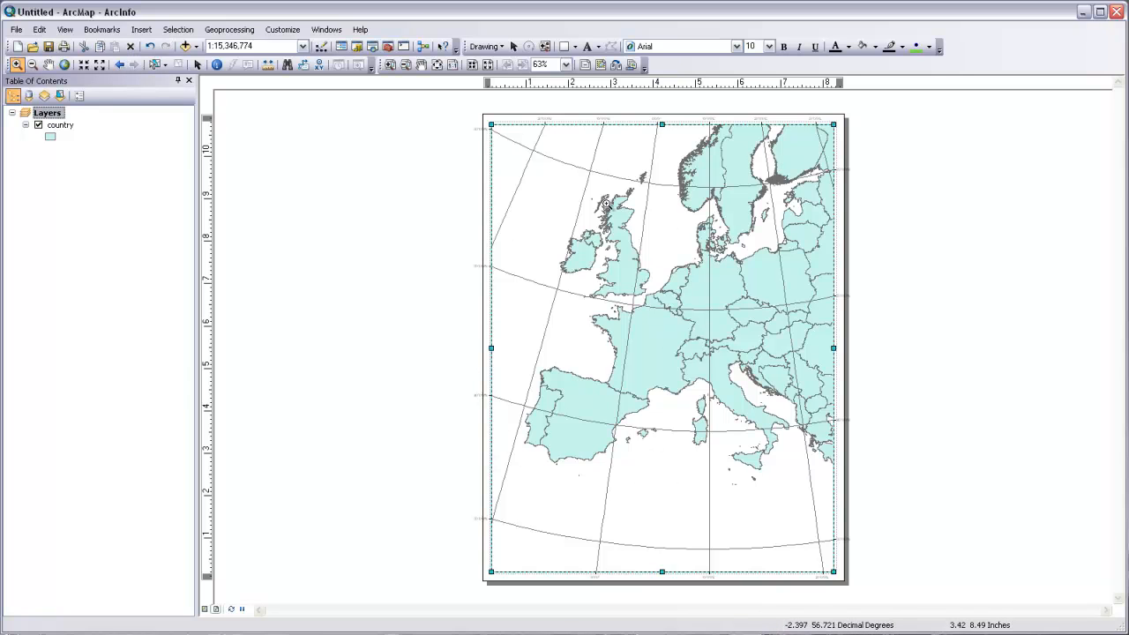
mouse_move(764, 575)
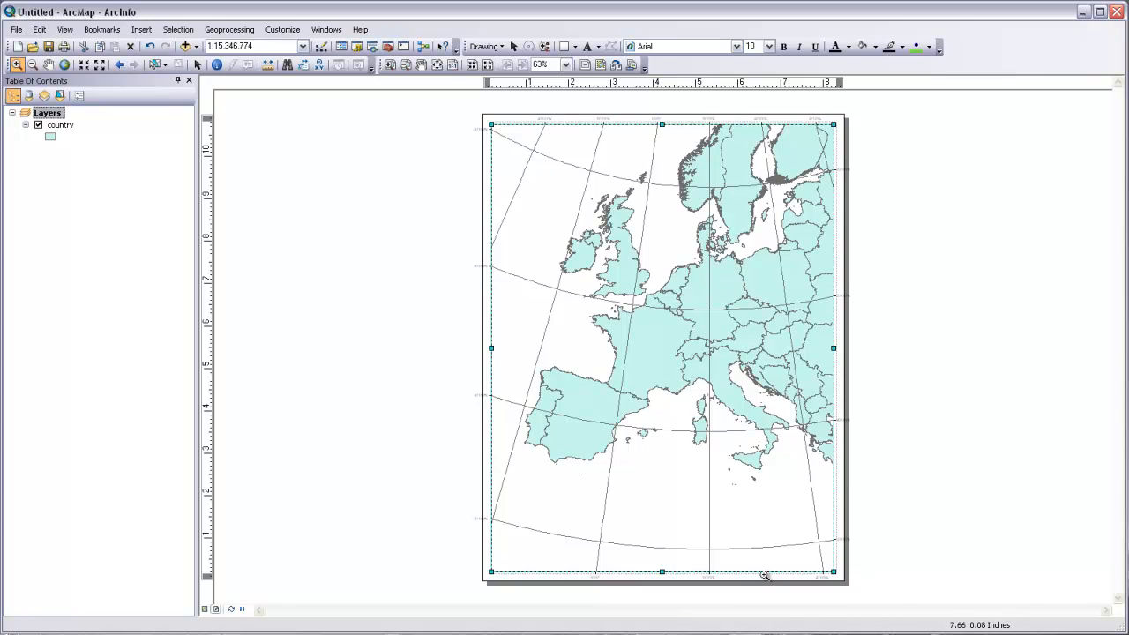
mouse_move(491, 579)
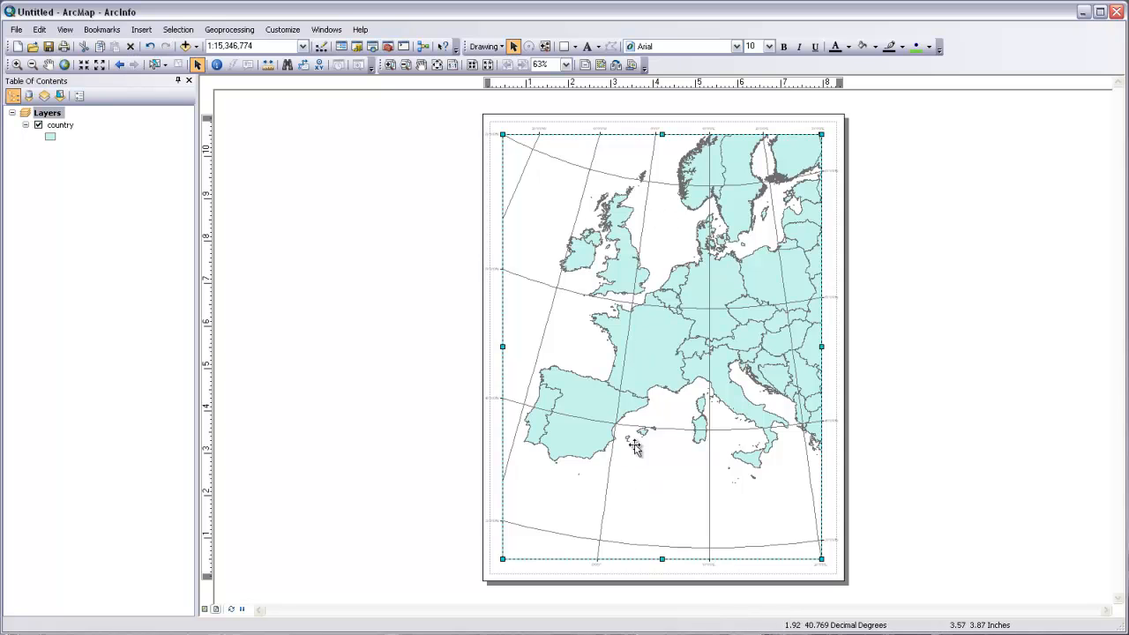
mouse_move(656, 168)
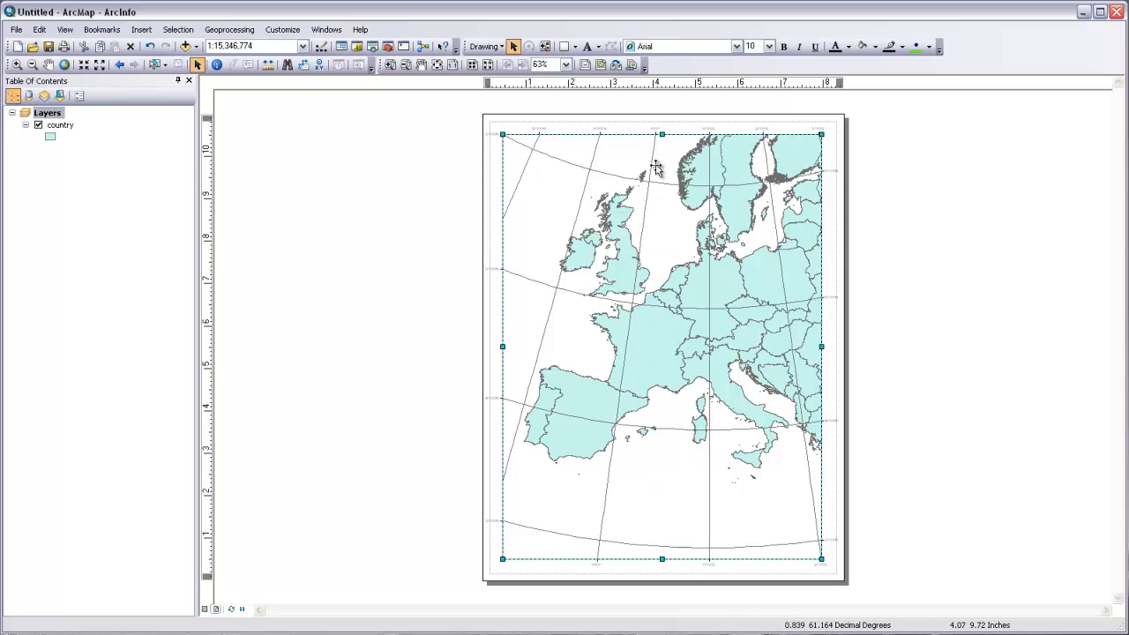
mouse_move(533, 219)
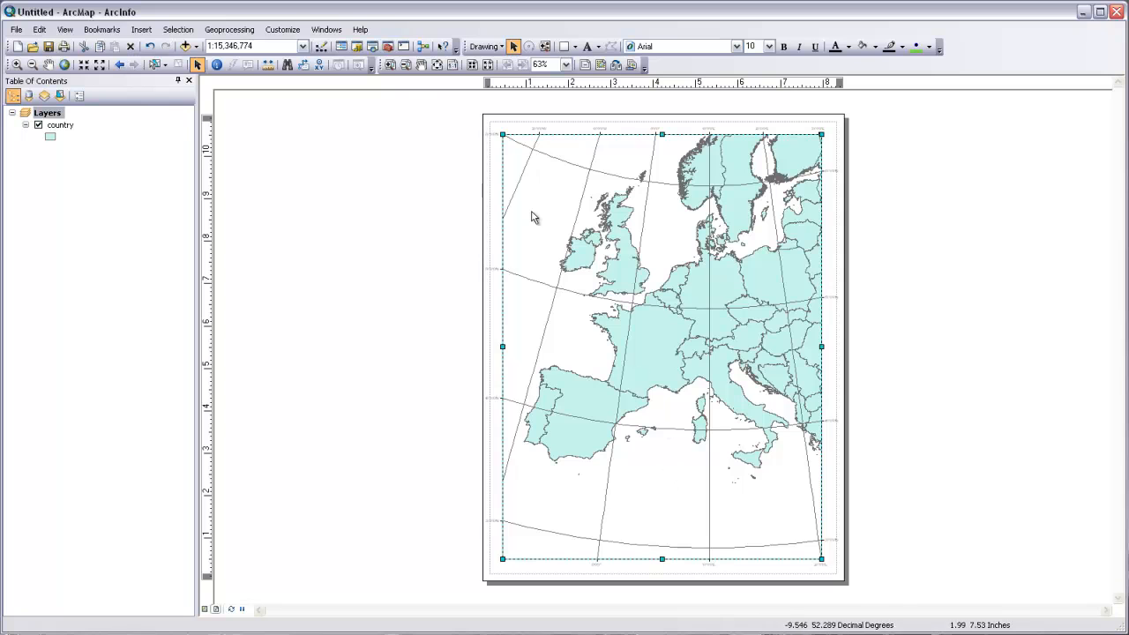
mouse_move(390, 64)
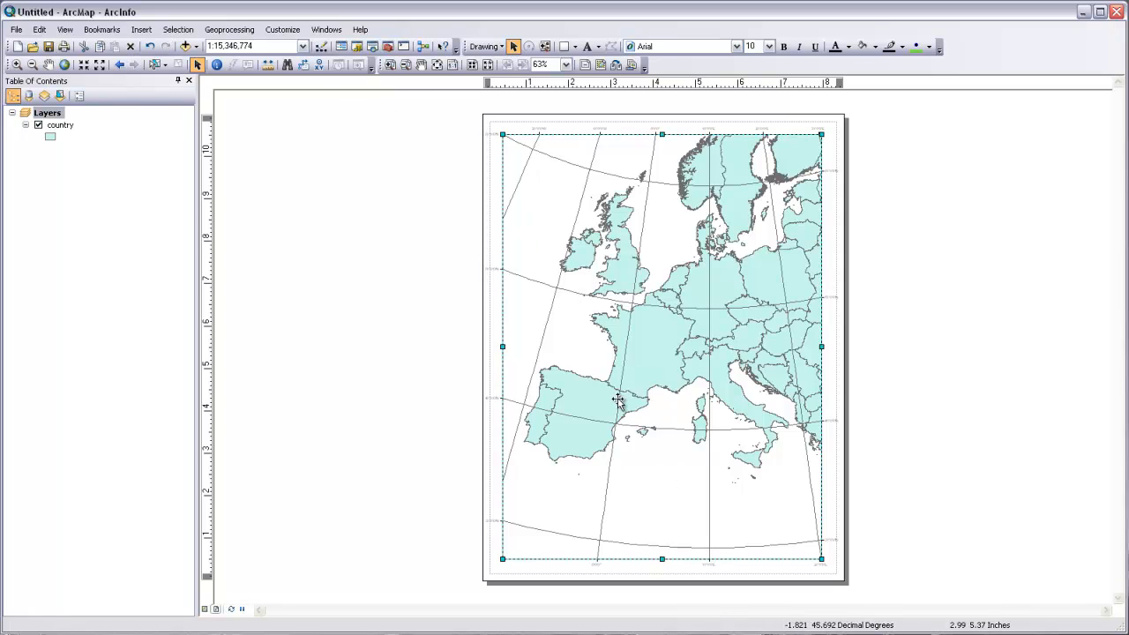
mouse_move(745, 332)
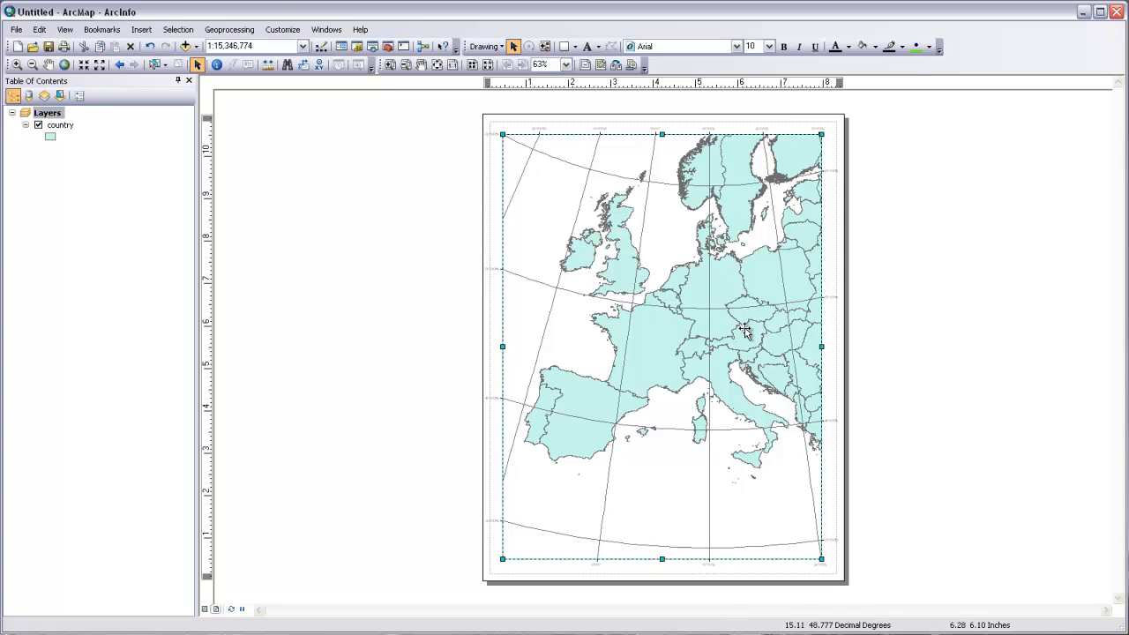
mouse_move(685, 328)
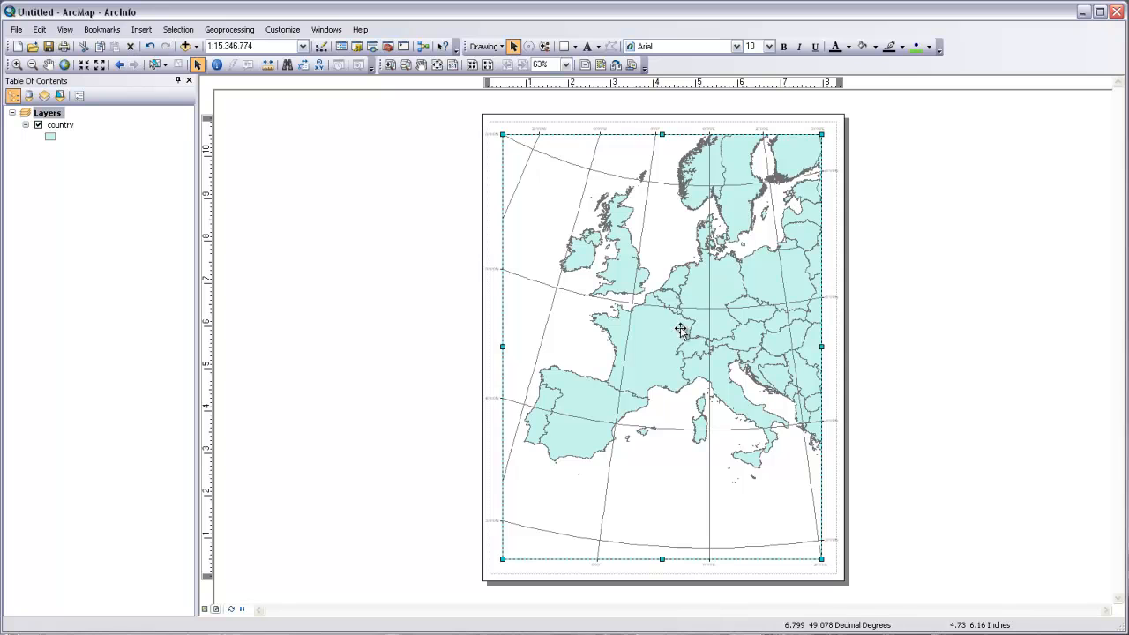
mouse_move(685, 331)
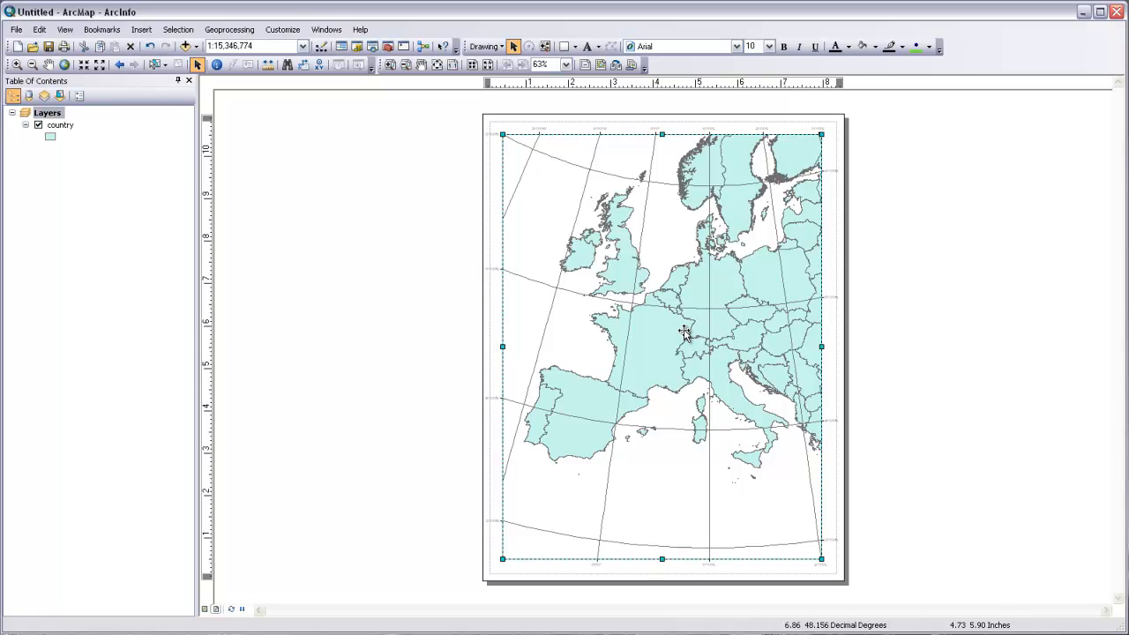
mouse_move(667, 473)
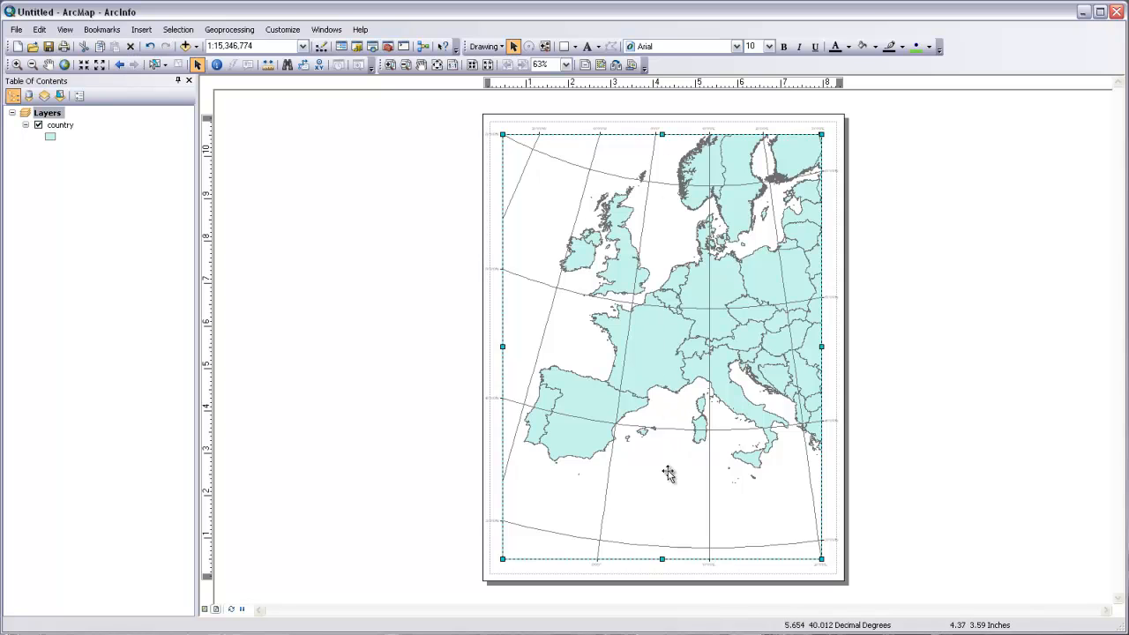
mouse_move(654, 261)
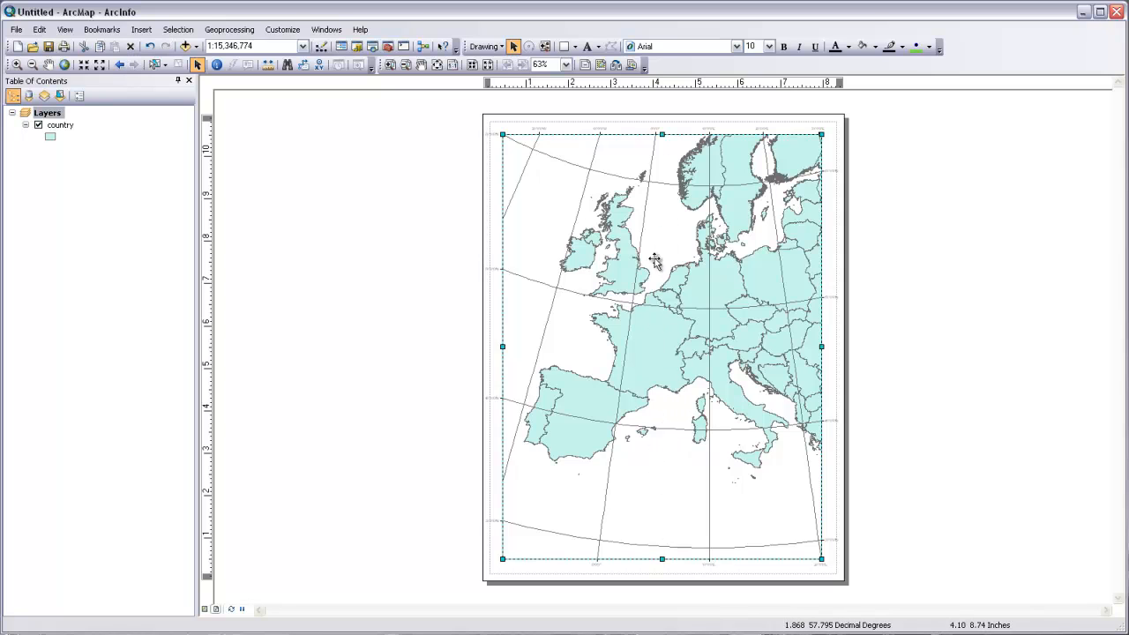
mouse_move(658, 455)
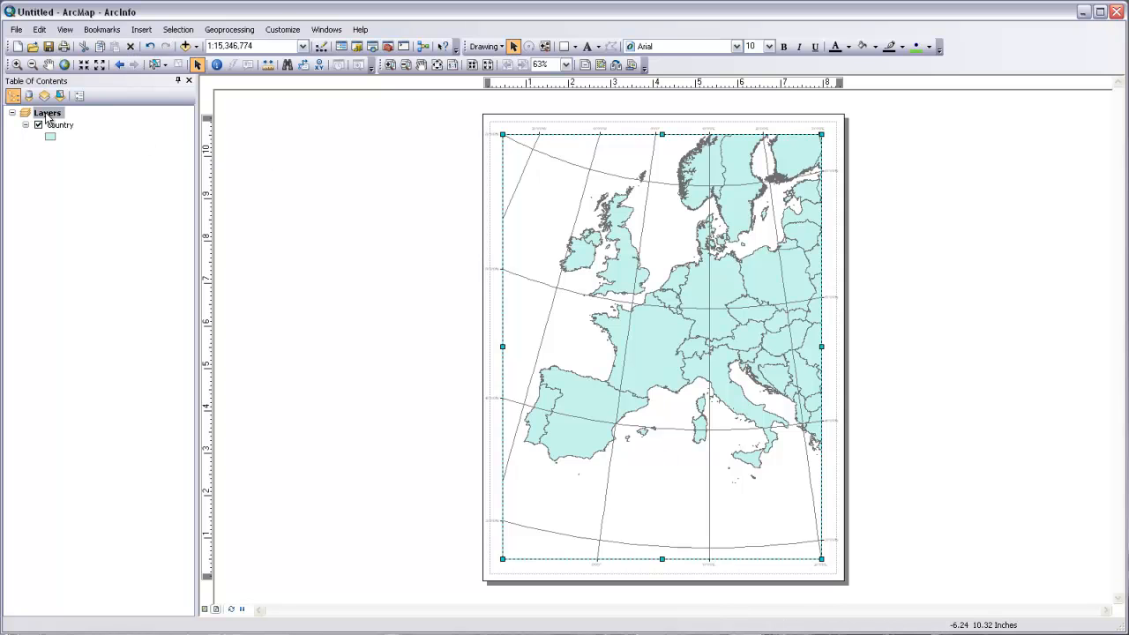
Step: Bring up the Layers data frame properties showing Europe_Albers_Equal_Area_Conic as the current system
right_click(46, 113)
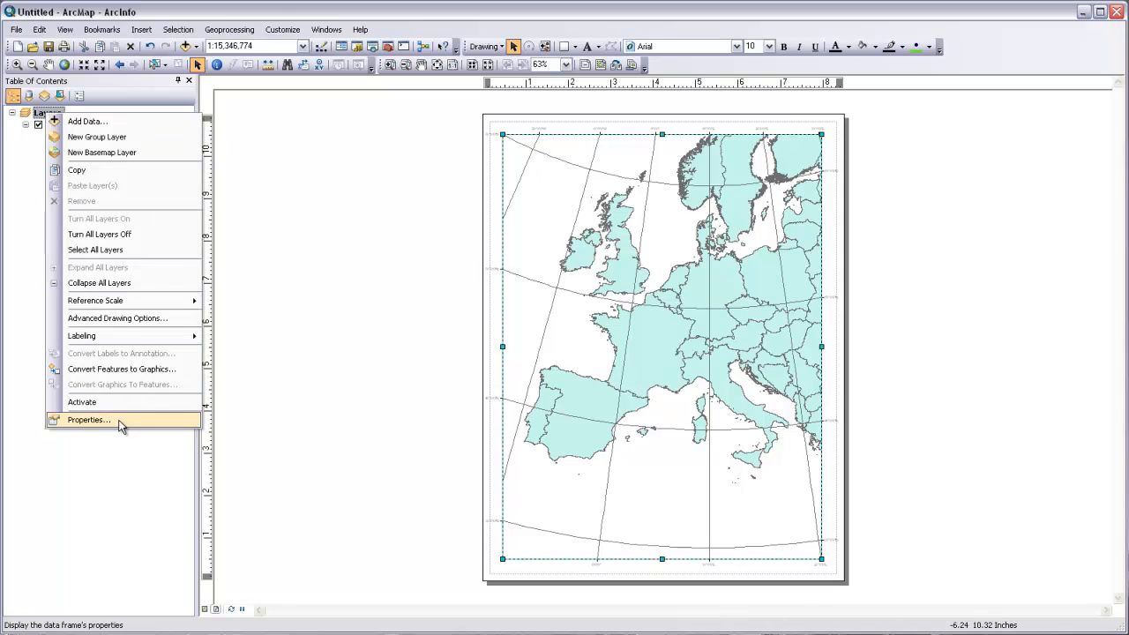
click(89, 420)
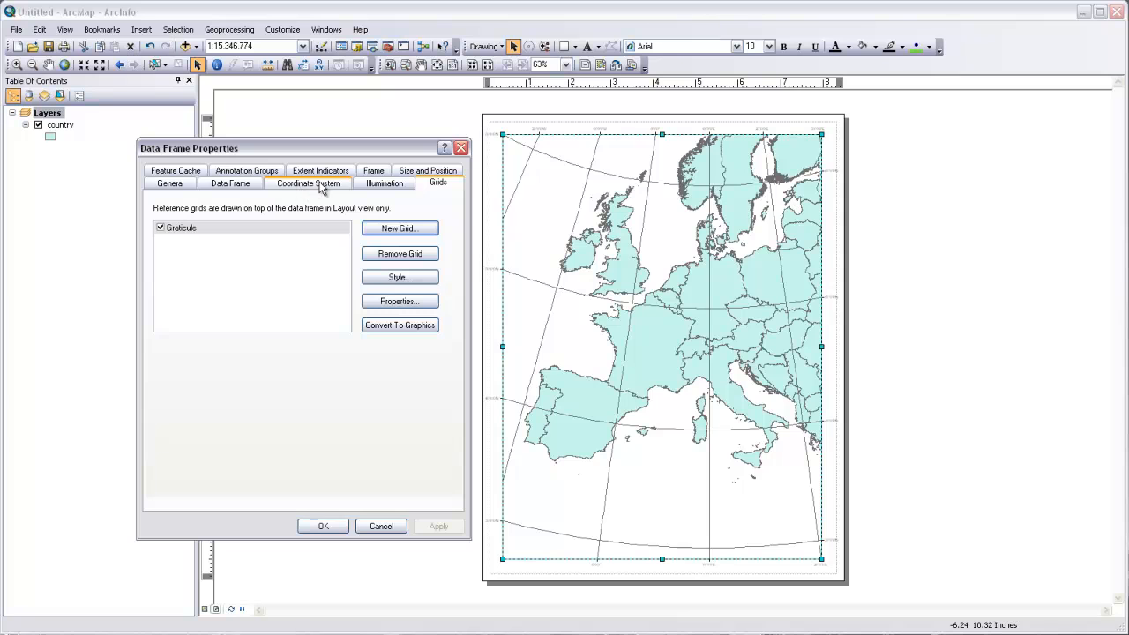
click(307, 182)
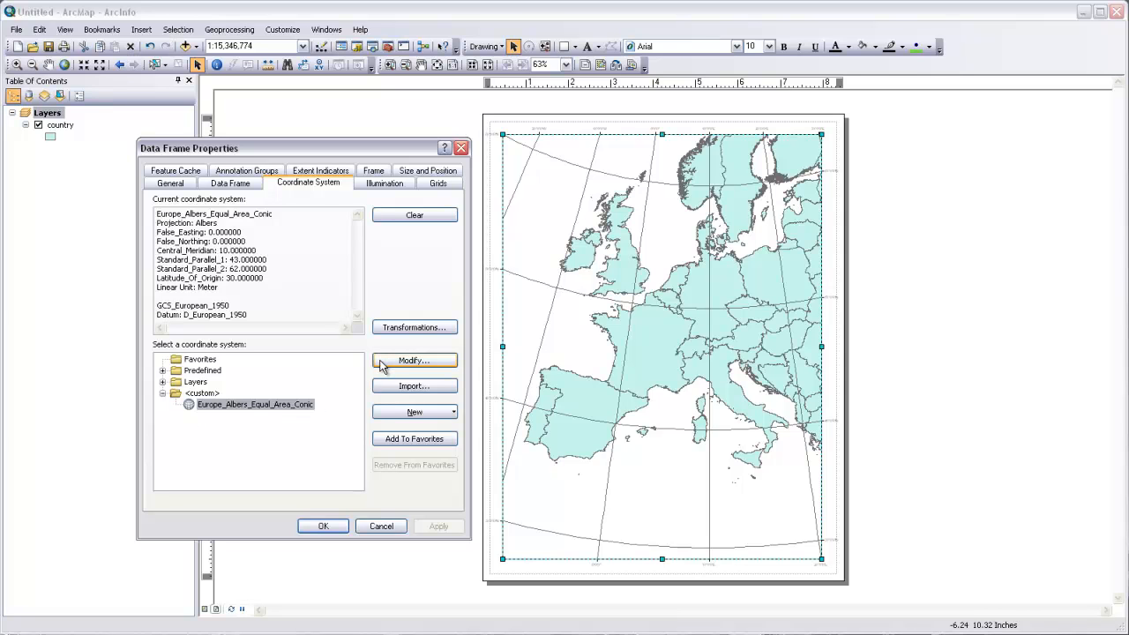
Step: Modify the Albers projection's central meridian to 25 and apply it despite the warning
click(413, 360)
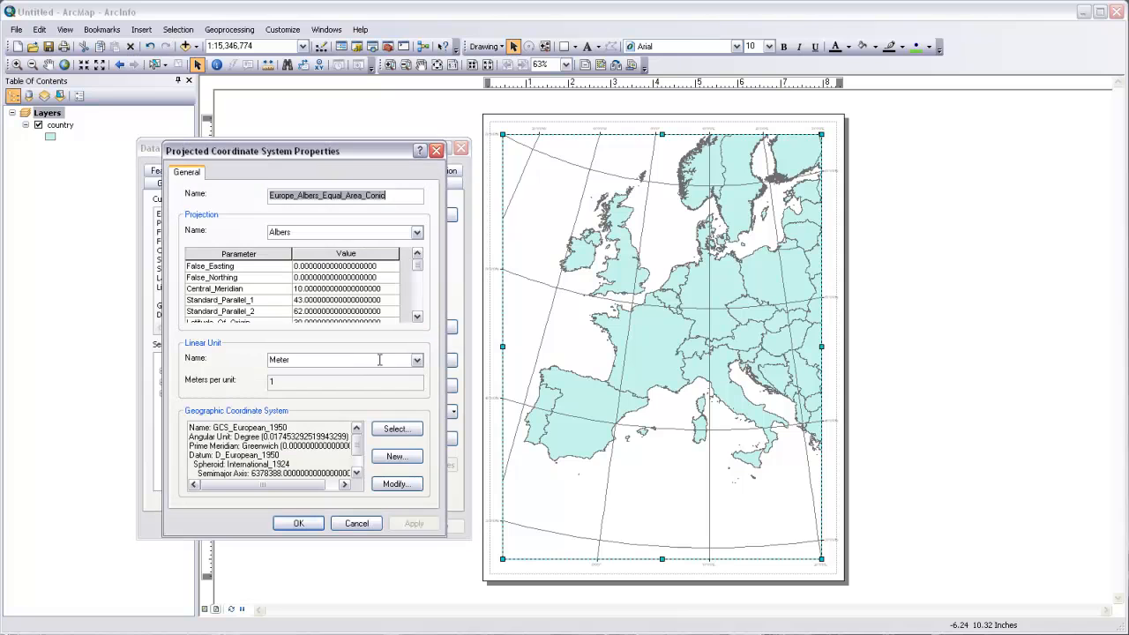
mouse_move(345, 310)
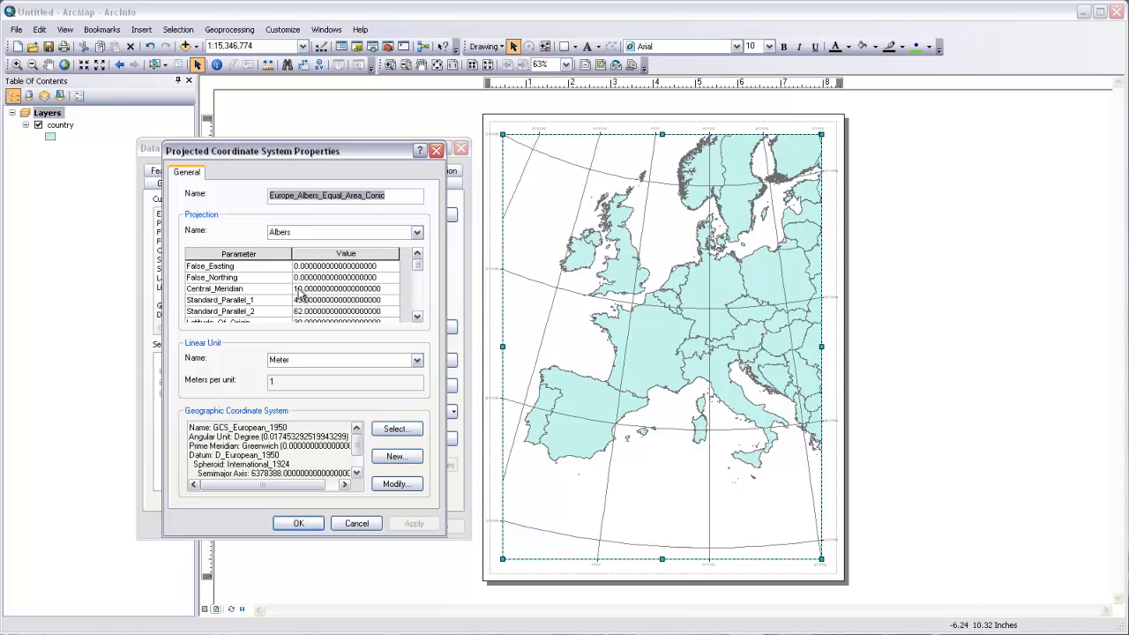
click(339, 289)
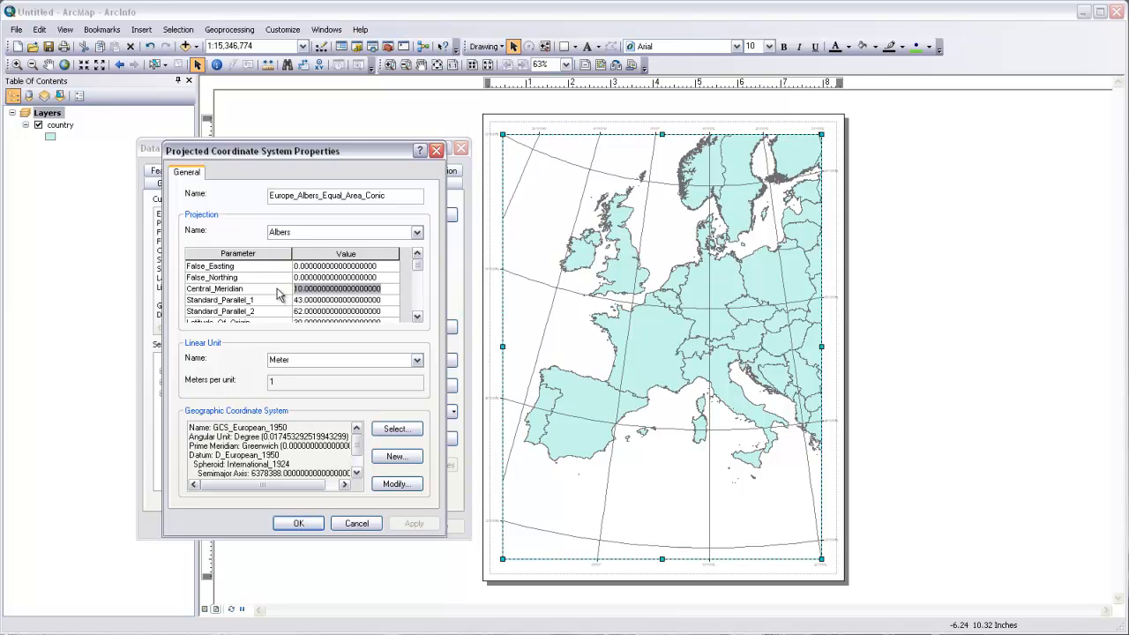
text(25)
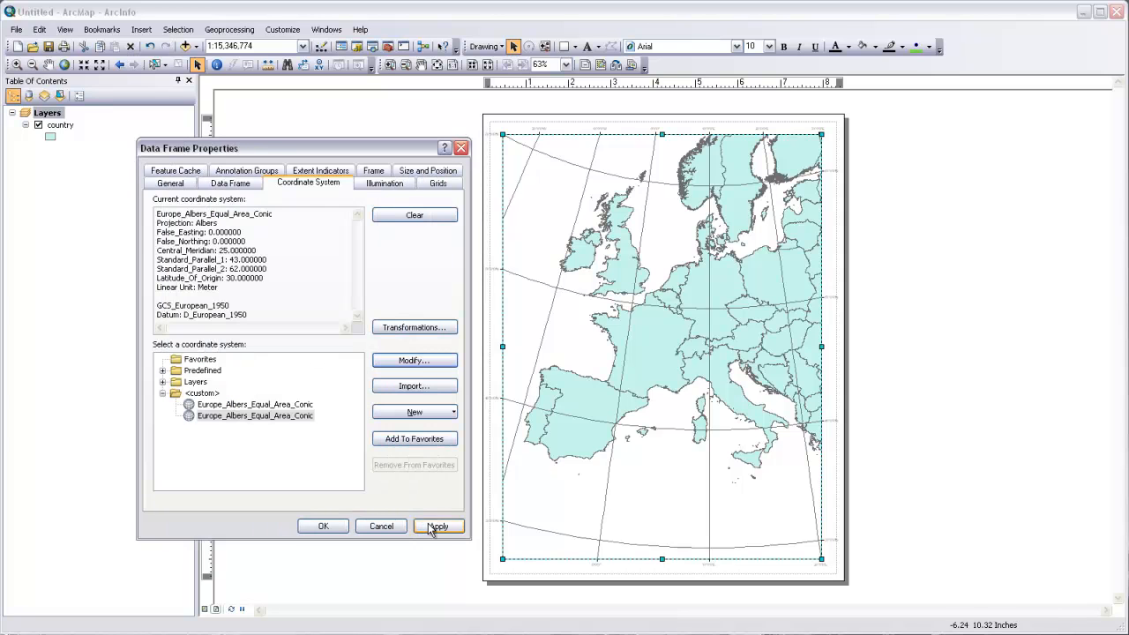
click(437, 526)
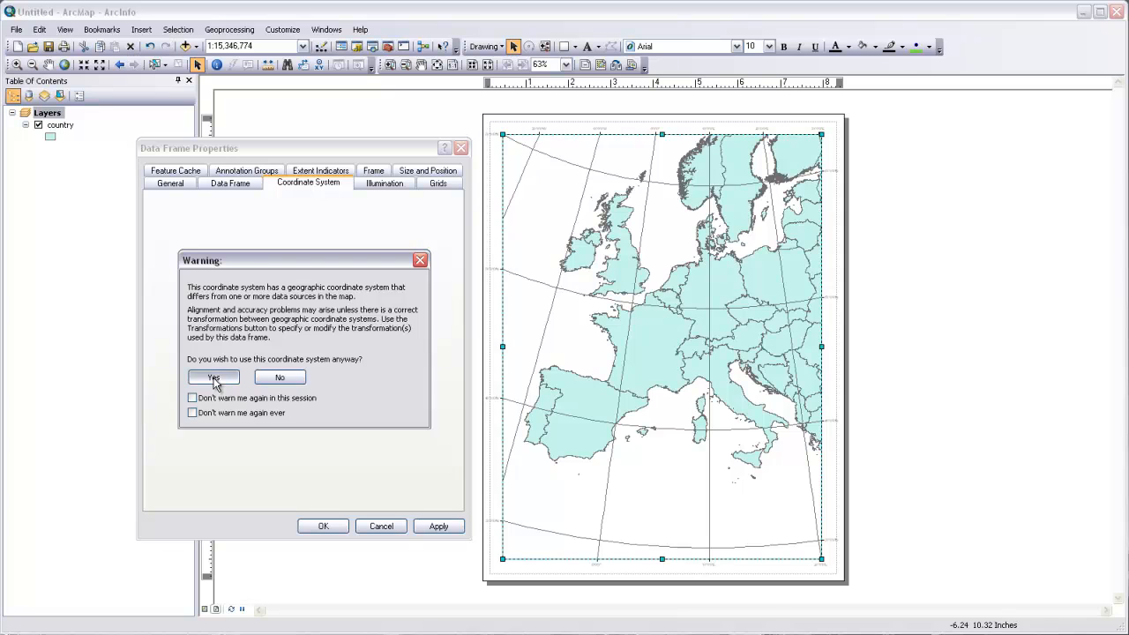
click(212, 377)
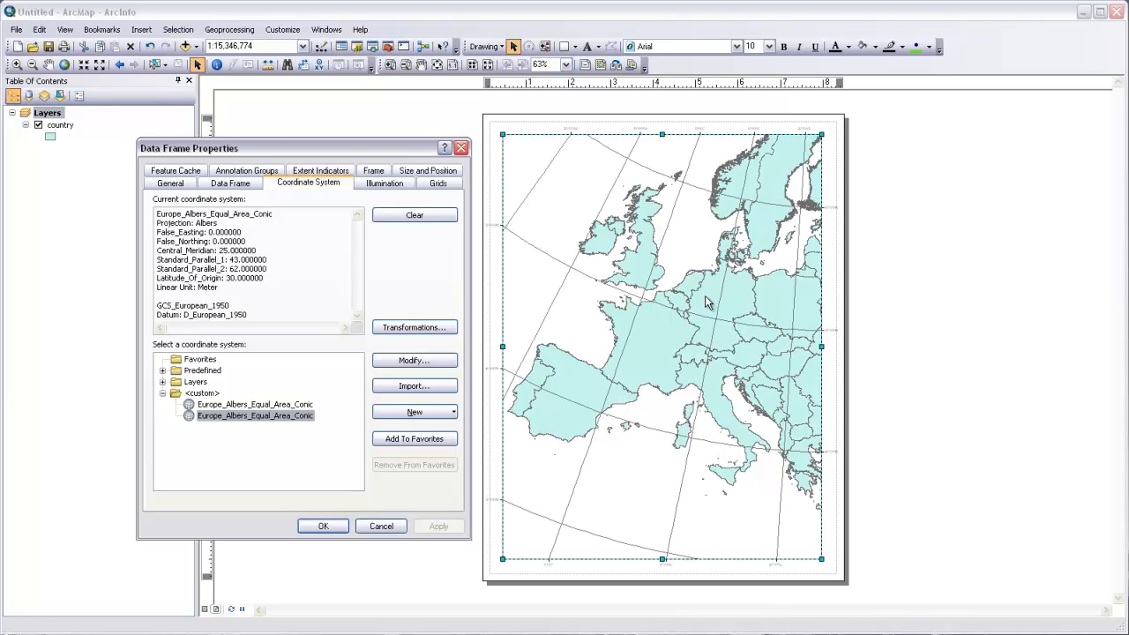
mouse_move(684, 378)
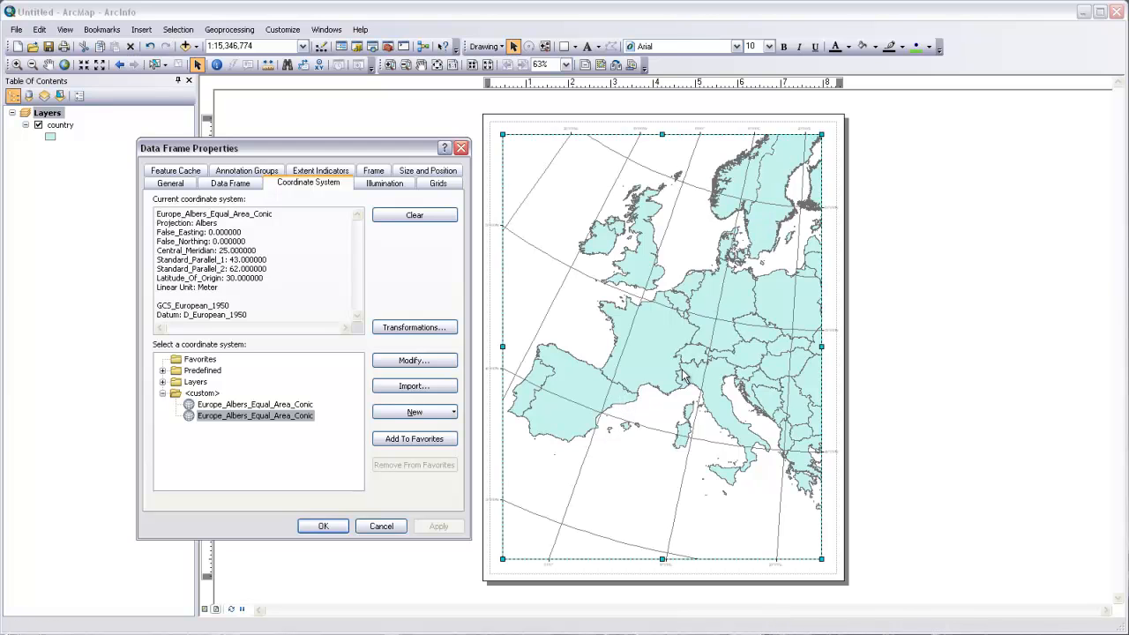
mouse_move(838, 274)
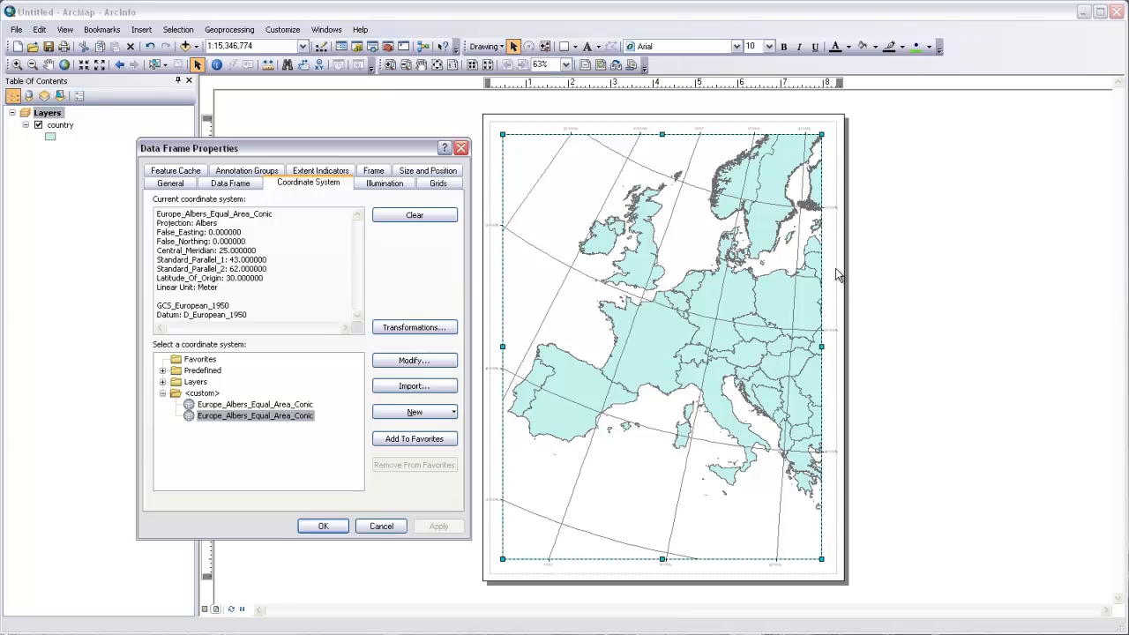
mouse_move(822, 226)
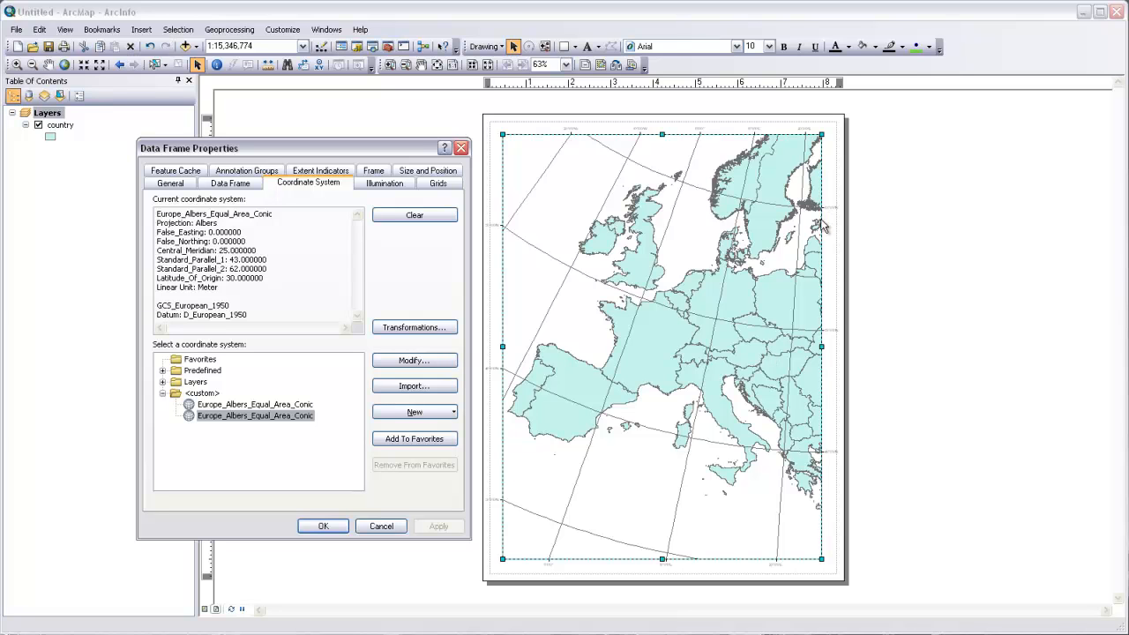
mouse_move(589, 343)
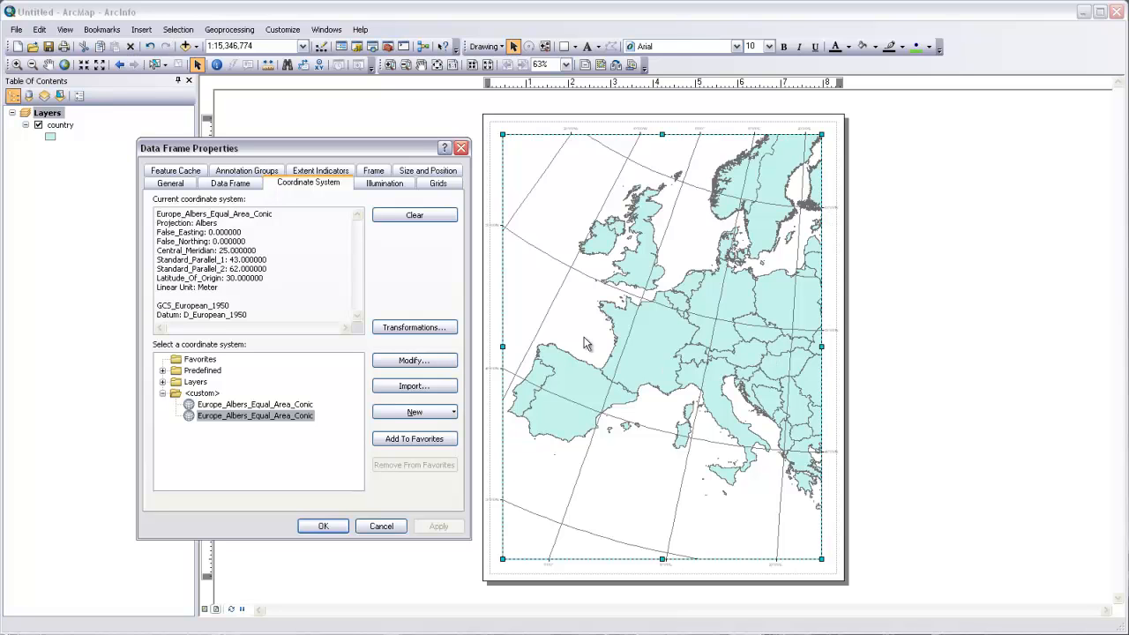
Step: Set the Albers projection's Central_Meridian to 0 and apply it to the Europe data frame
click(413, 360)
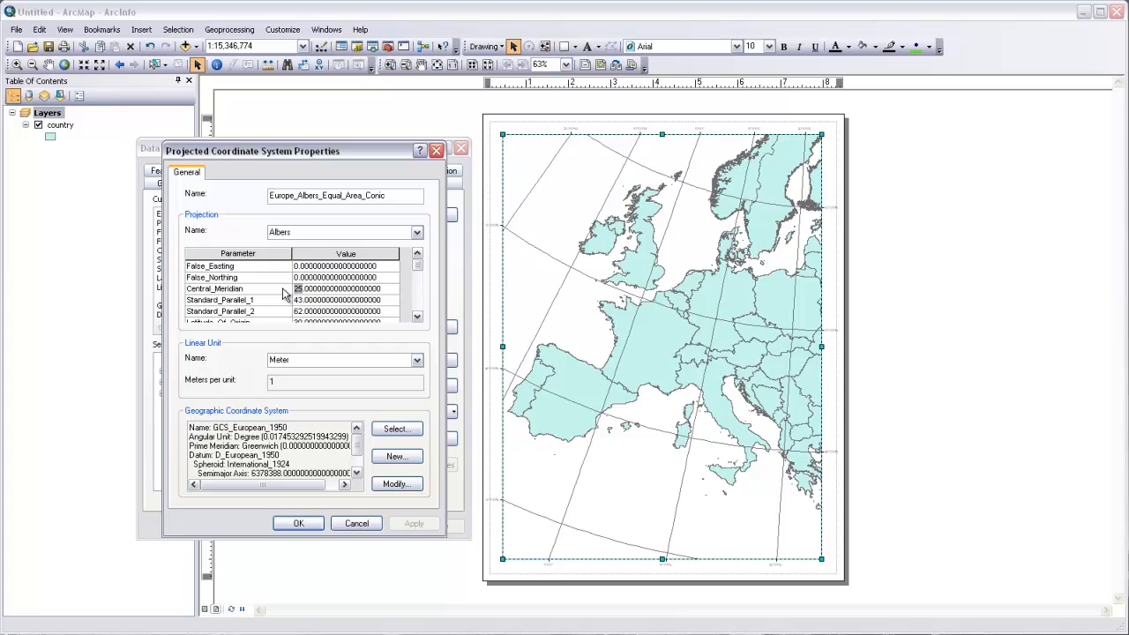
text(0)
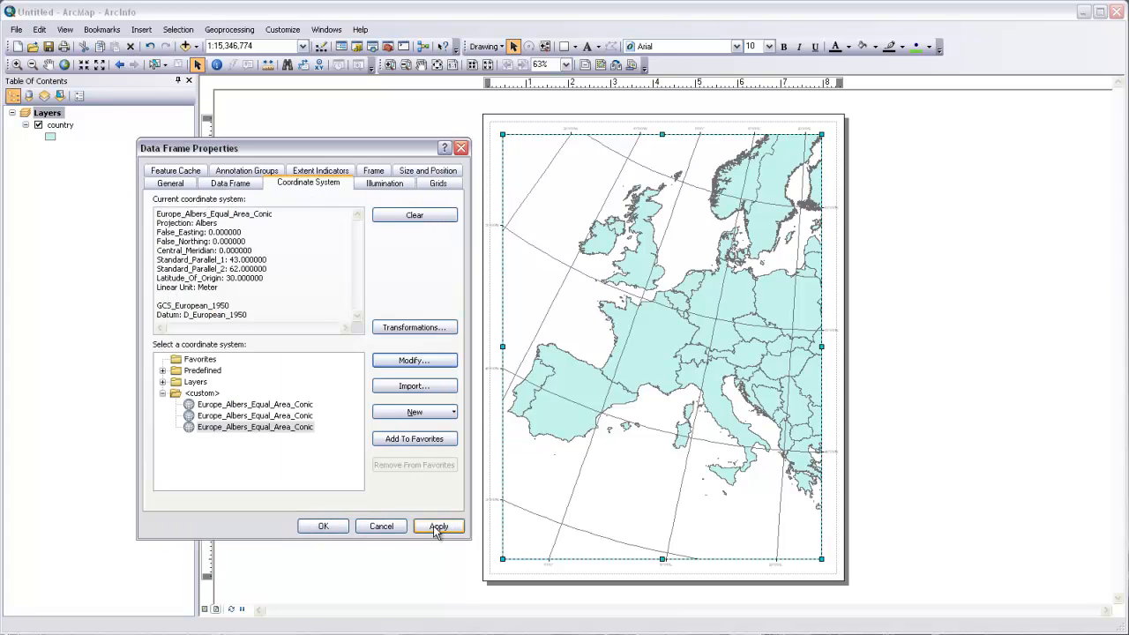
click(437, 525)
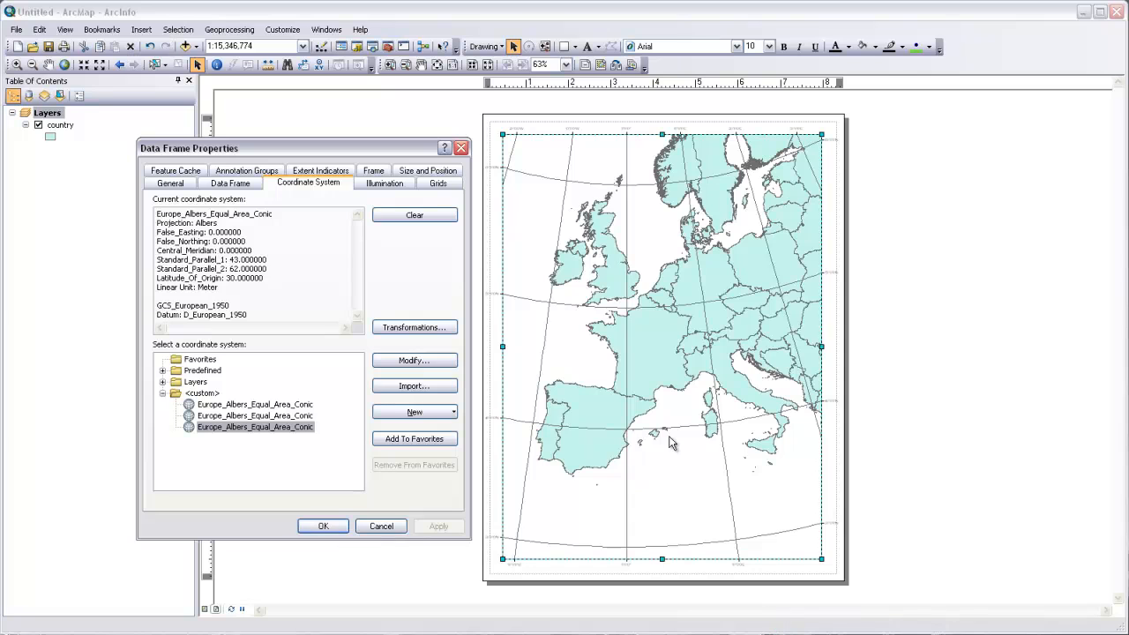
mouse_move(635, 395)
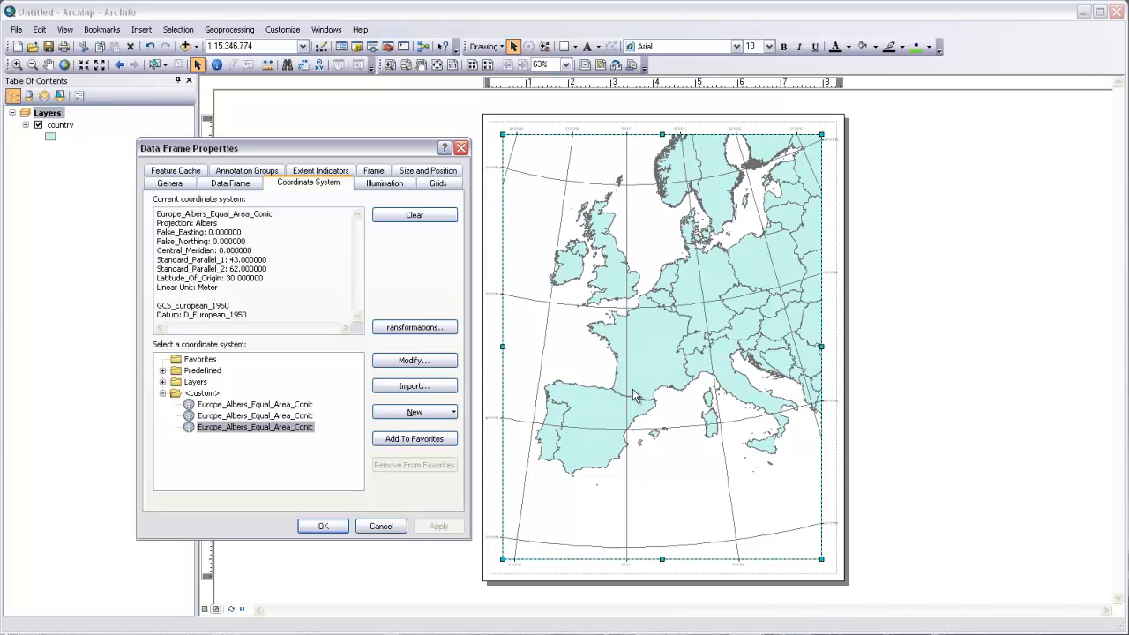
mouse_move(628, 285)
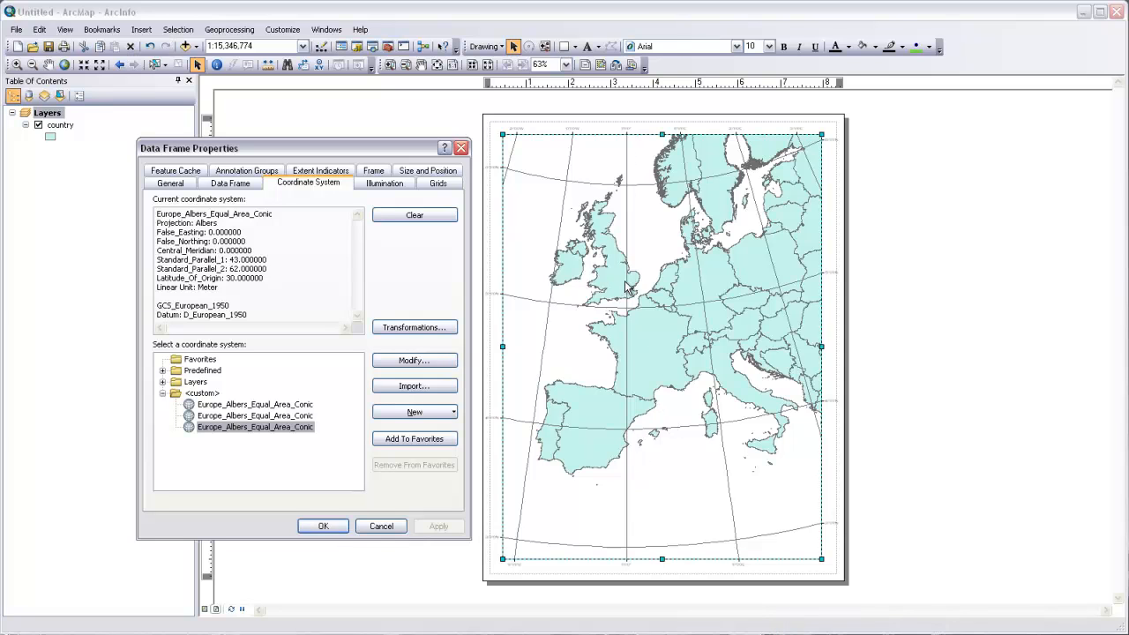
mouse_move(663, 284)
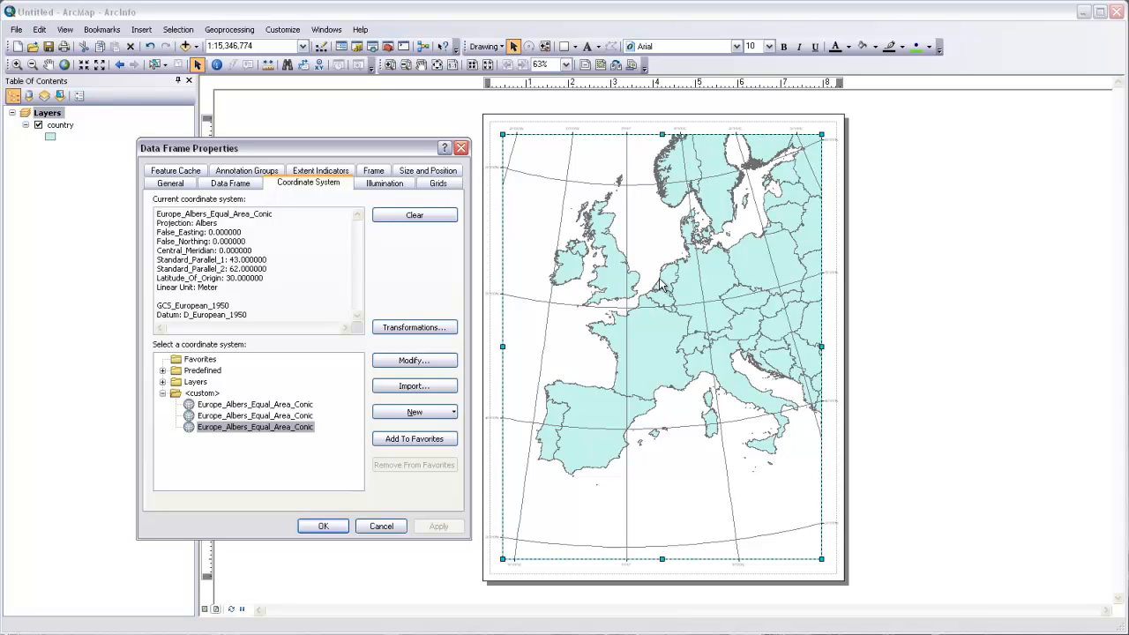
mouse_move(663, 289)
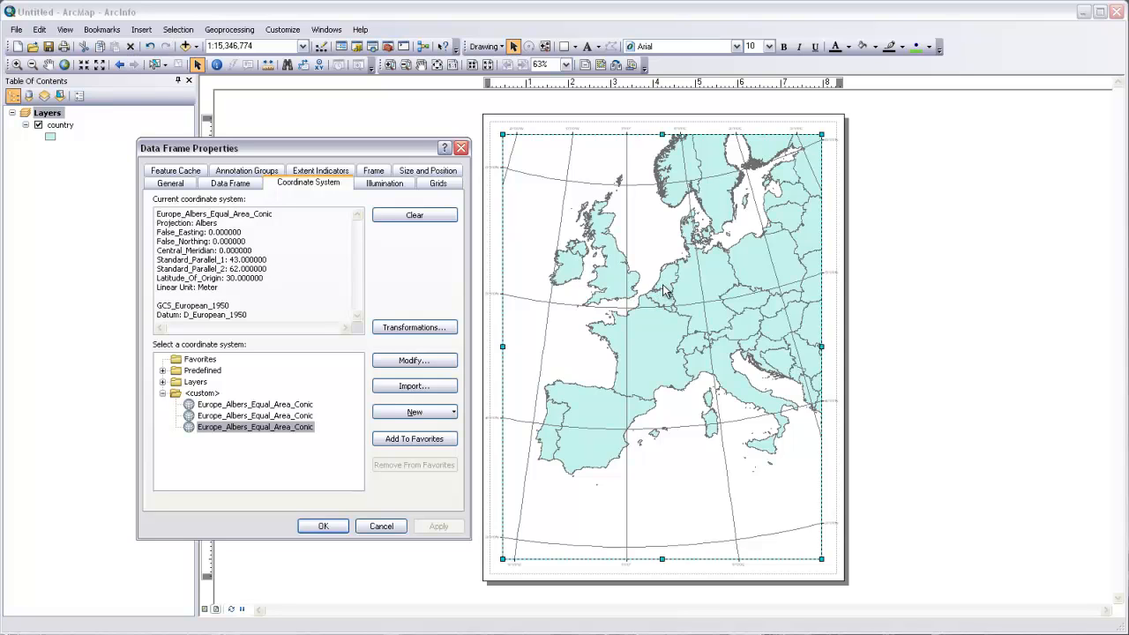
mouse_move(666, 330)
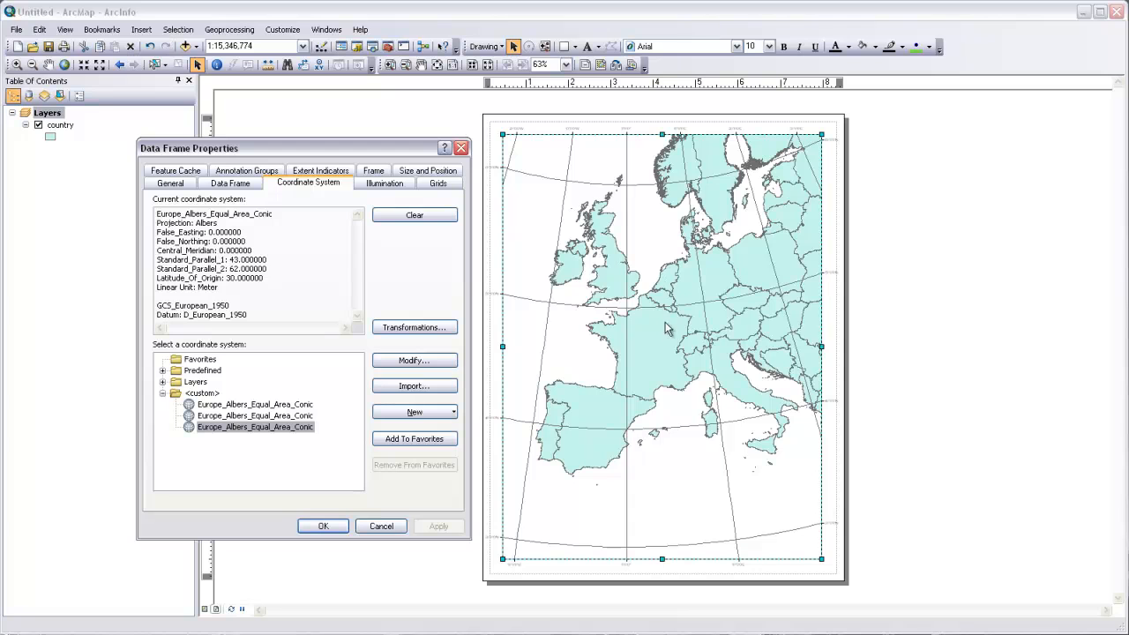
mouse_move(585, 434)
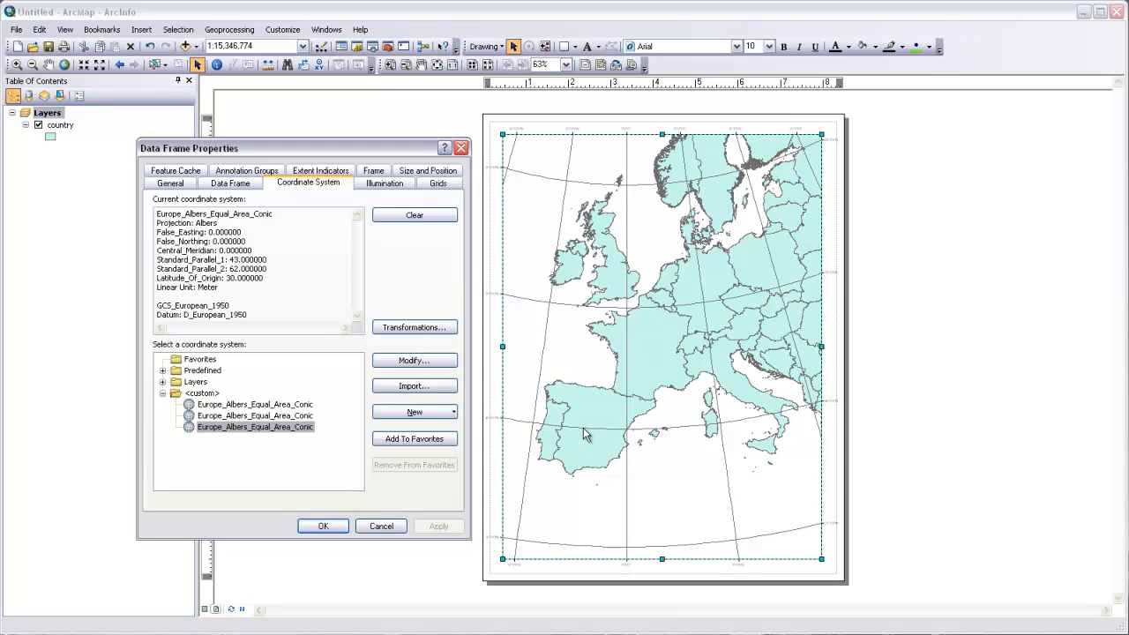
Step: Change Central_Meridian to 5 and confirm, closing the Data Frame Properties
click(413, 360)
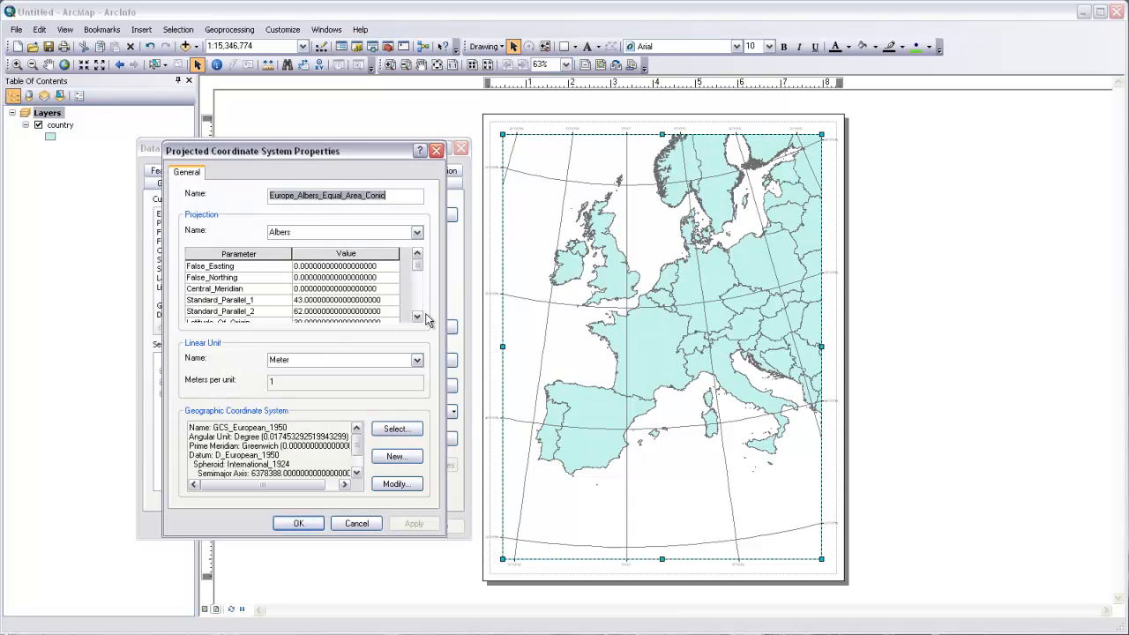
click(416, 317)
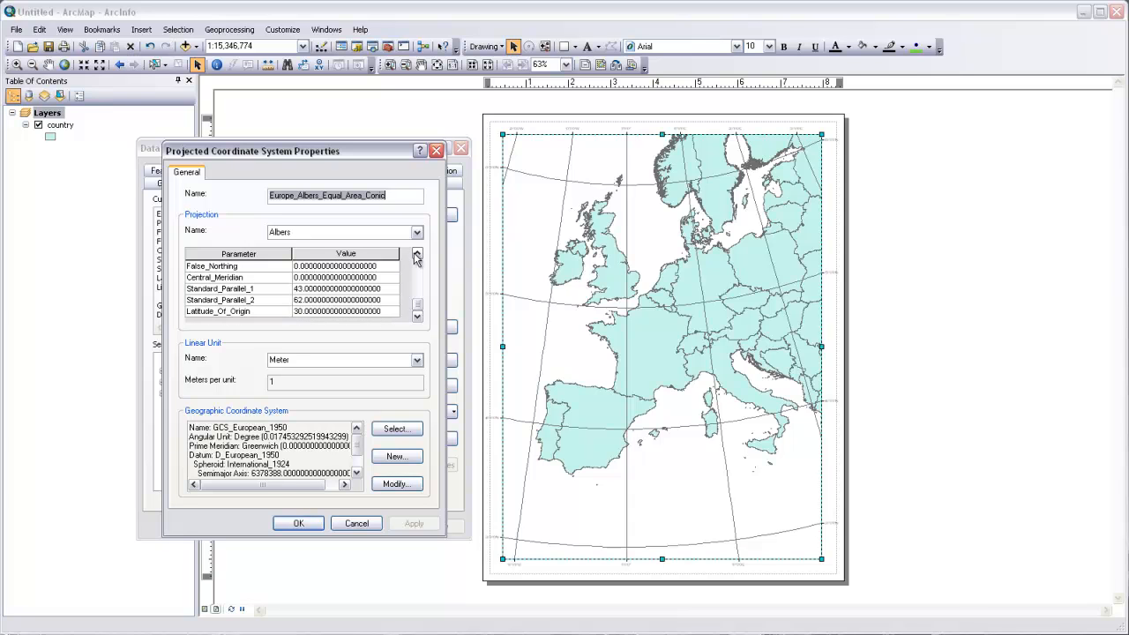
click(416, 257)
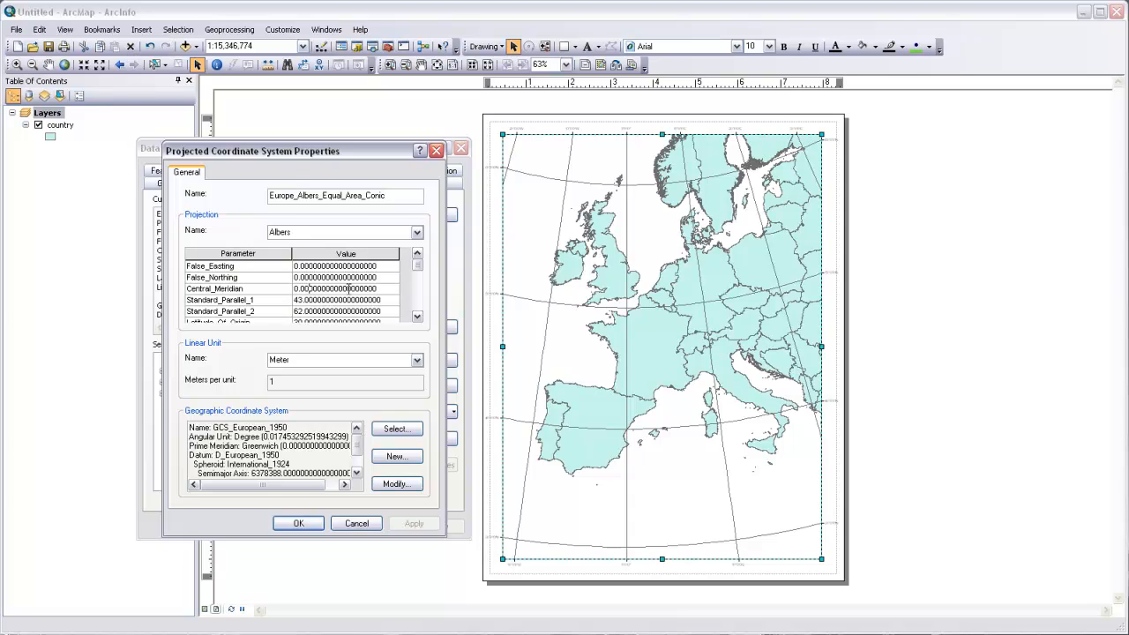
text(5)
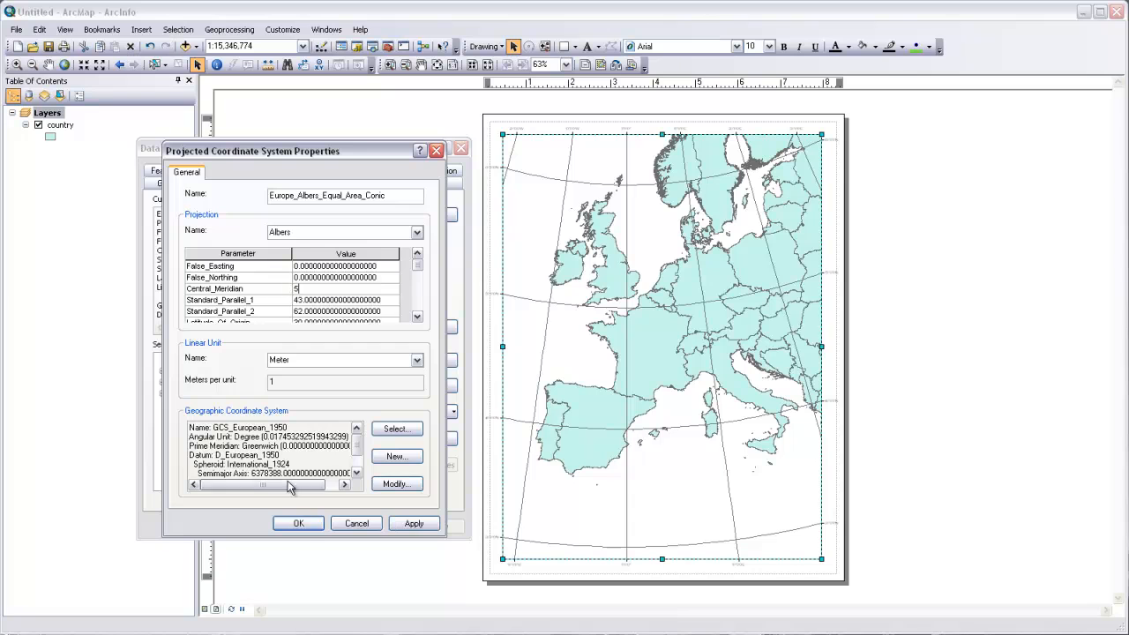
click(298, 522)
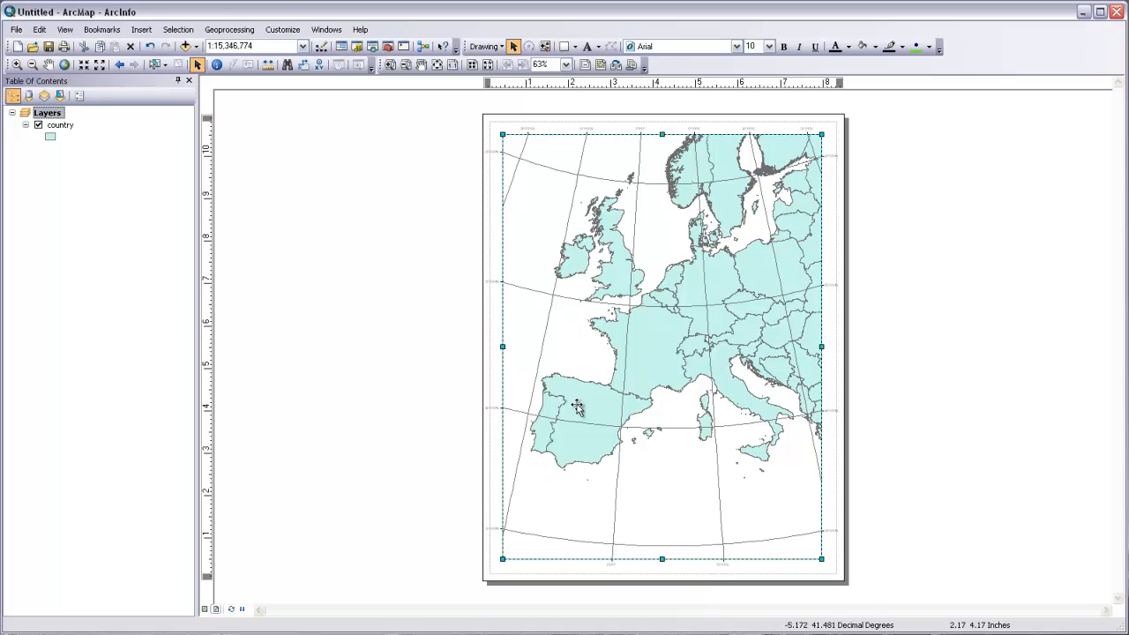
mouse_move(719, 413)
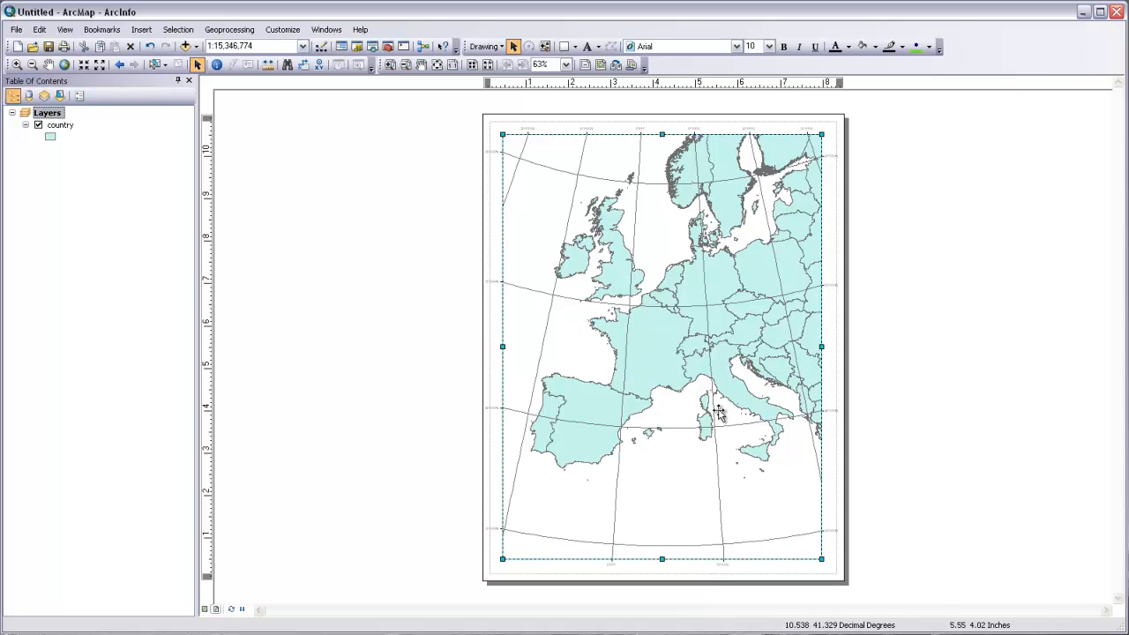
mouse_move(609, 417)
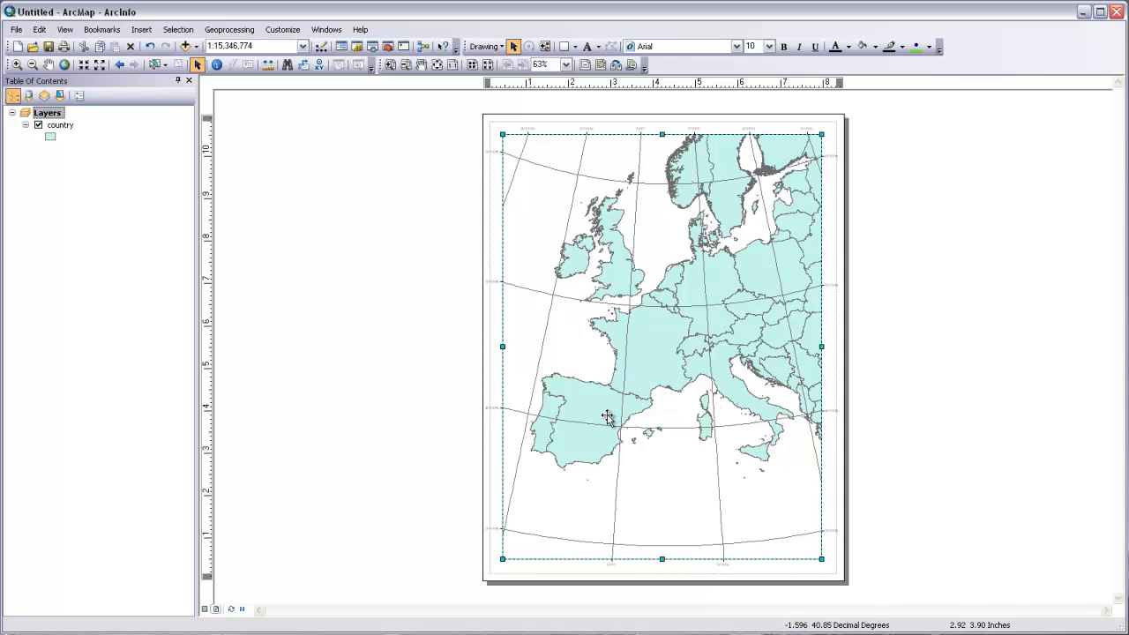
mouse_move(596, 339)
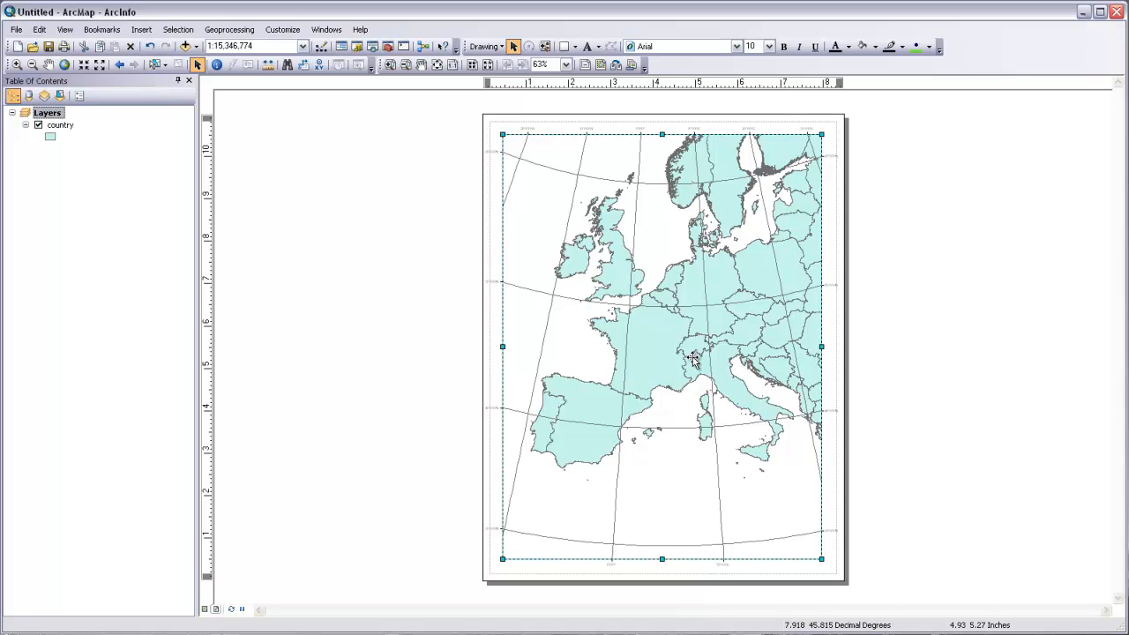
mouse_move(621, 318)
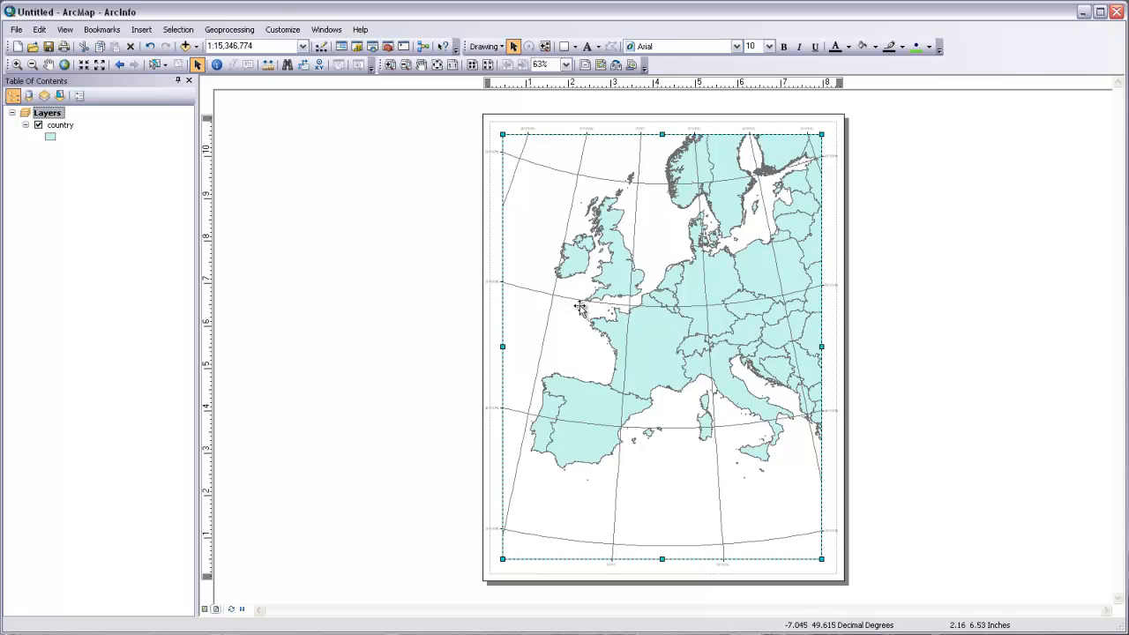
mouse_move(660, 324)
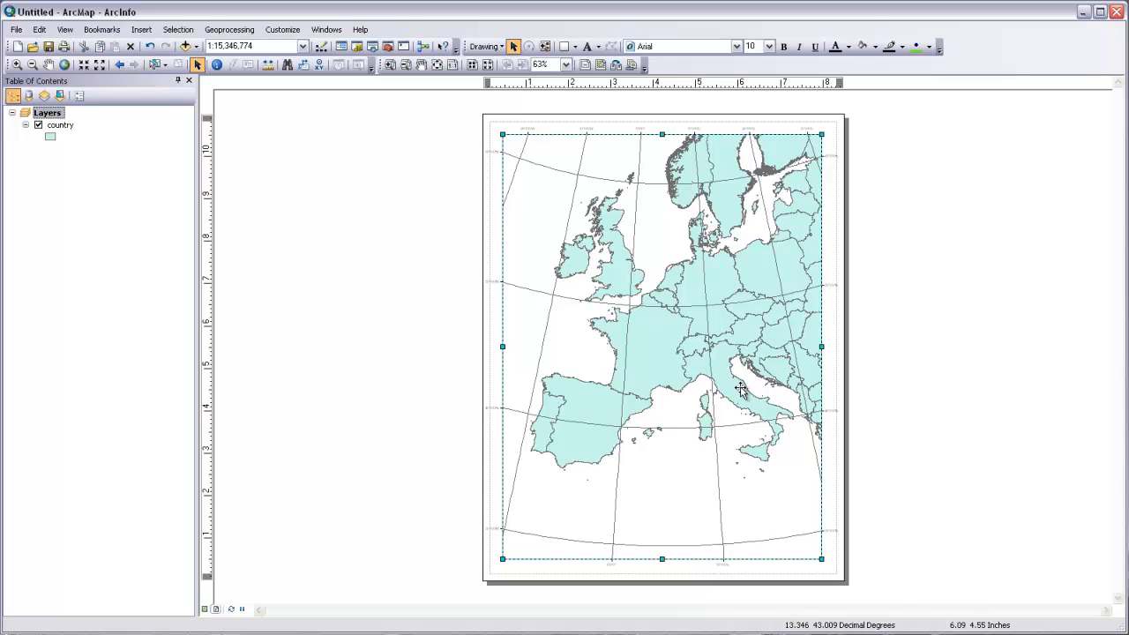
mouse_move(722, 378)
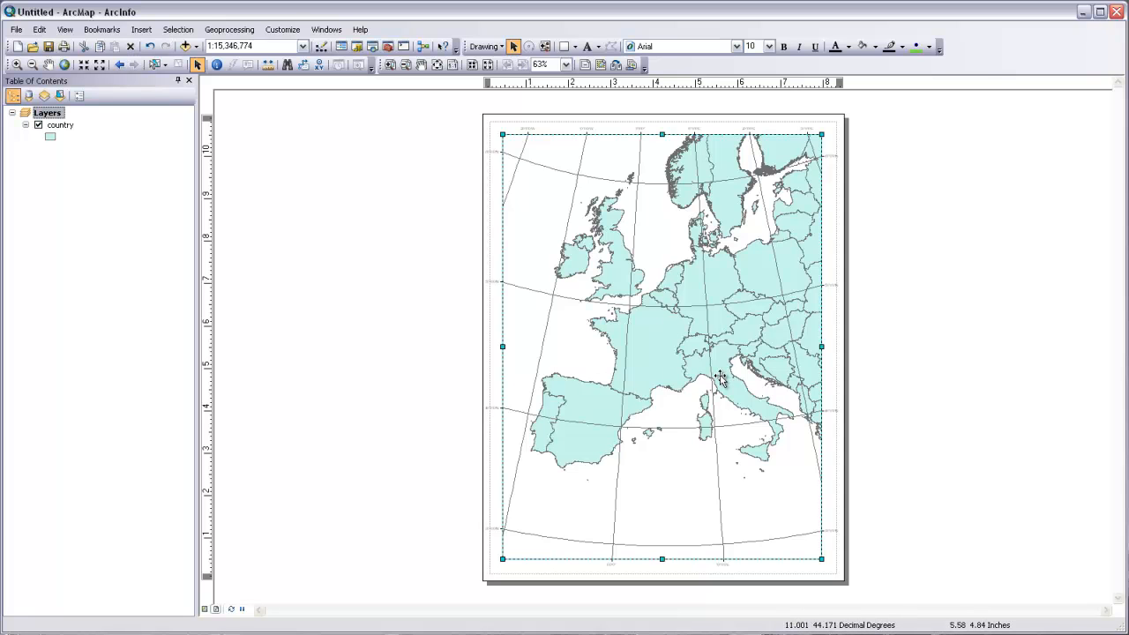
mouse_move(642, 320)
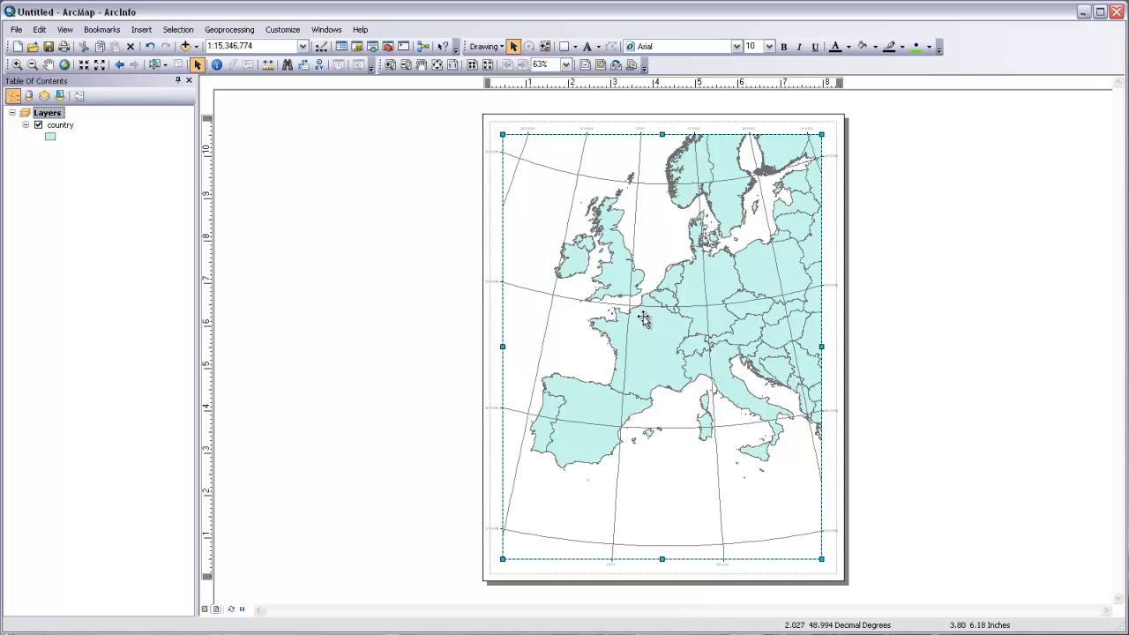
mouse_move(644, 307)
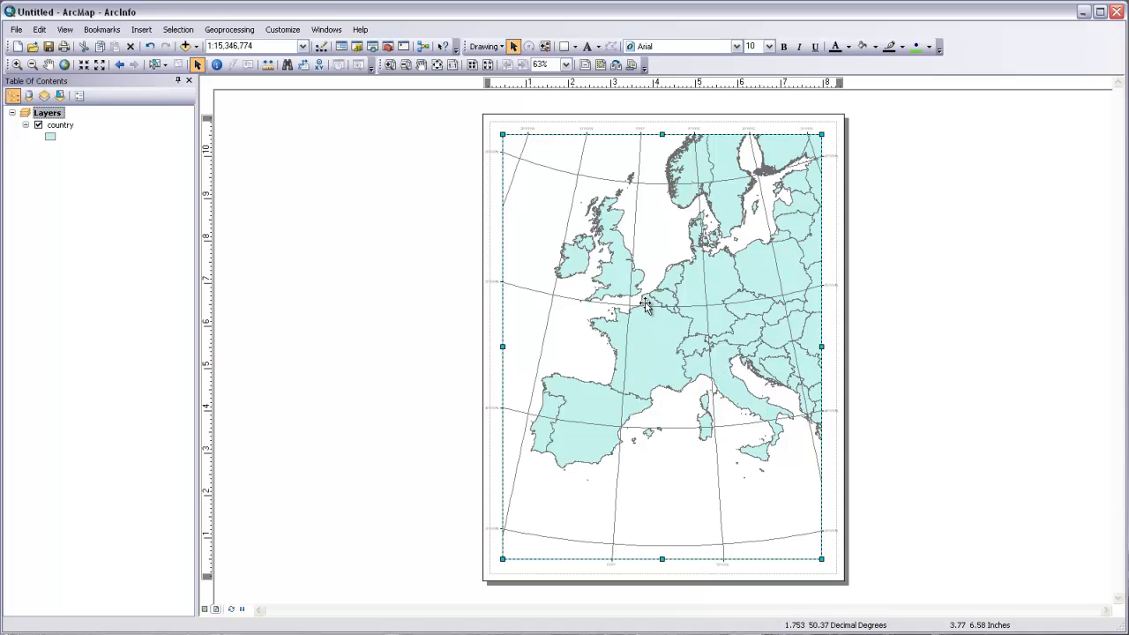
mouse_move(624, 332)
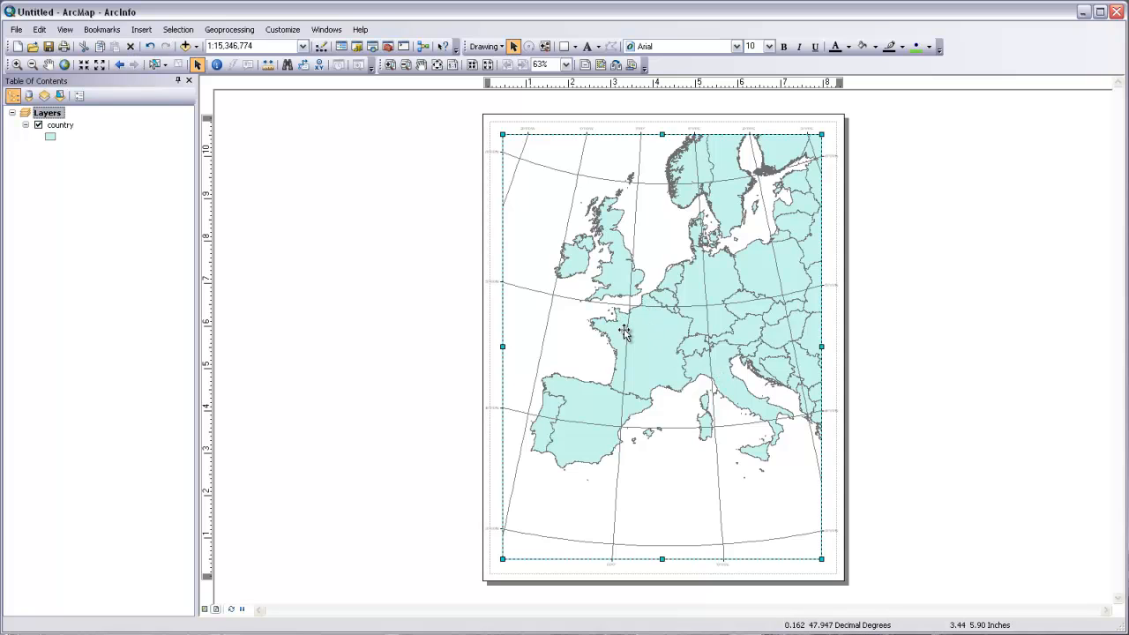
mouse_move(639, 377)
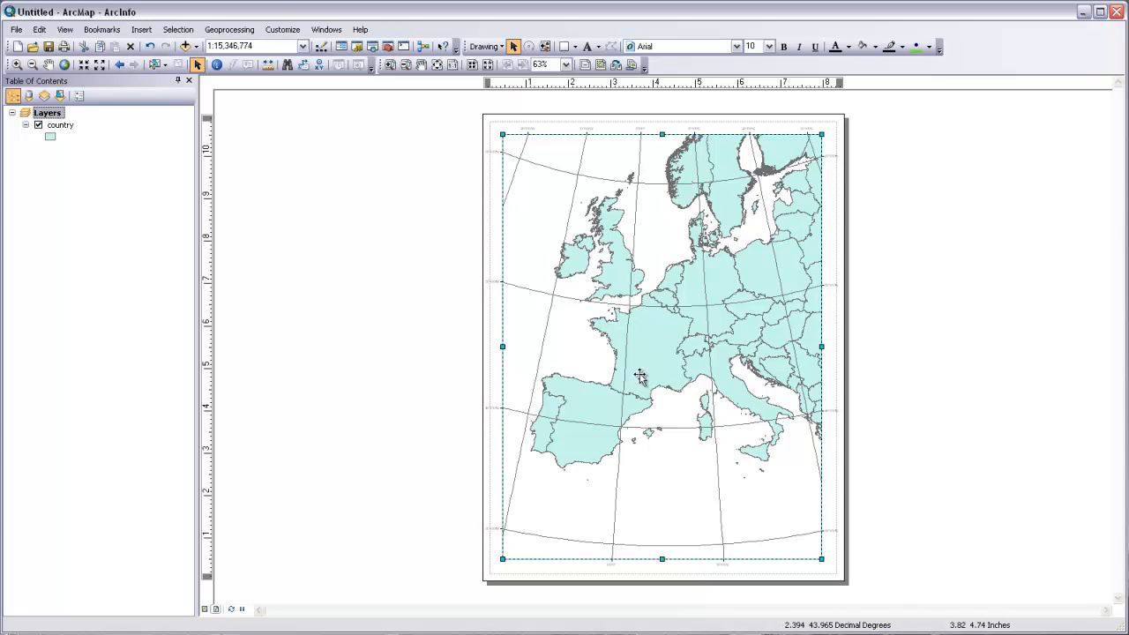
mouse_move(709, 346)
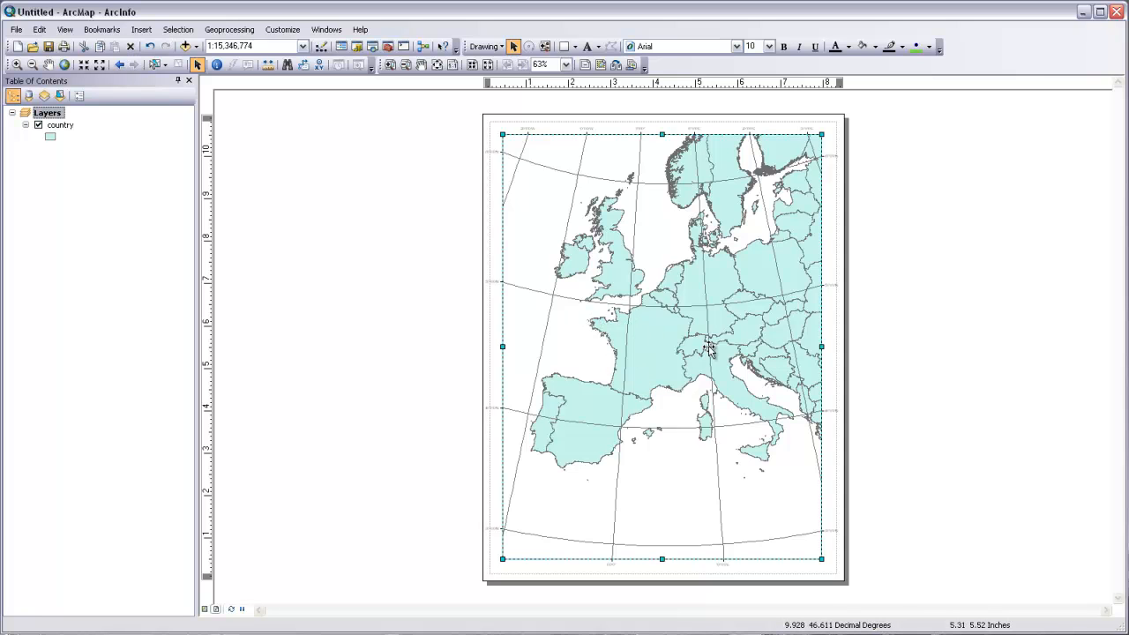